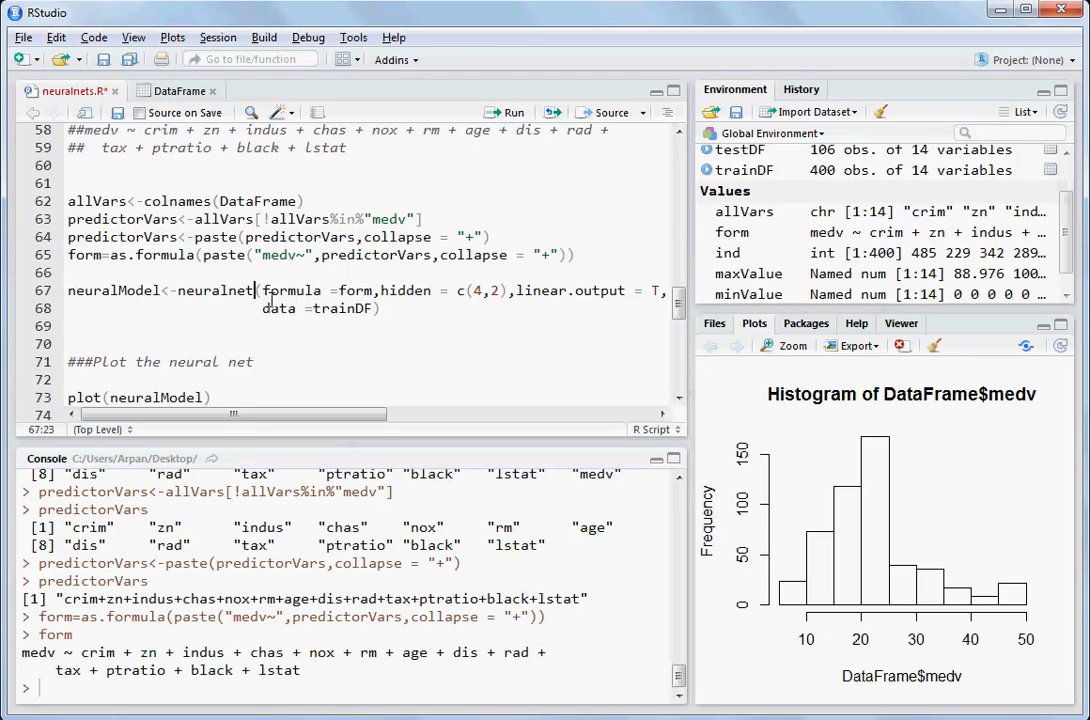
mouse_move(692, 352)
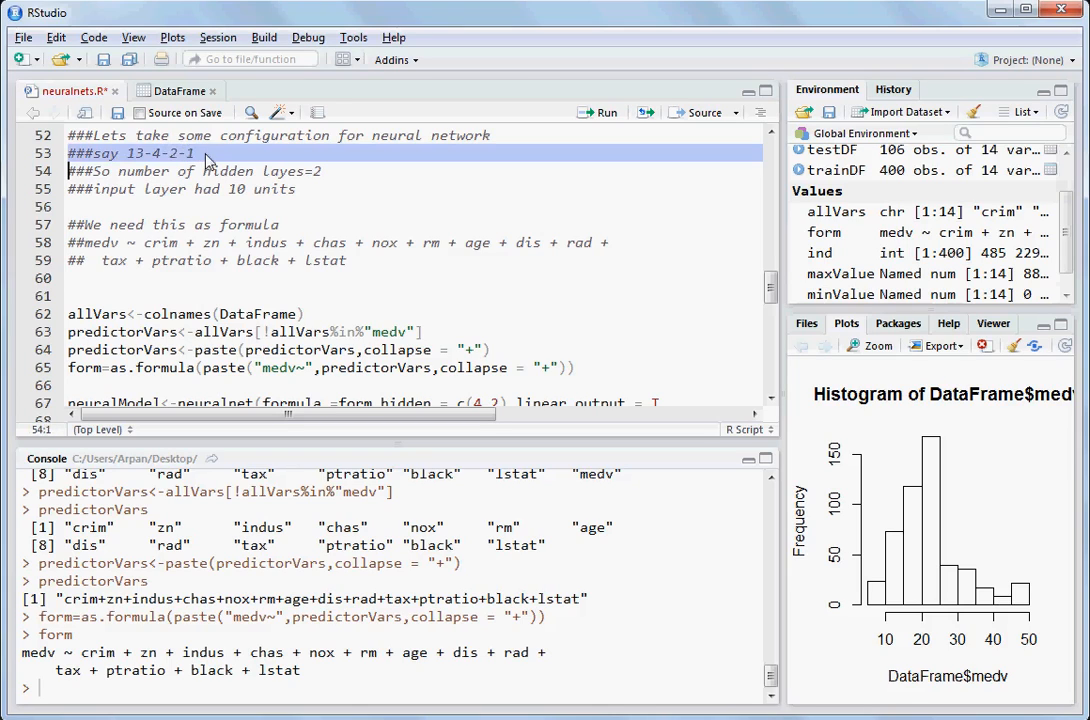
Scroll the script to the neuralnet() call and the plot(neuralModel) lines.
left_click(196, 152)
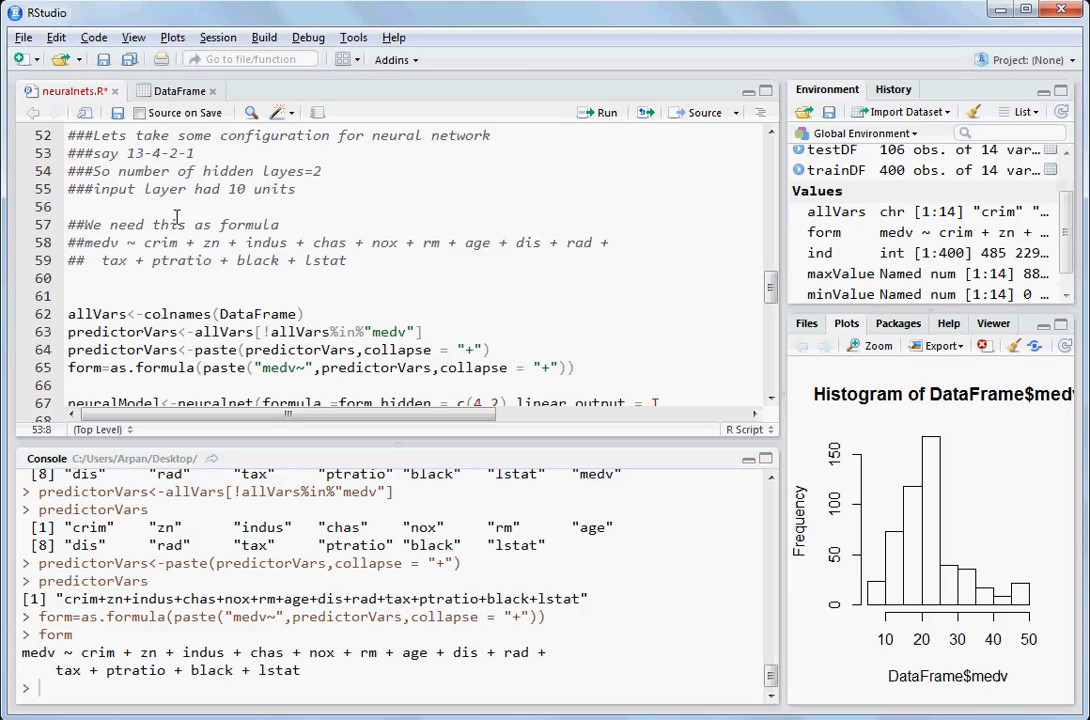
scroll("down", 3)
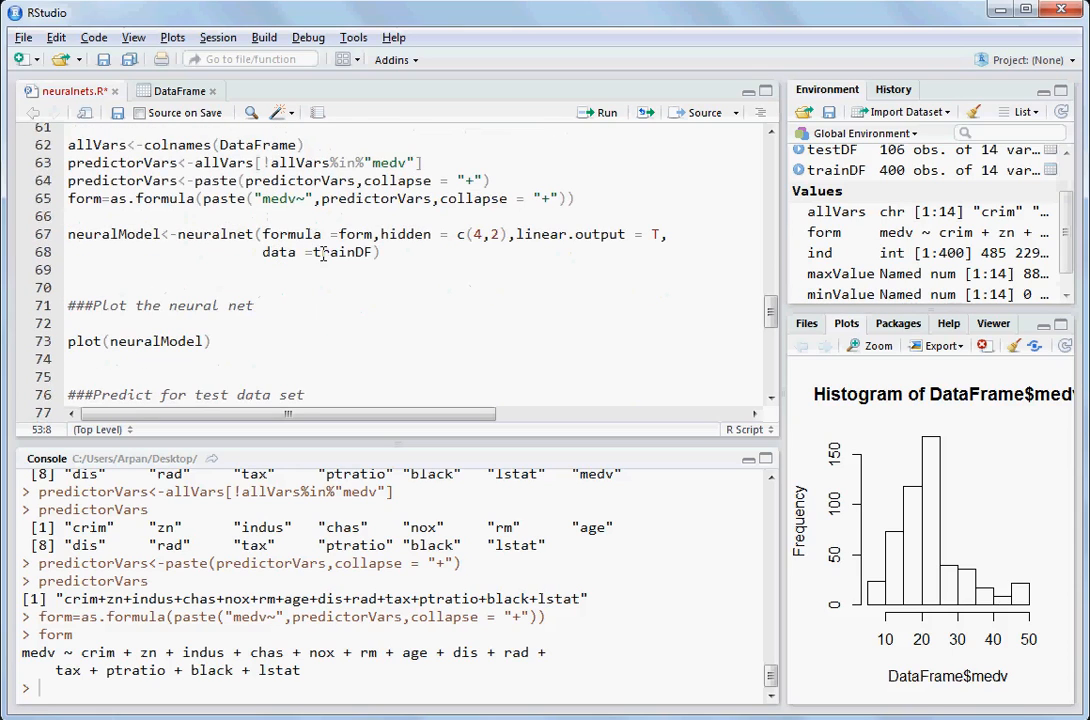
left_click(322, 234)
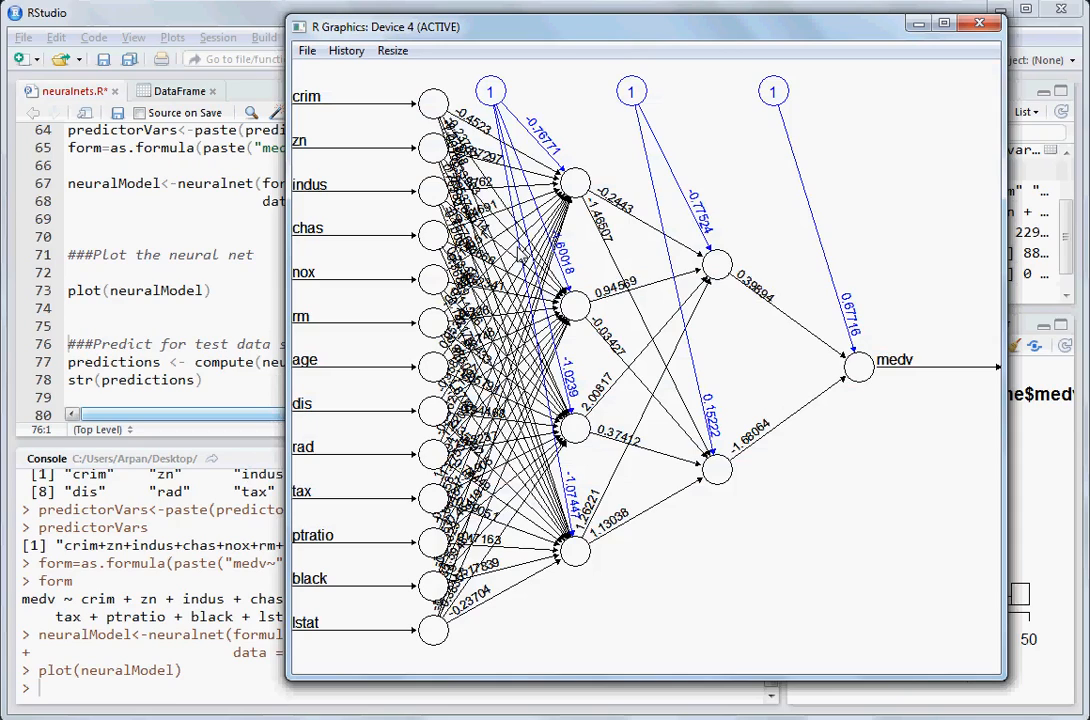
mouse_move(428, 656)
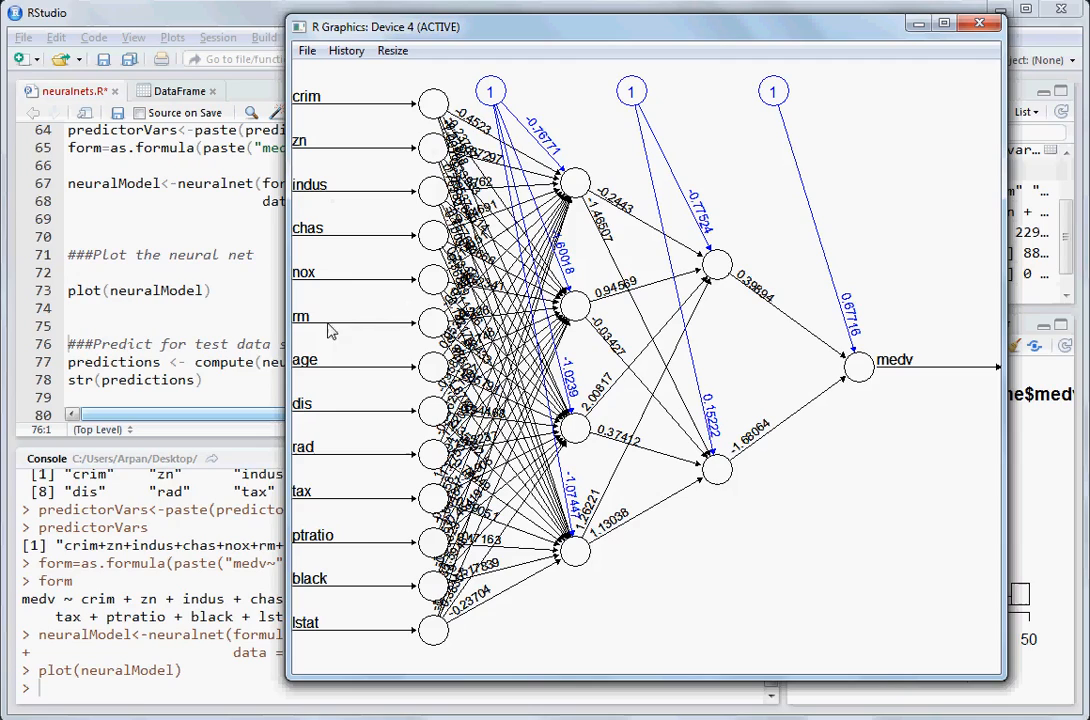
mouse_move(864, 372)
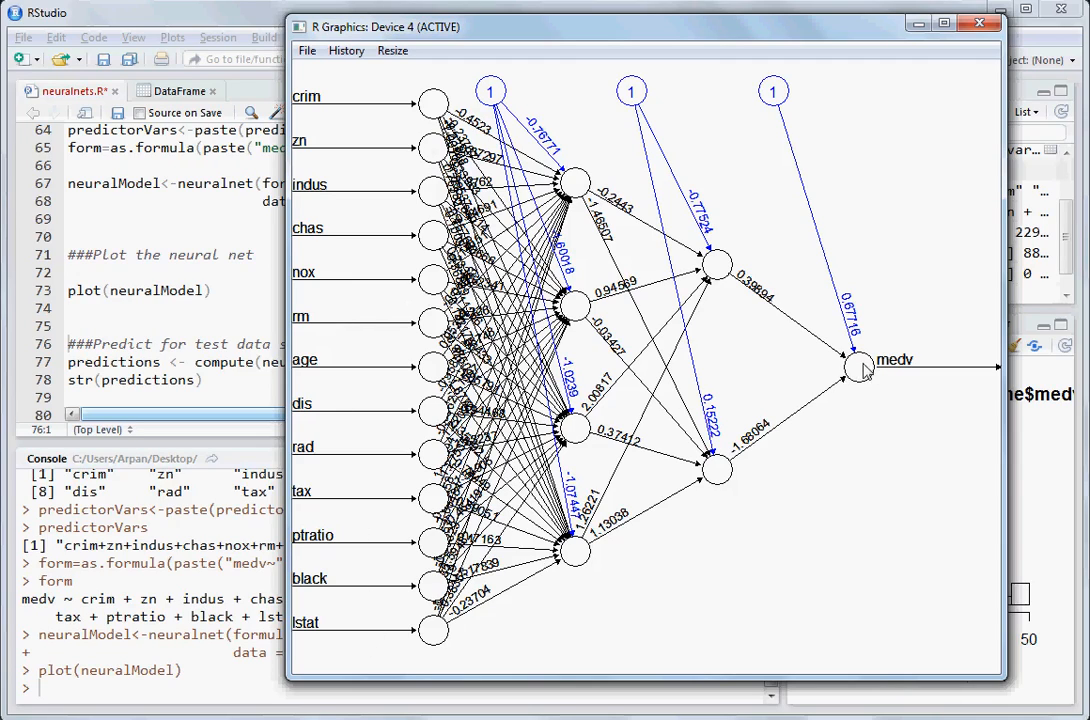
mouse_move(892, 372)
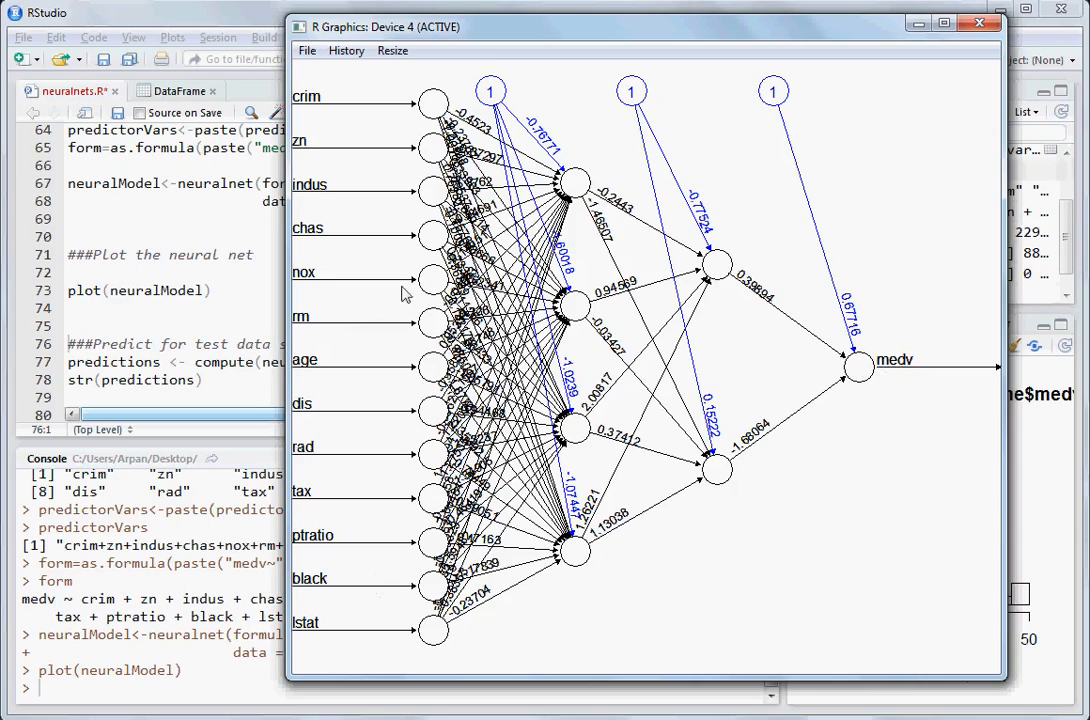
mouse_move(884, 388)
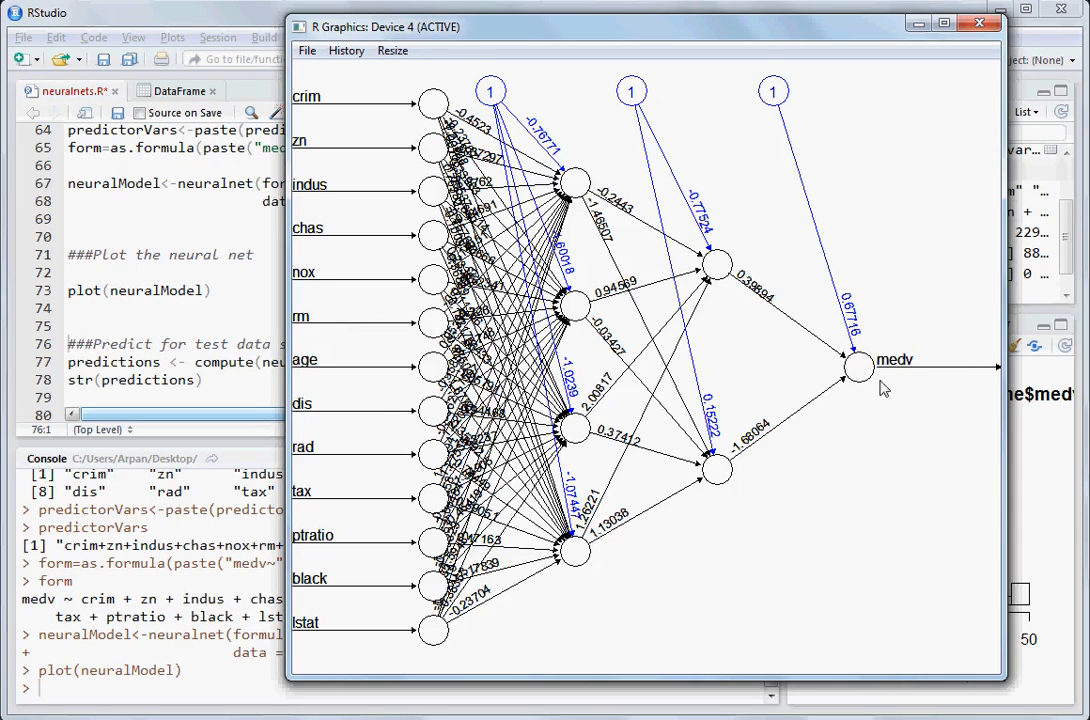
mouse_move(920, 376)
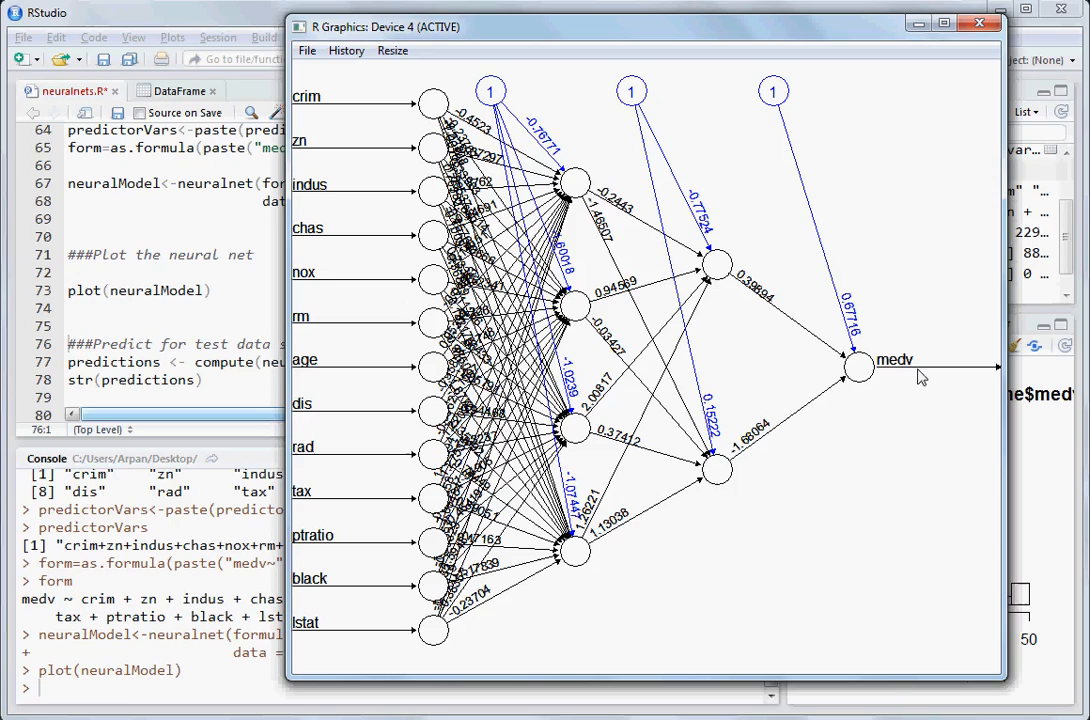
mouse_move(604, 192)
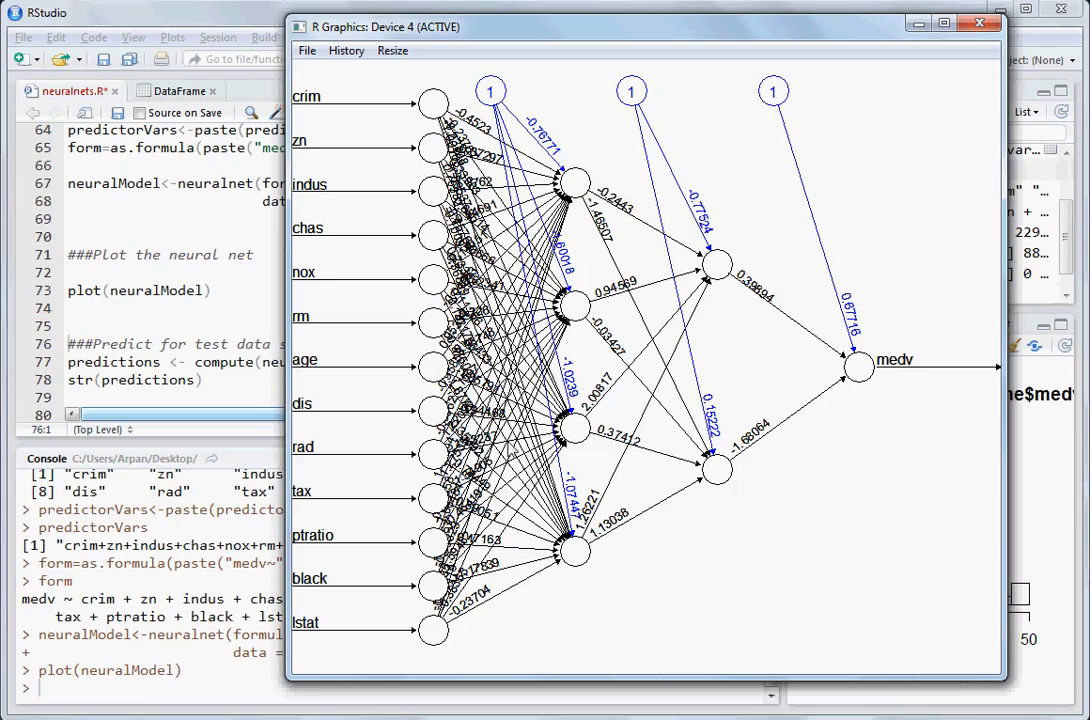
mouse_move(620, 330)
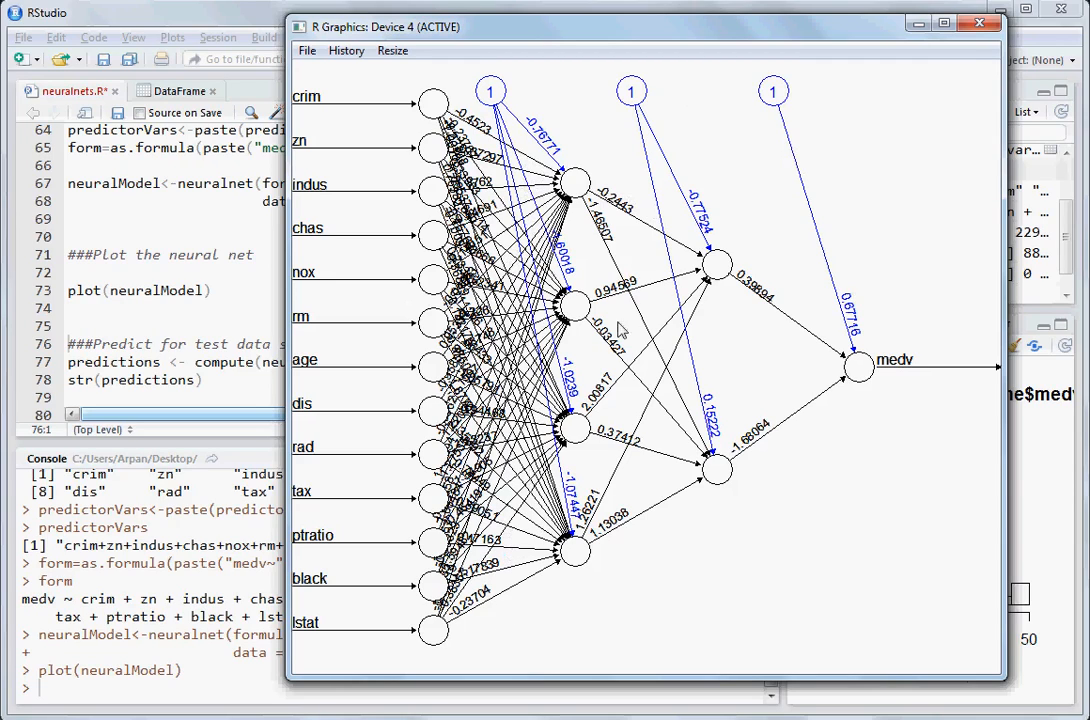
mouse_move(708, 476)
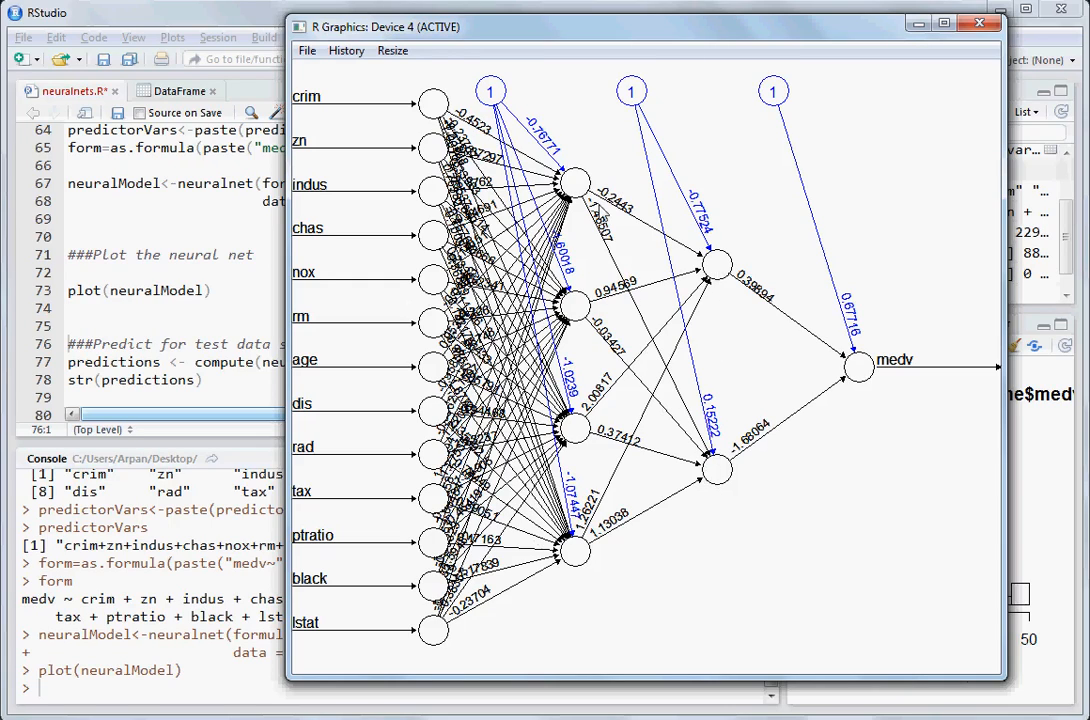
mouse_move(432, 82)
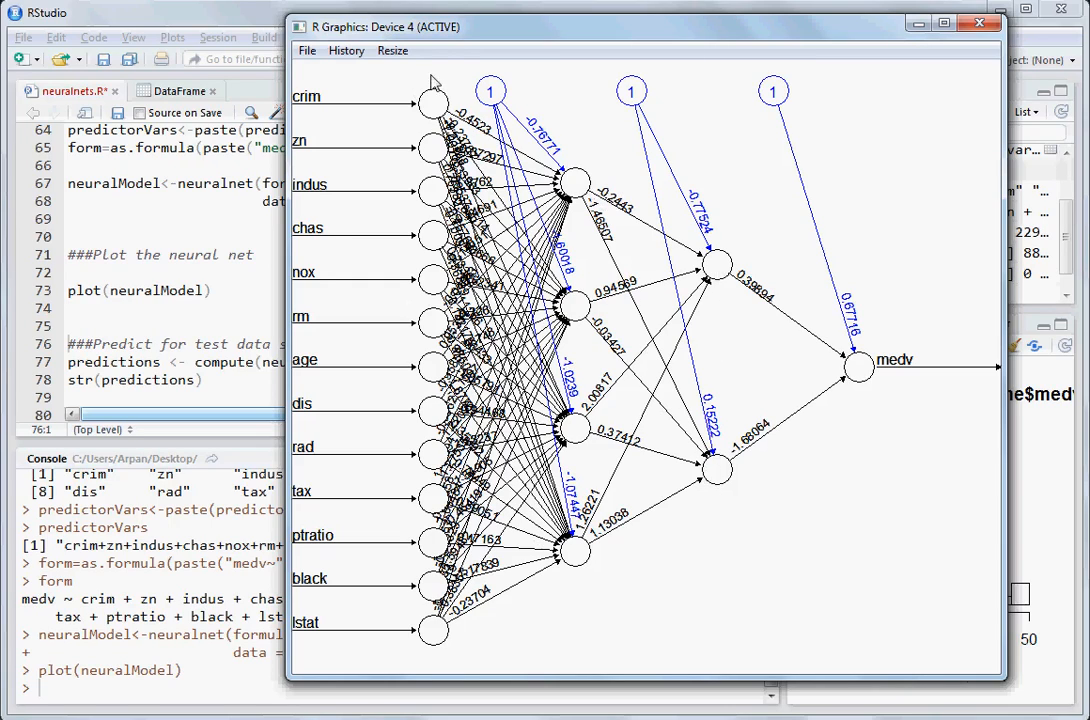
mouse_move(432, 618)
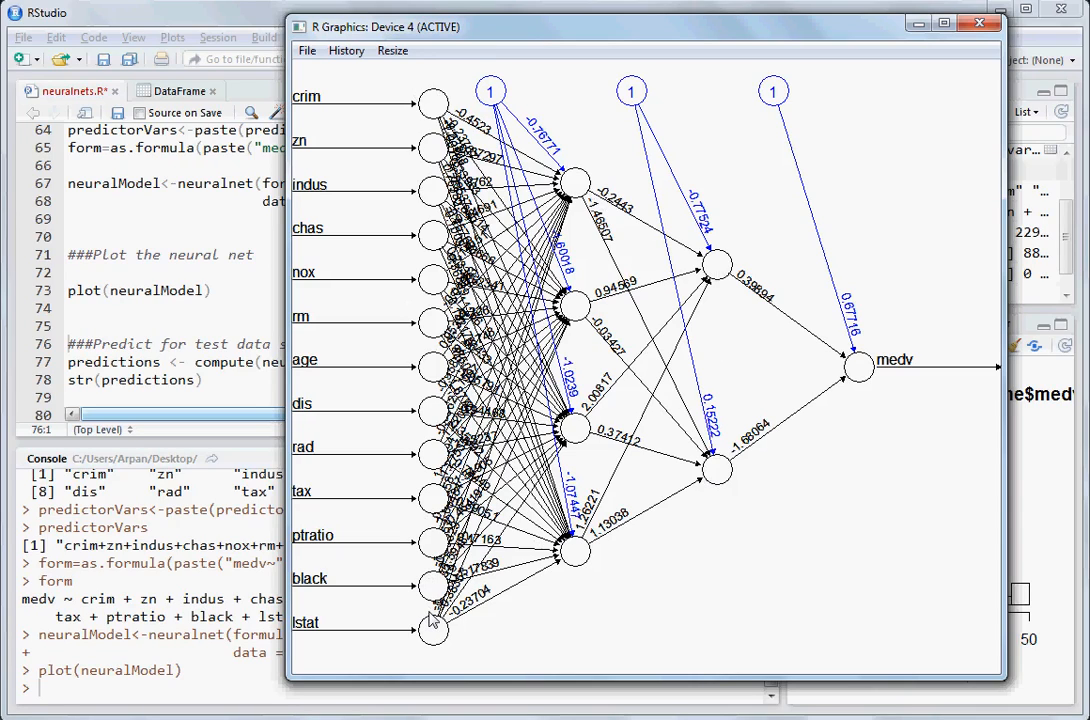
mouse_move(852, 368)
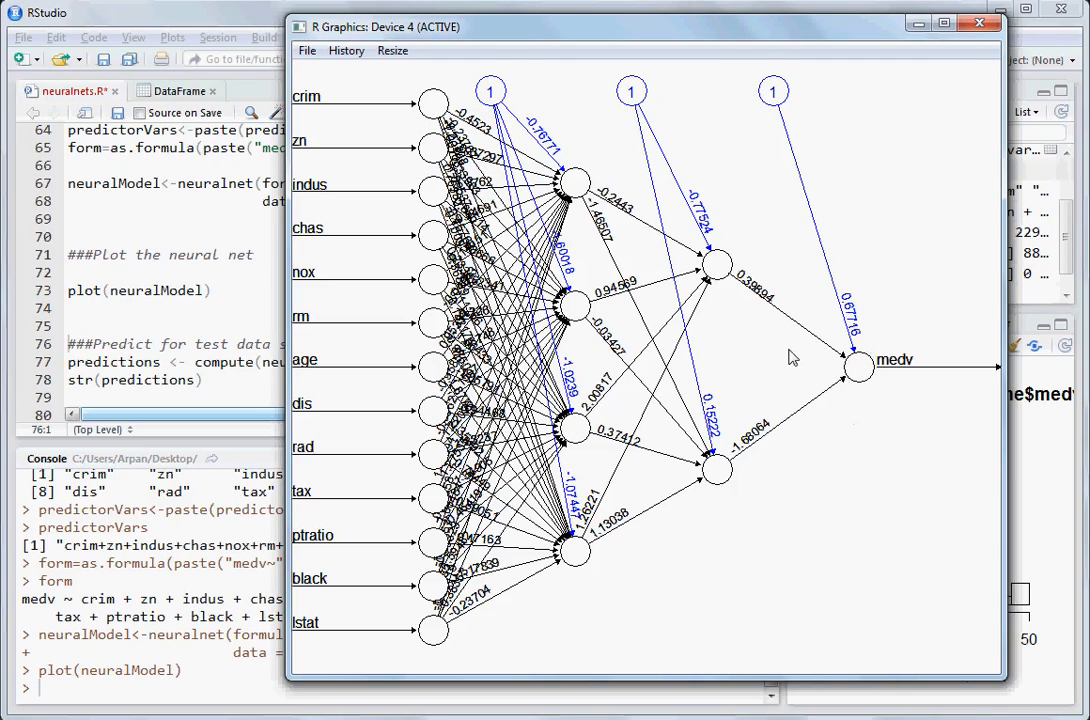
mouse_move(788, 374)
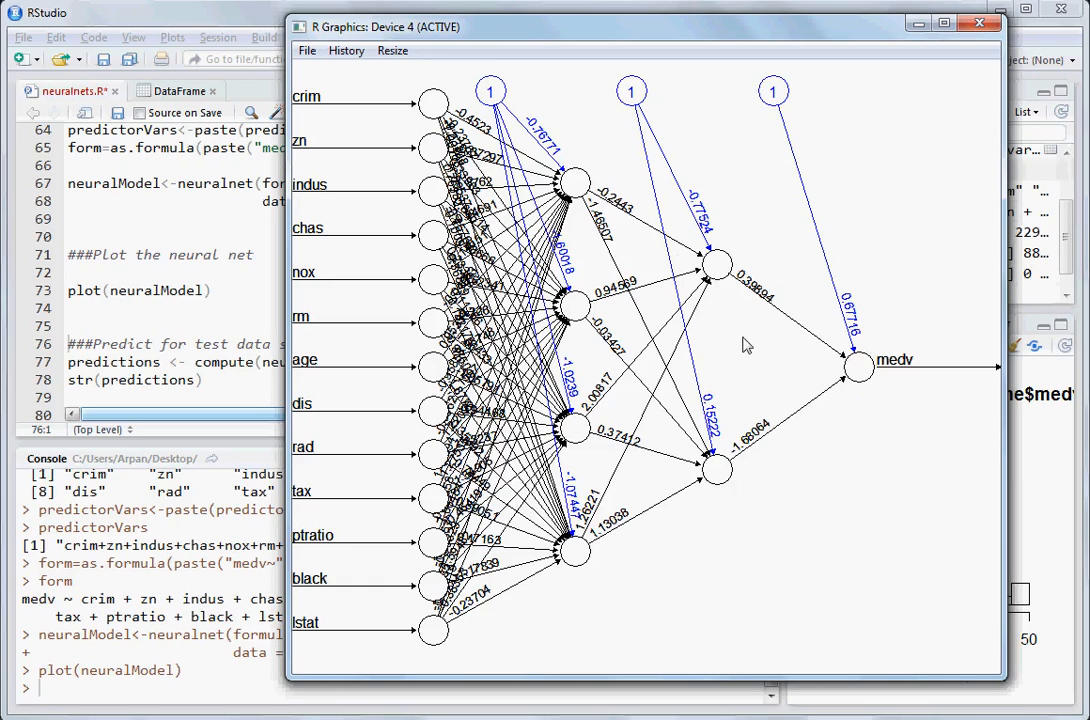
mouse_move(864, 380)
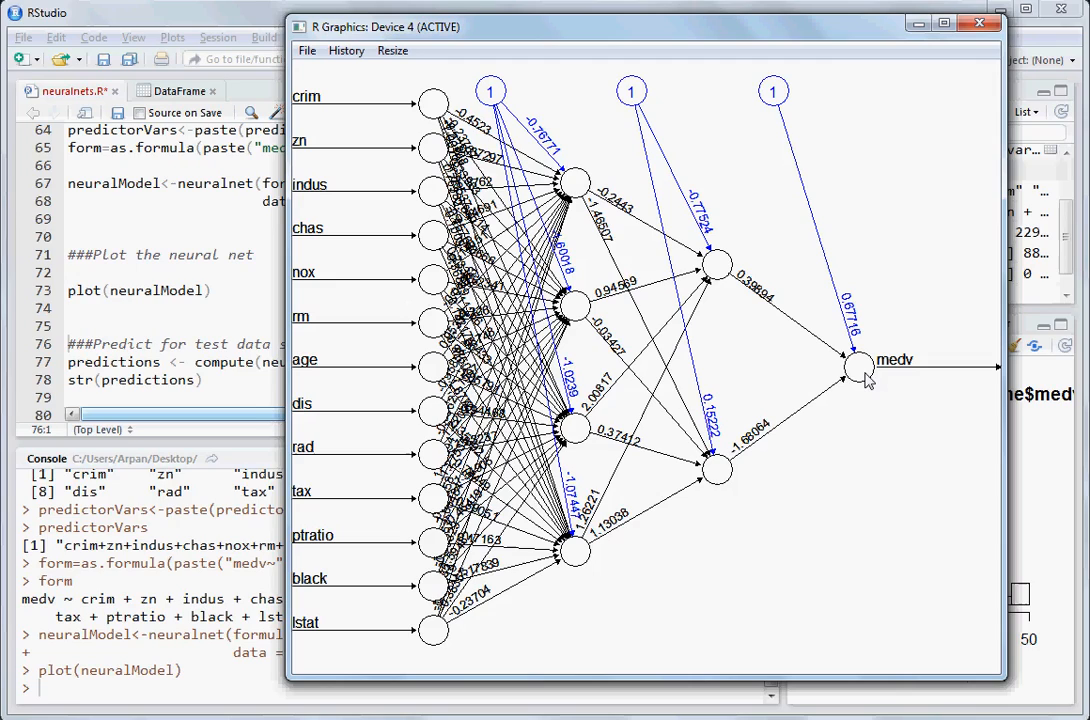
mouse_move(862, 376)
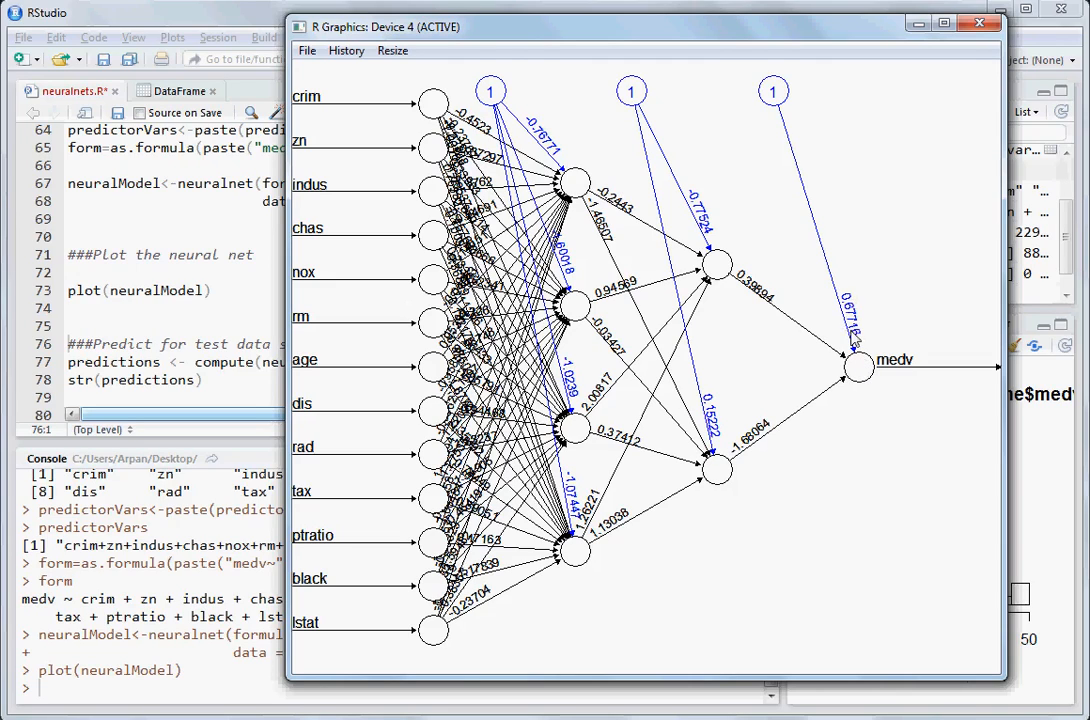
mouse_move(814, 178)
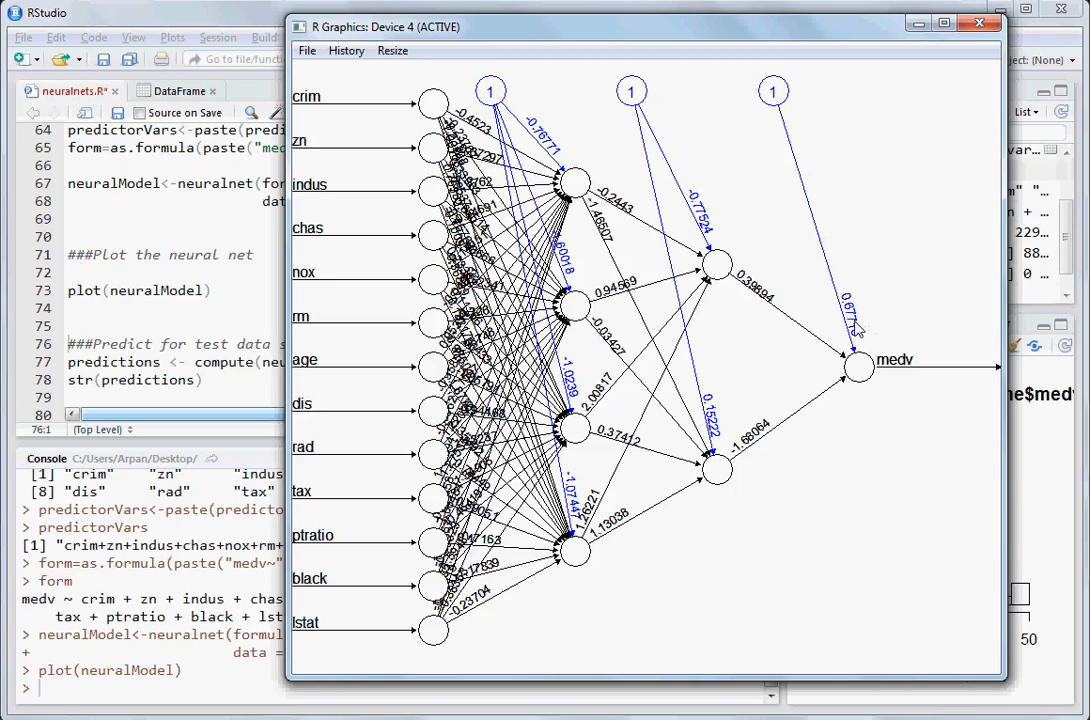
mouse_move(736, 296)
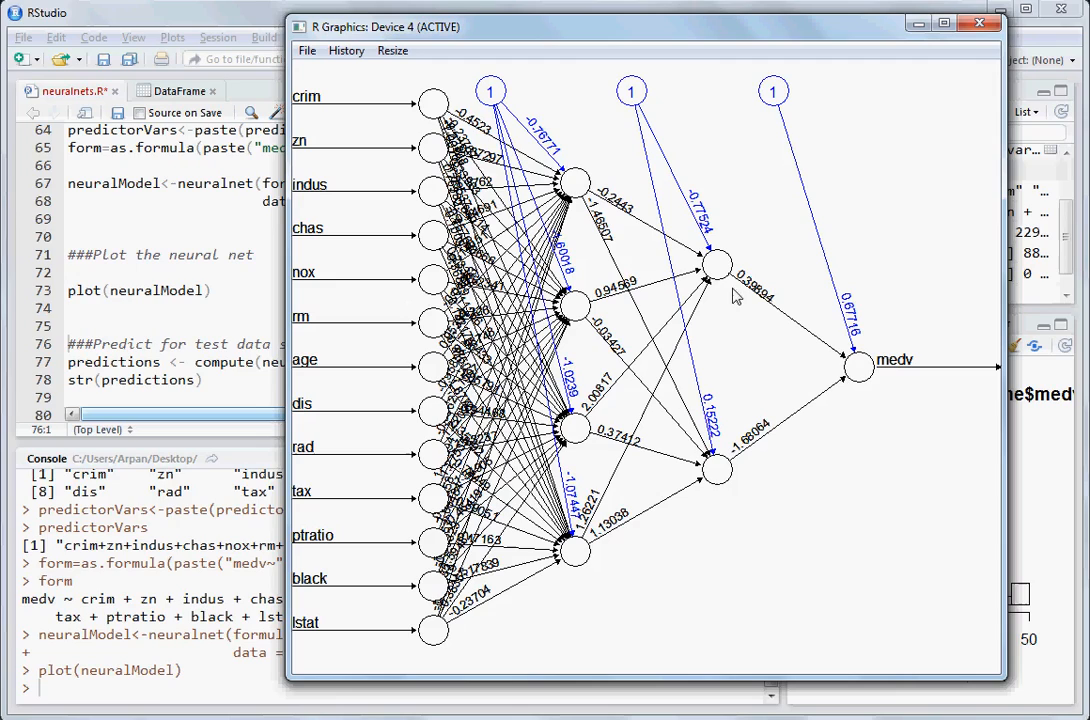
mouse_move(716, 280)
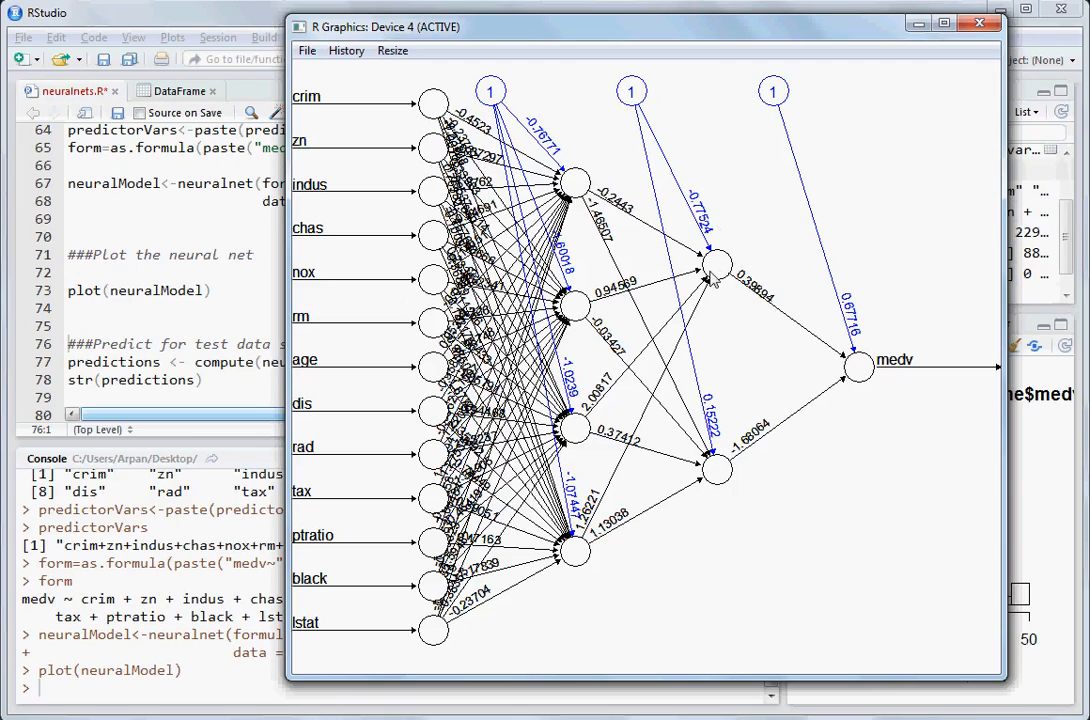
mouse_move(772, 472)
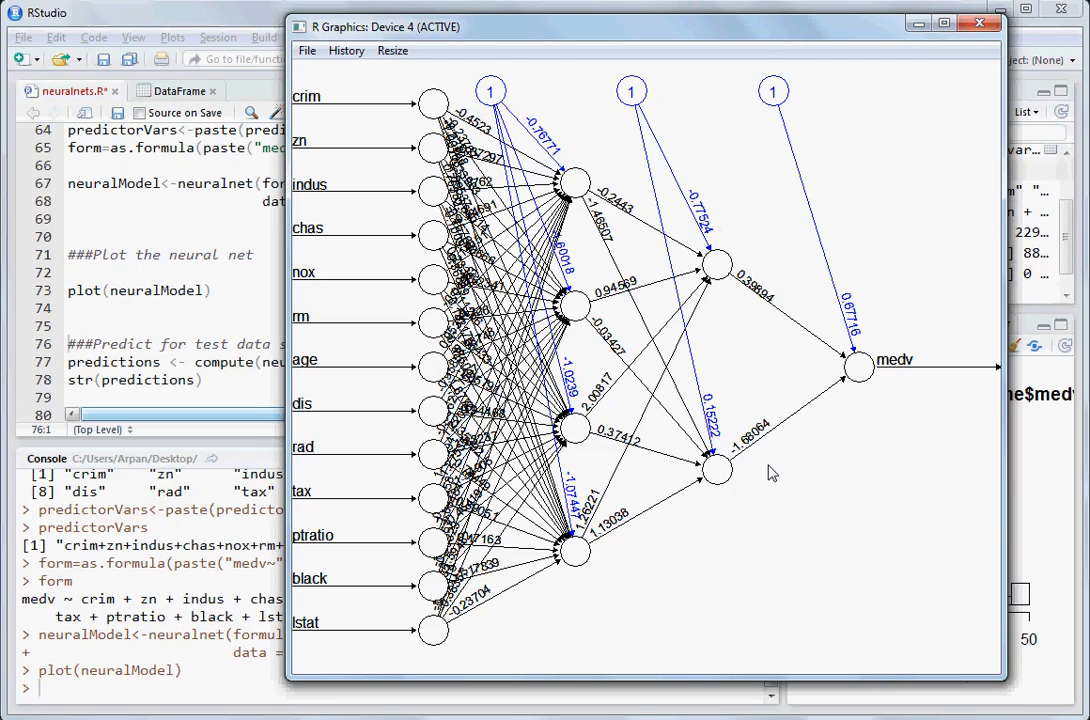
mouse_move(724, 470)
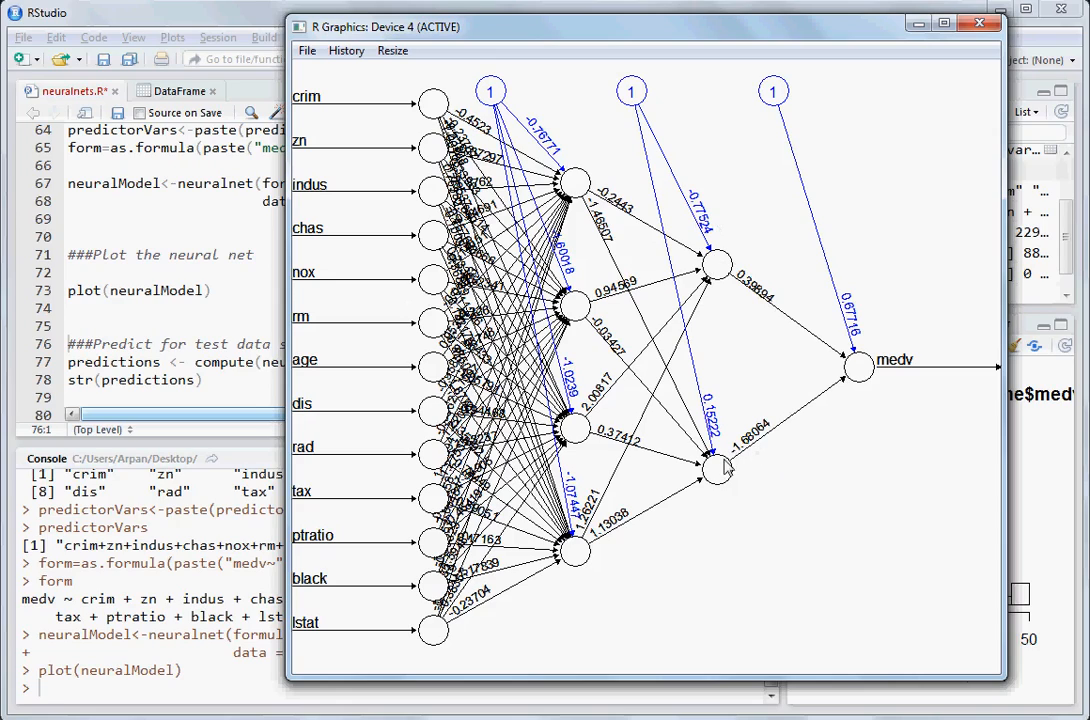
mouse_move(892, 350)
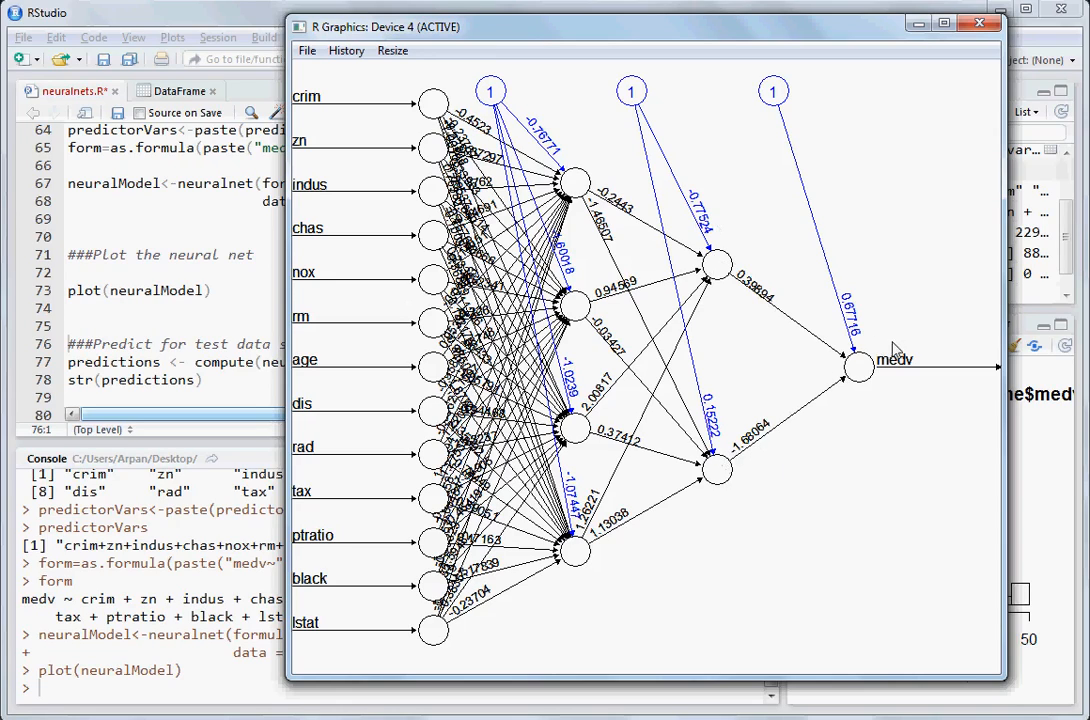
mouse_move(864, 336)
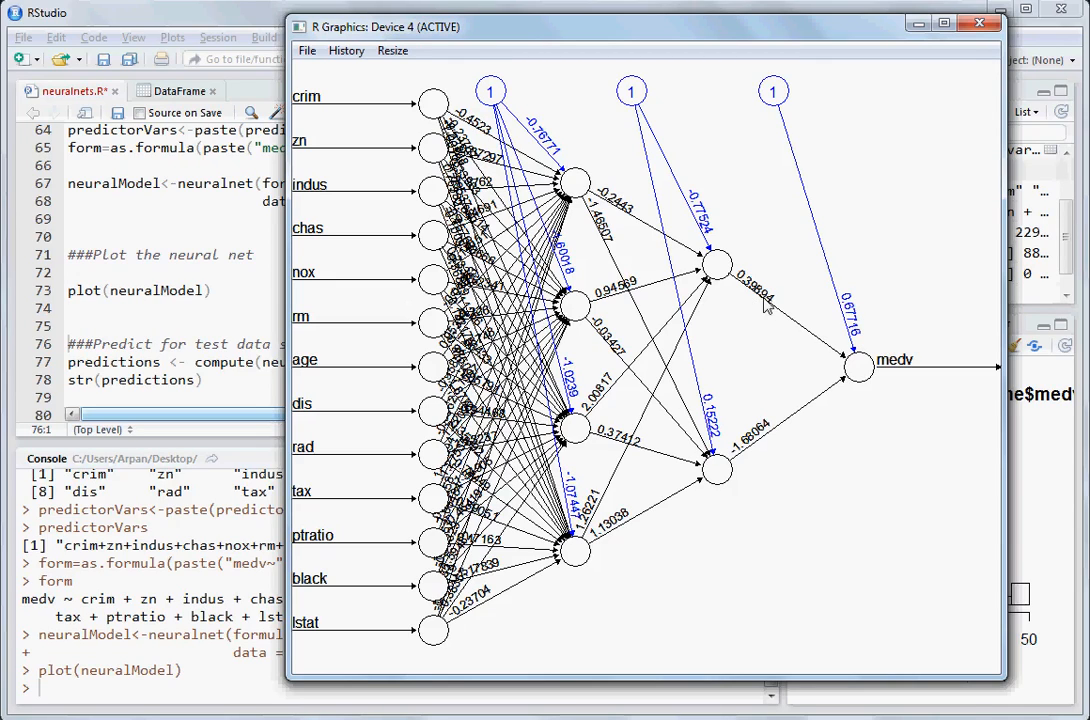
mouse_move(724, 276)
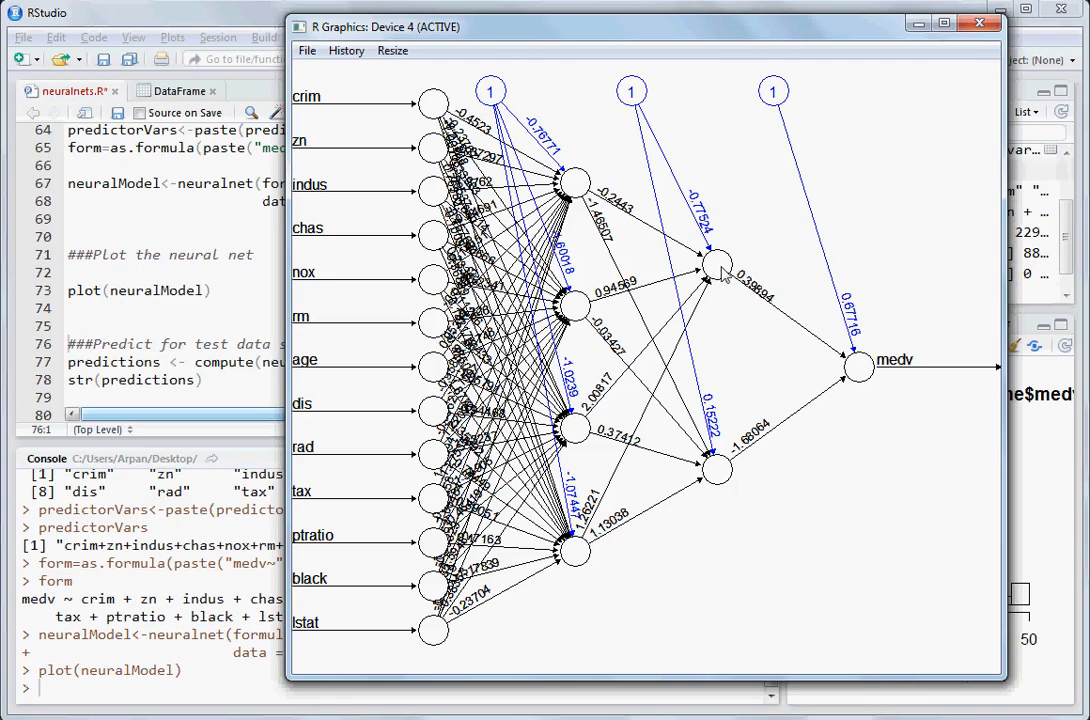
mouse_move(808, 362)
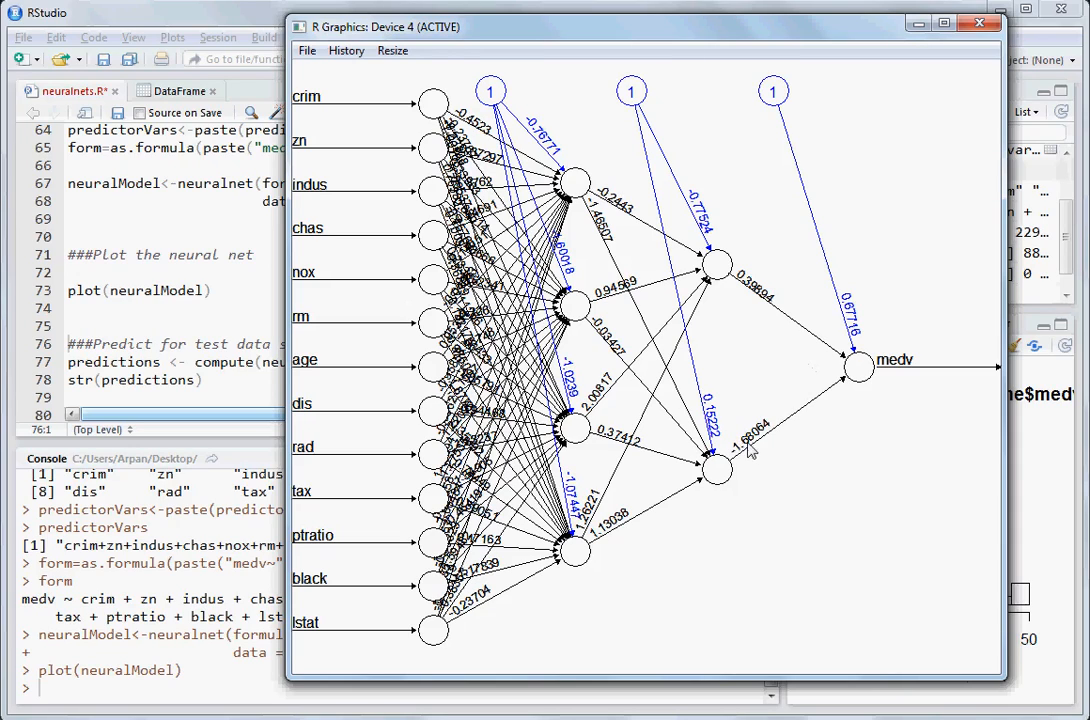
mouse_move(724, 486)
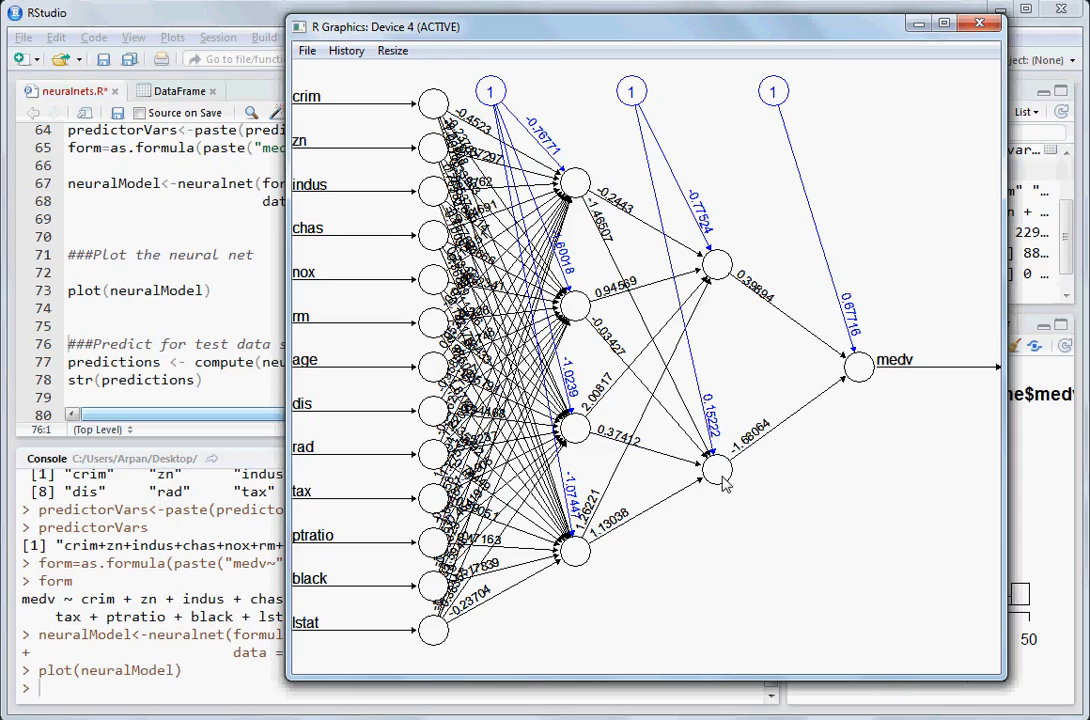
mouse_move(584, 210)
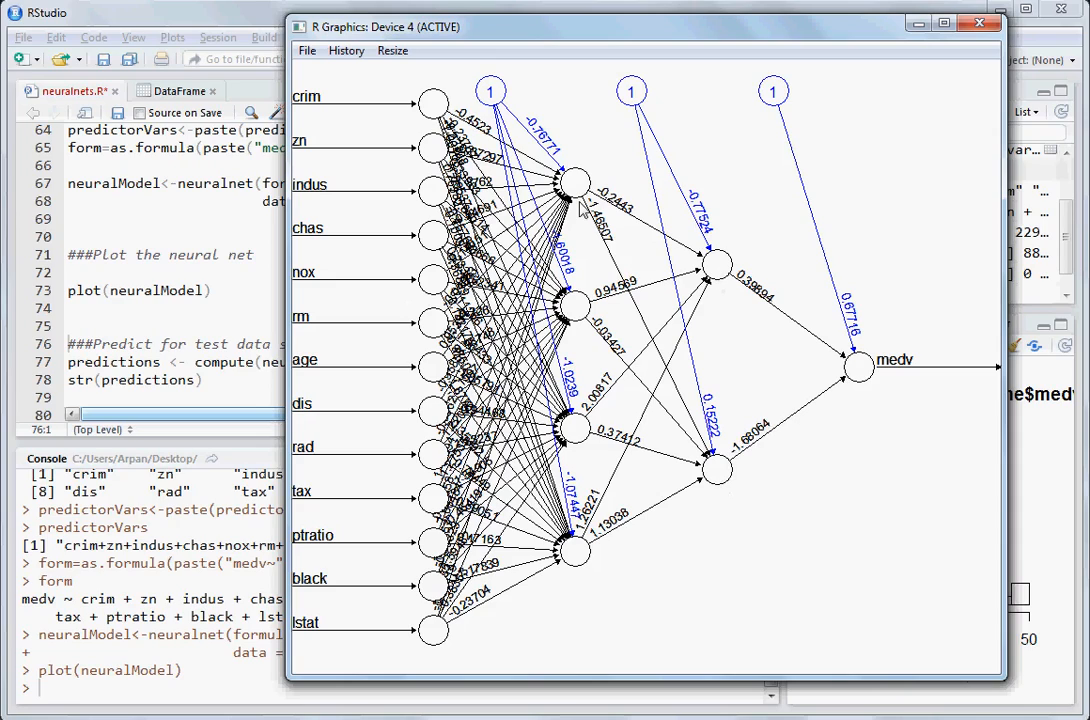
mouse_move(724, 268)
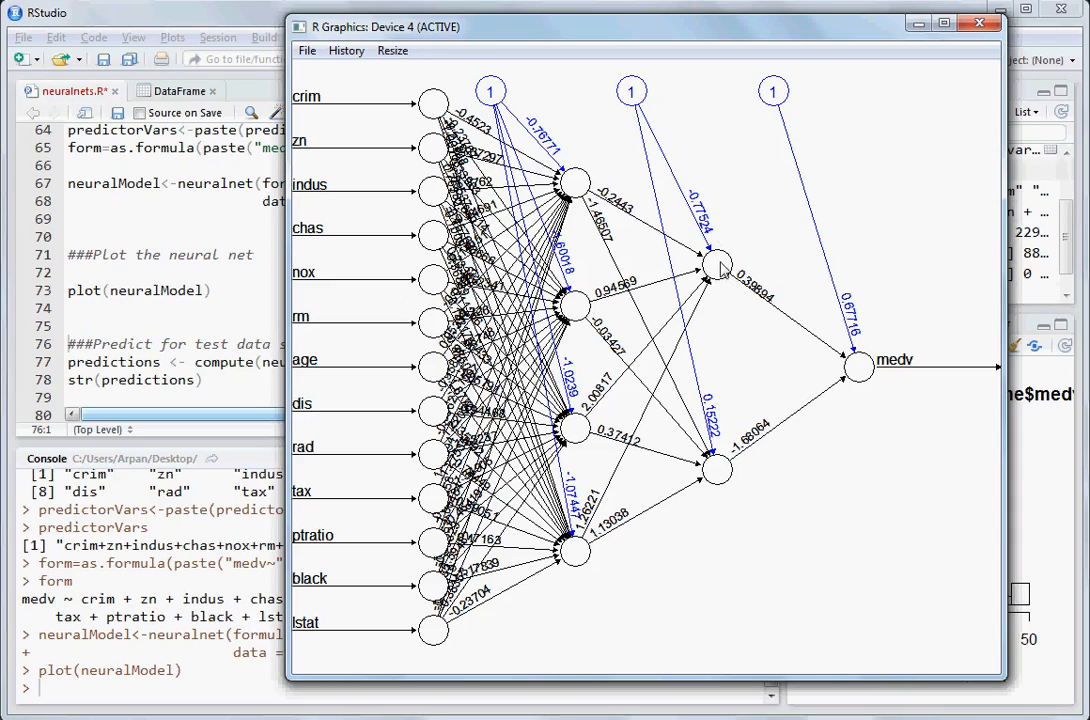
mouse_move(584, 200)
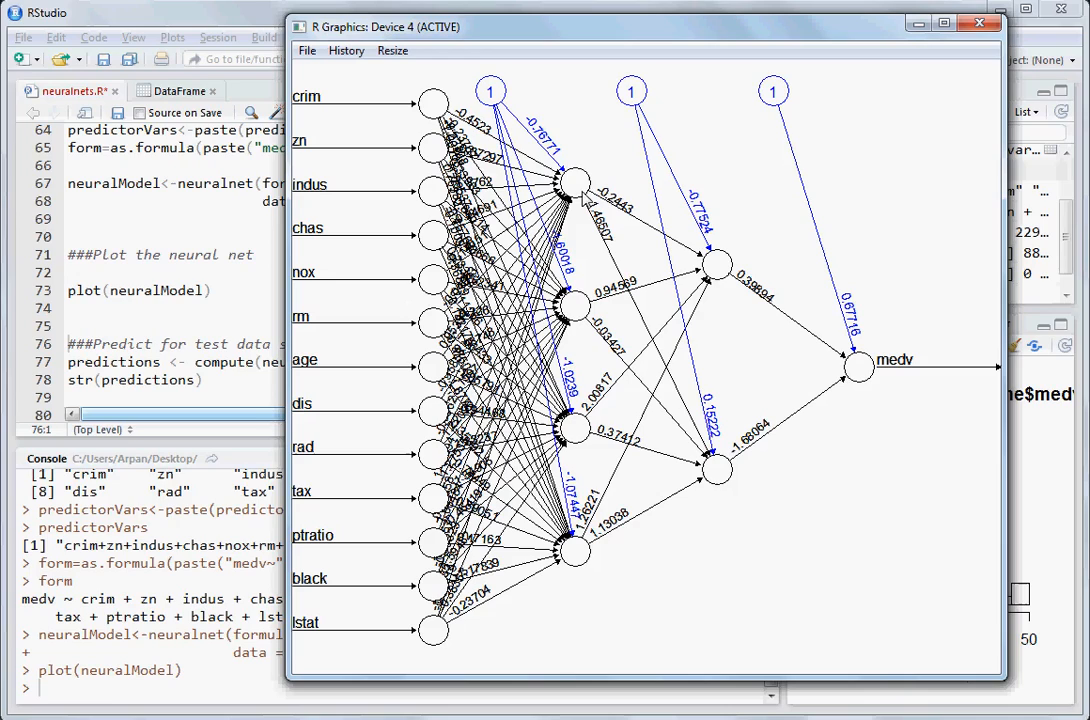
mouse_move(644, 96)
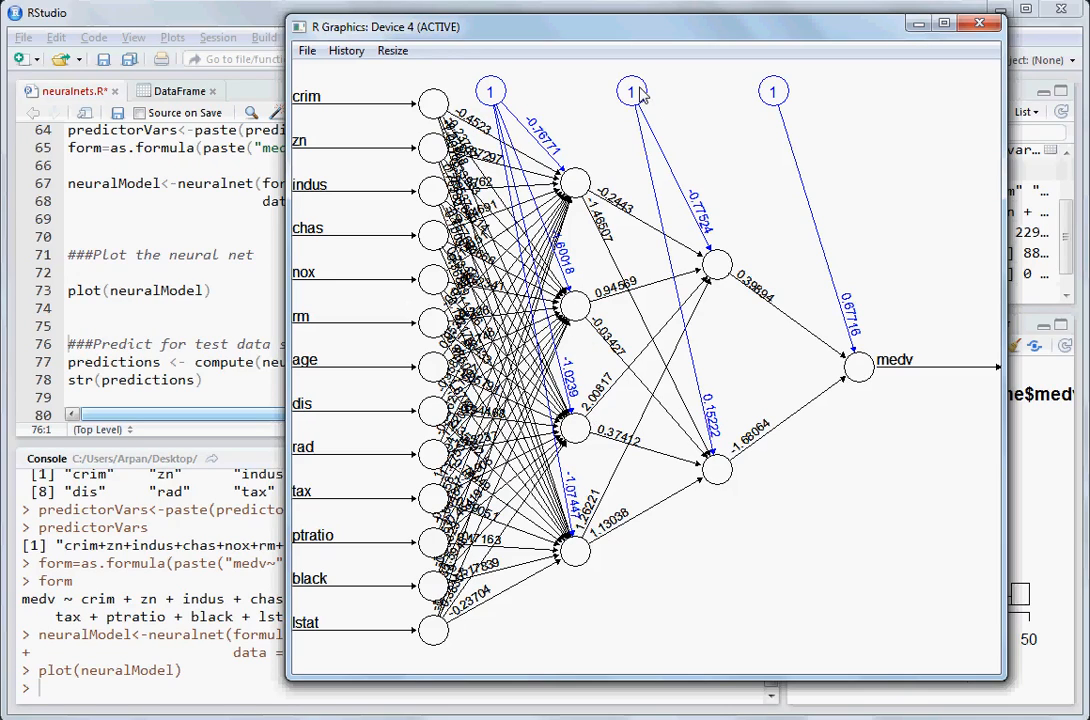
mouse_move(684, 188)
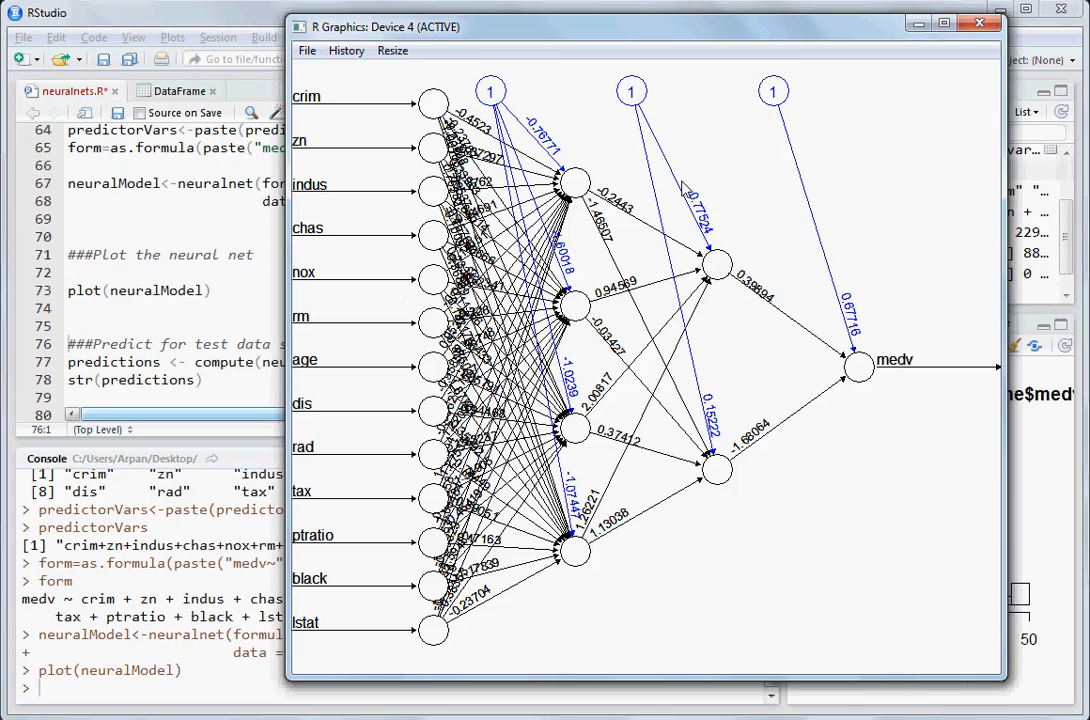
mouse_move(708, 248)
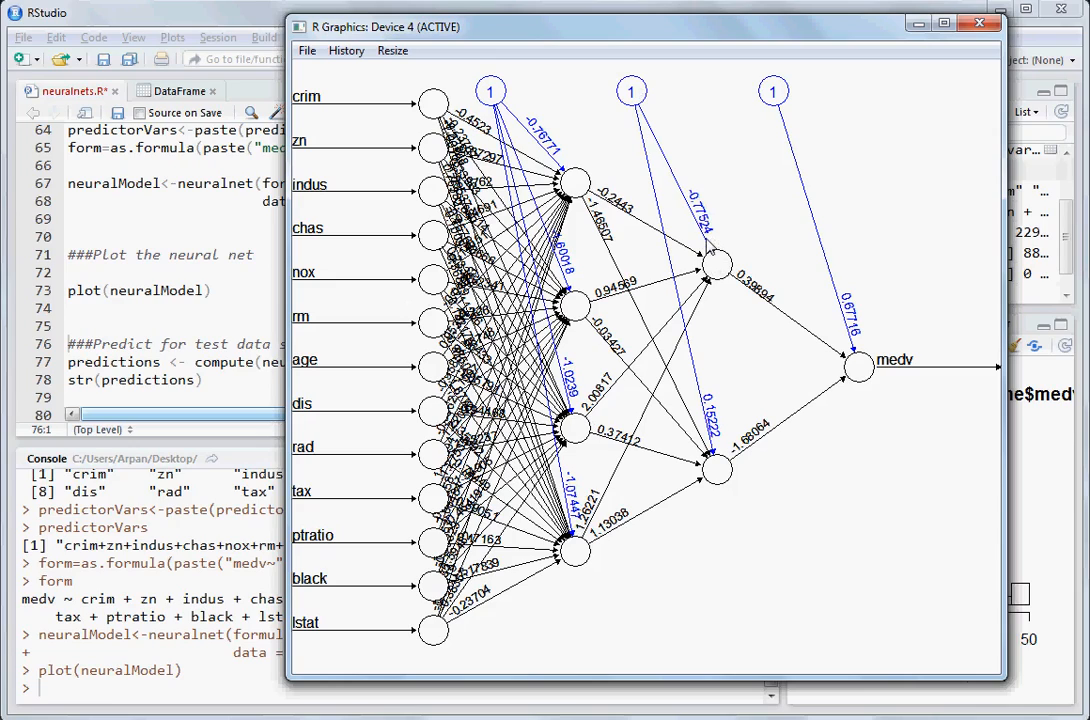
mouse_move(708, 246)
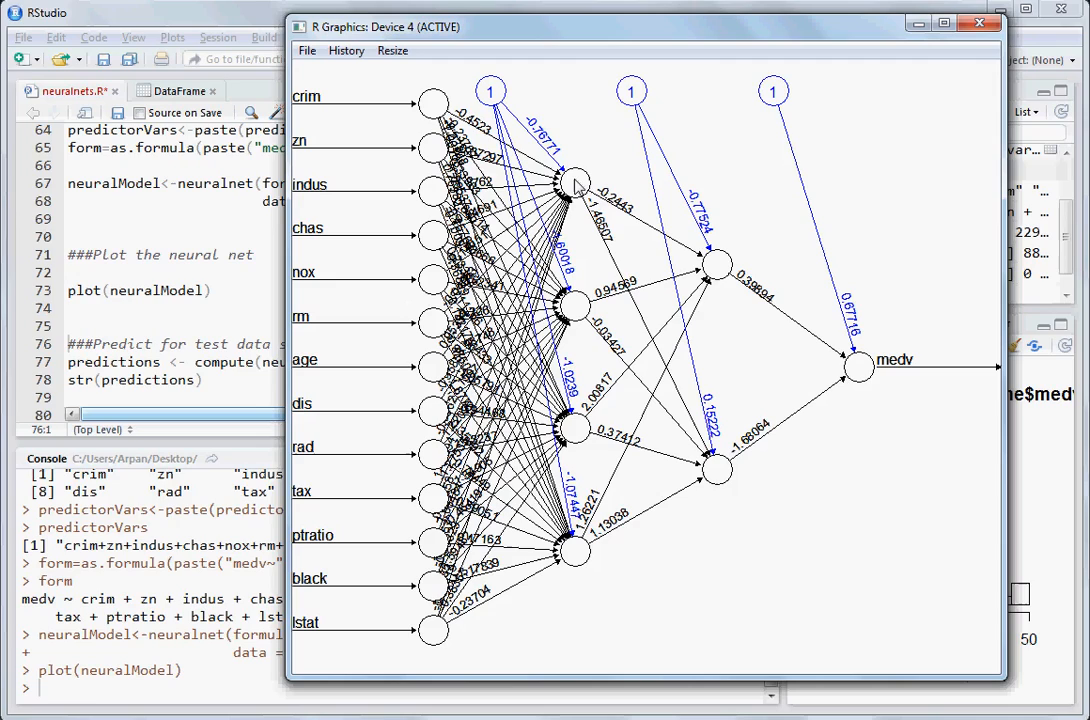
mouse_move(608, 304)
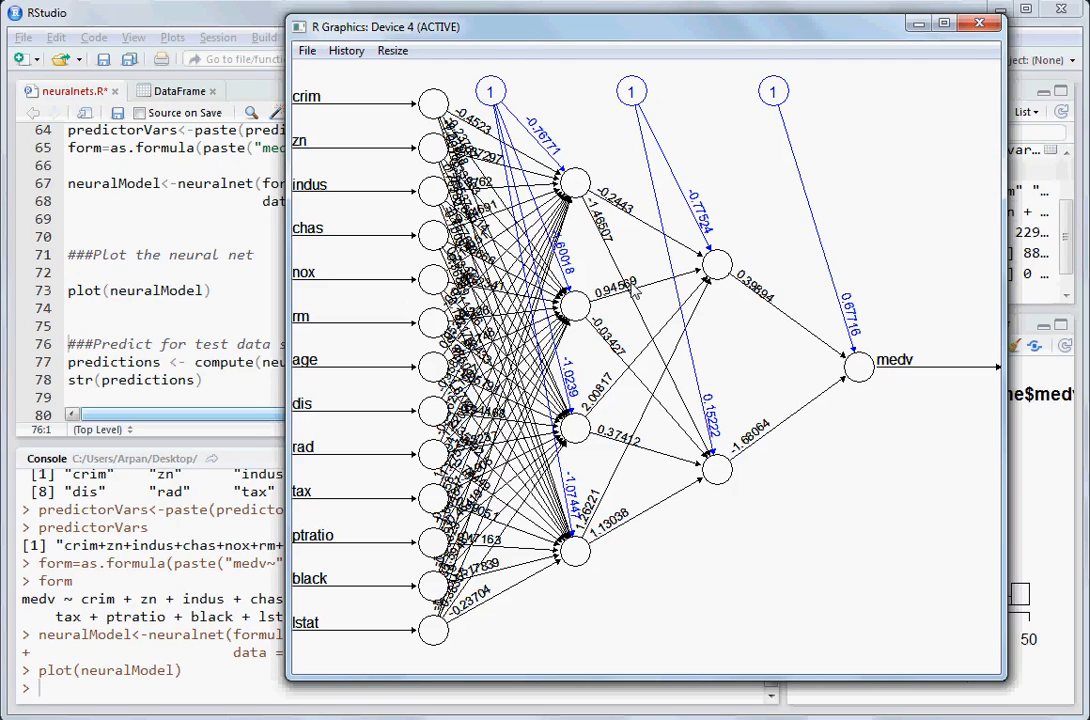
mouse_move(632, 396)
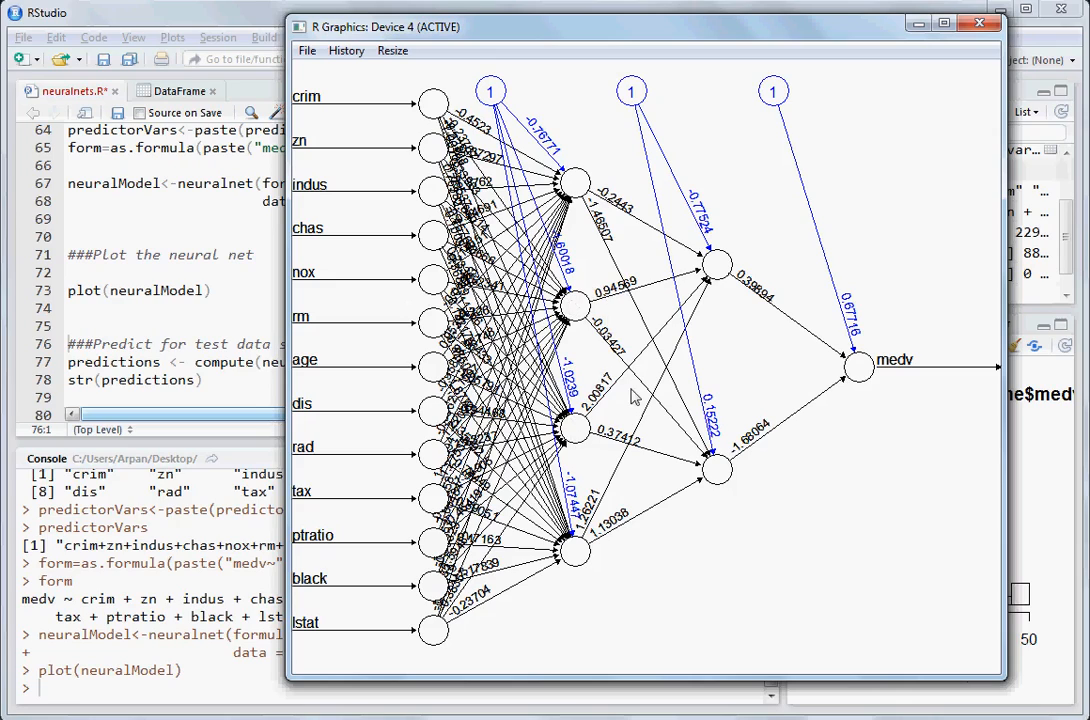
mouse_move(618, 384)
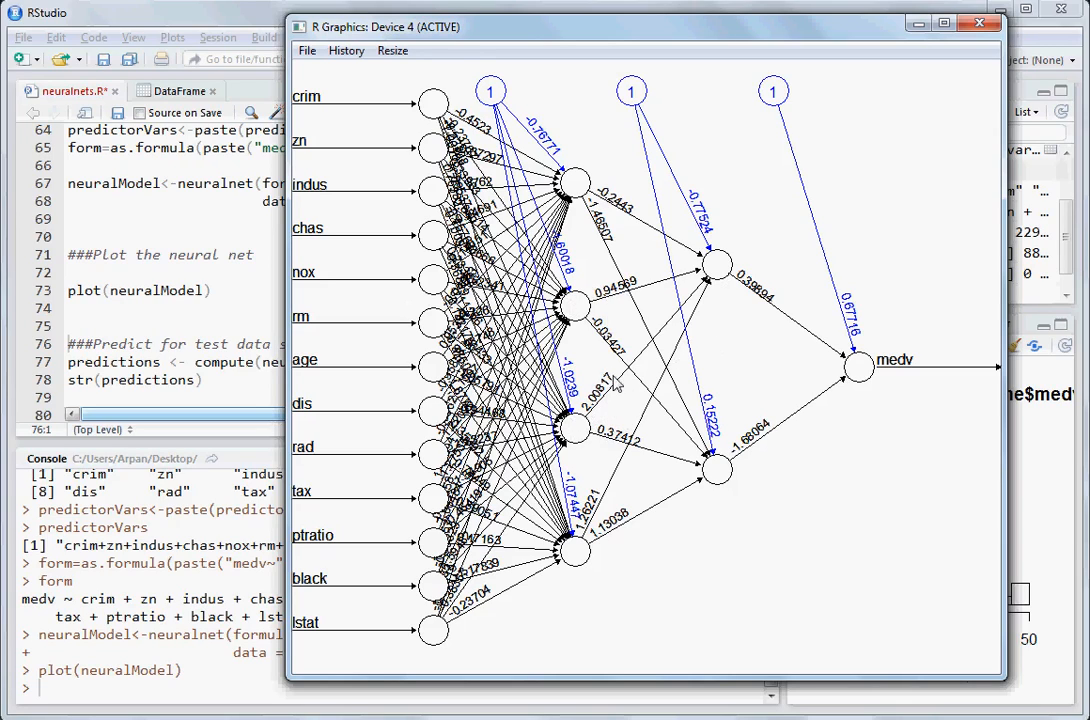
mouse_move(610, 512)
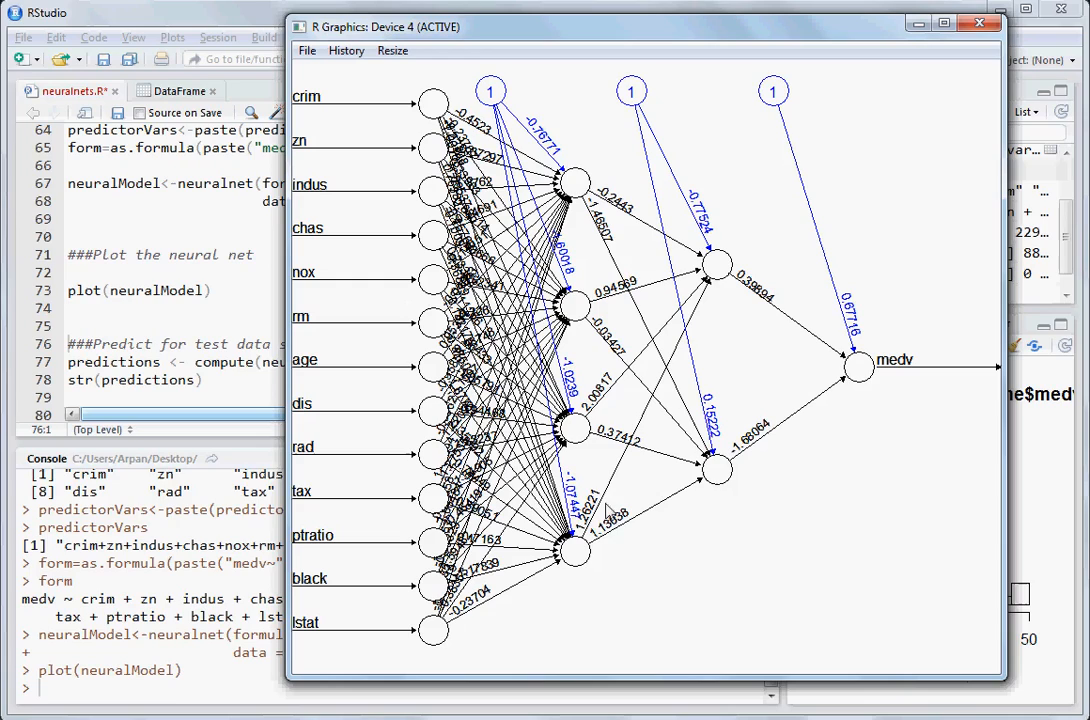
mouse_move(606, 502)
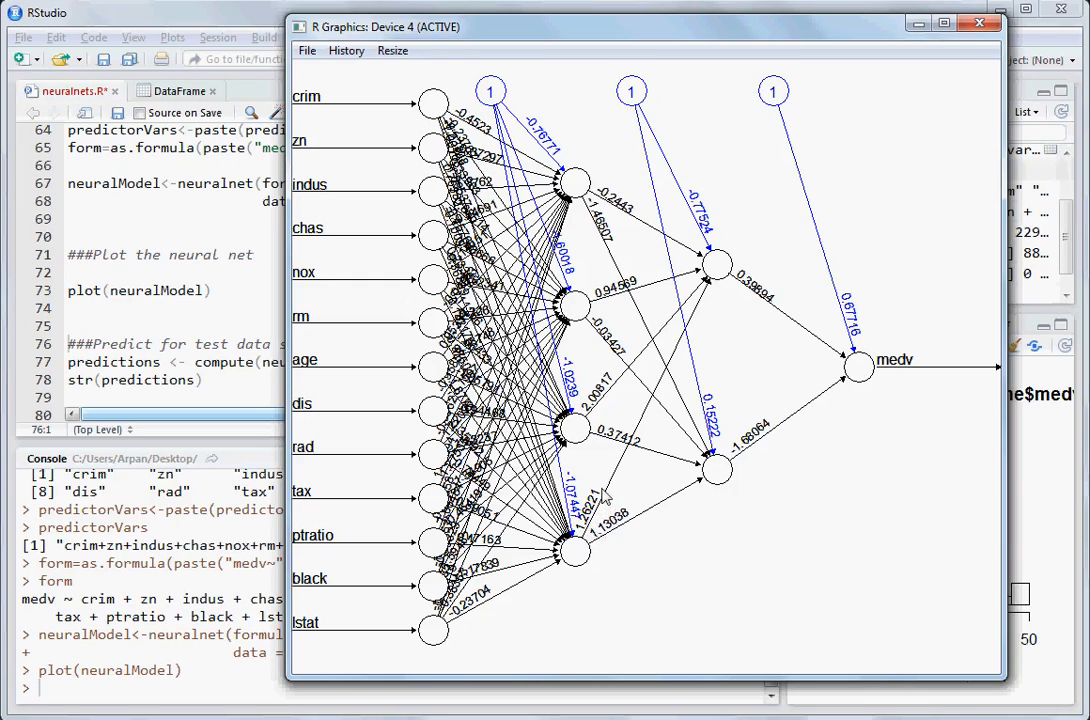
mouse_move(860, 376)
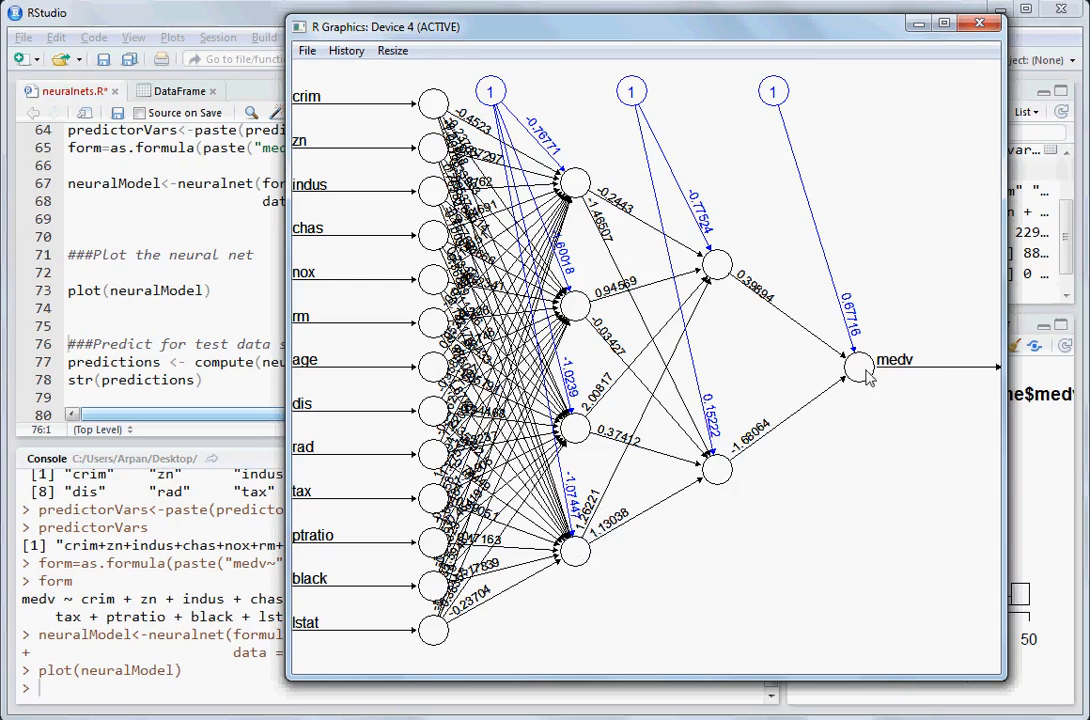
mouse_move(810, 356)
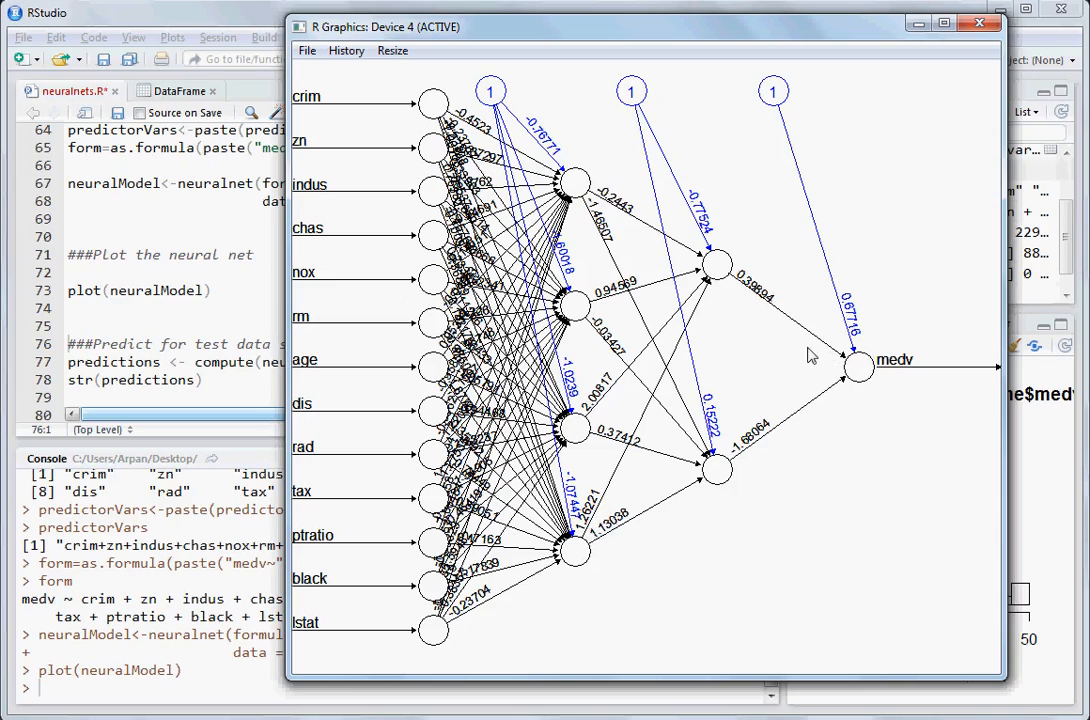
mouse_move(798, 322)
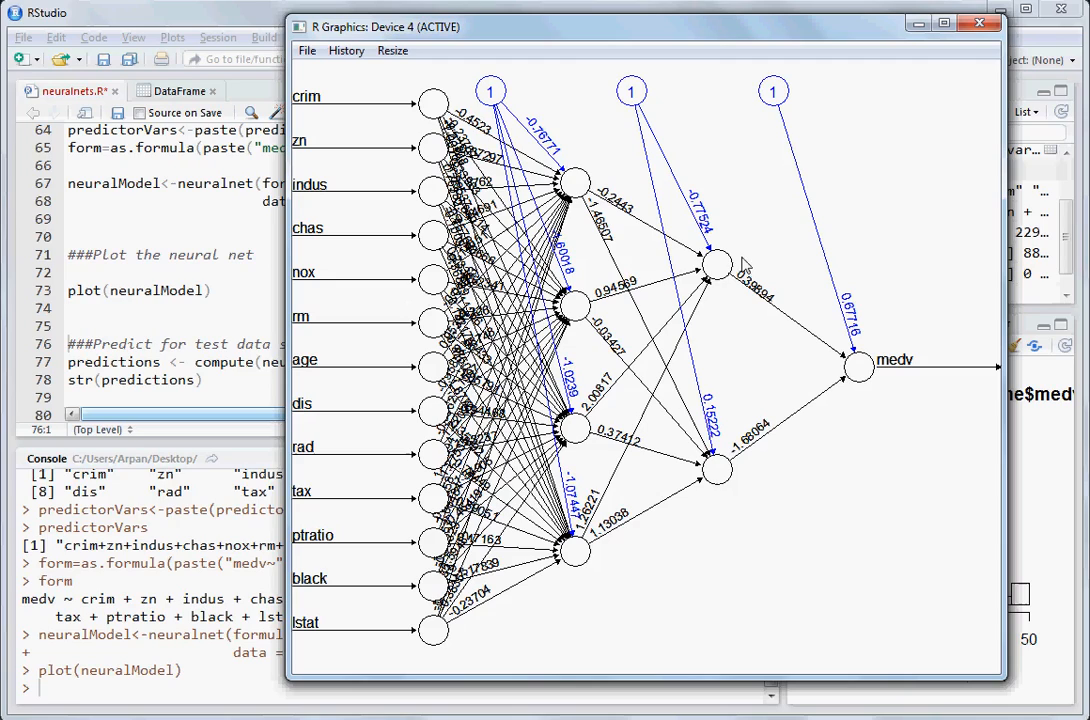
mouse_move(808, 304)
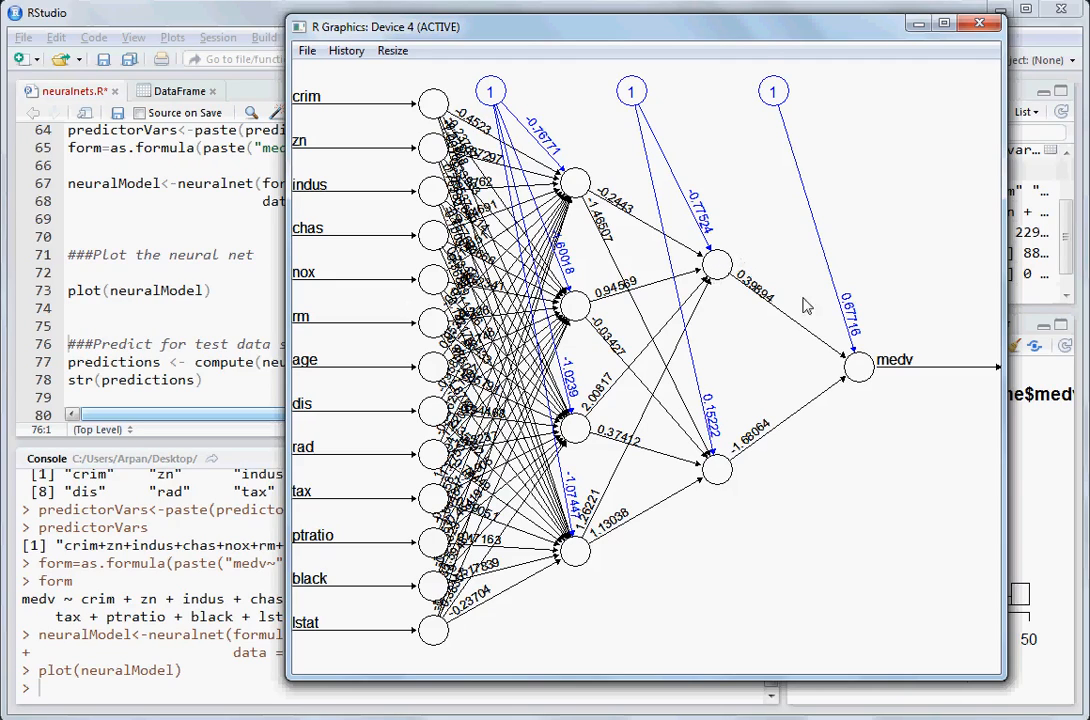
mouse_move(830, 248)
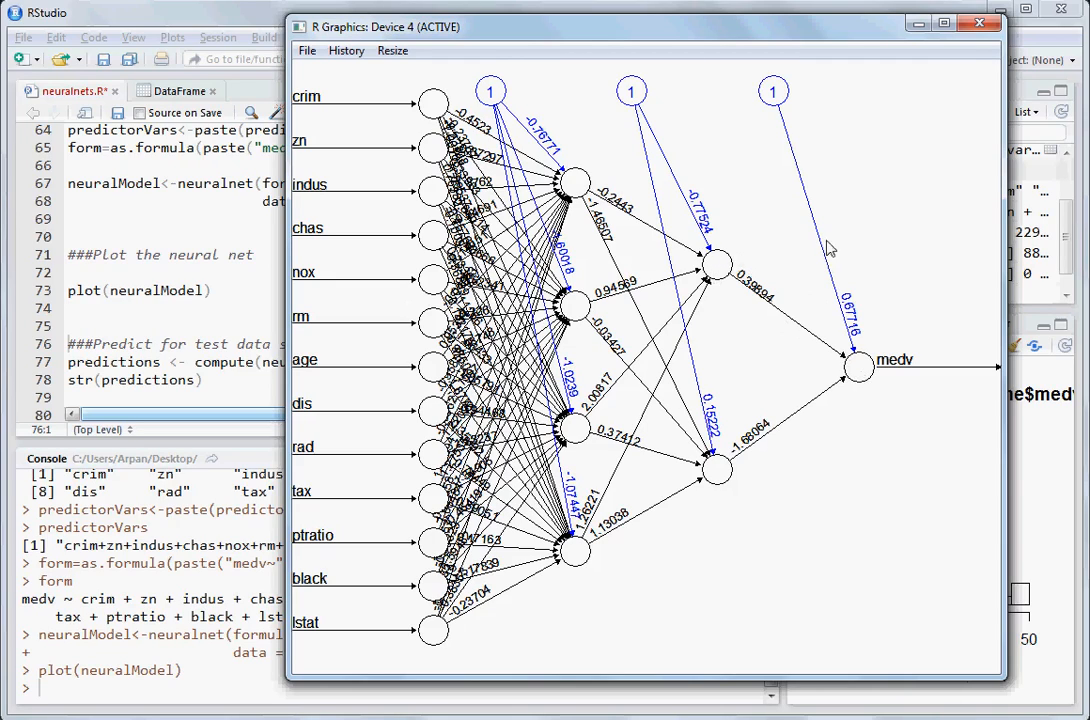
mouse_move(858, 324)
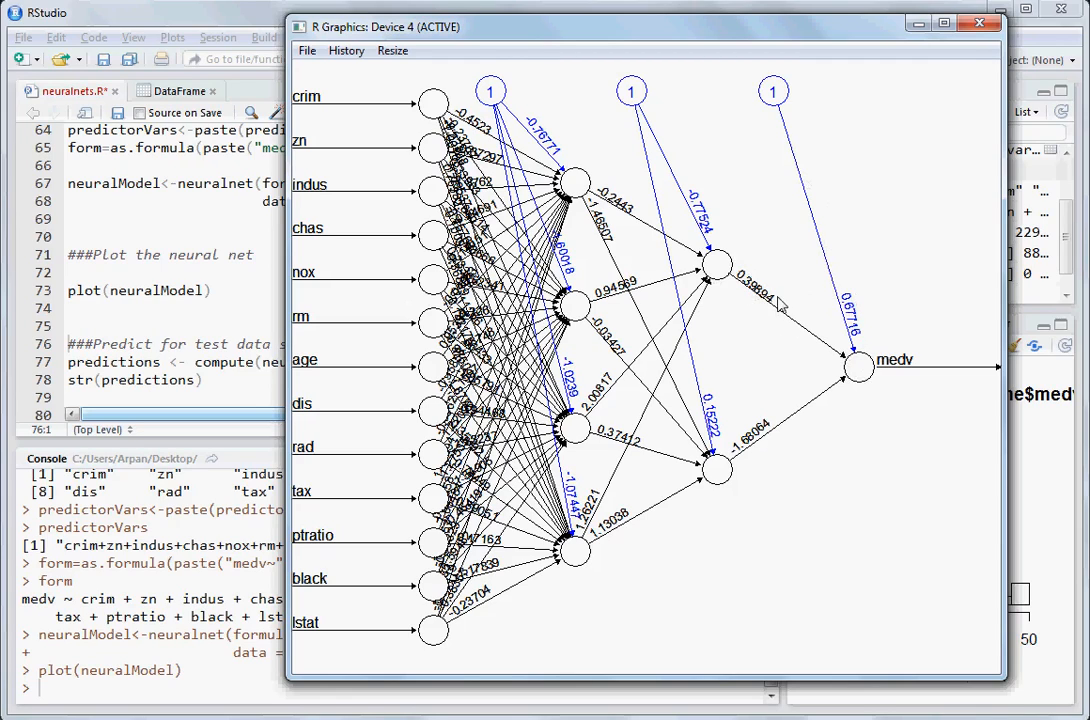
mouse_move(778, 432)
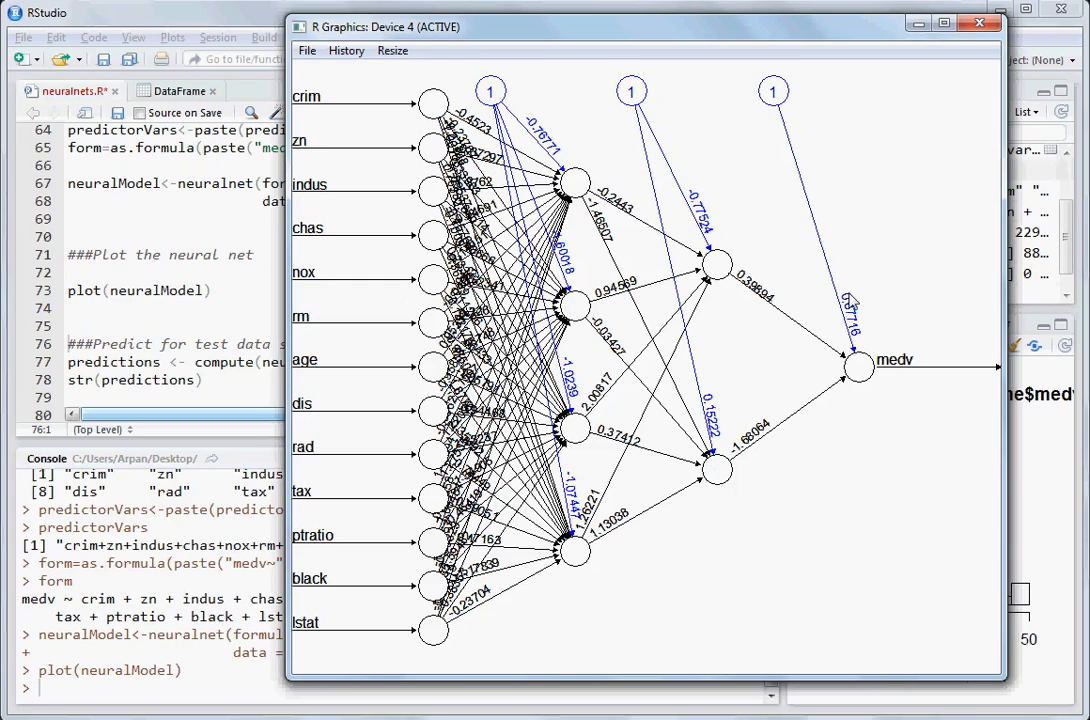
mouse_move(760, 370)
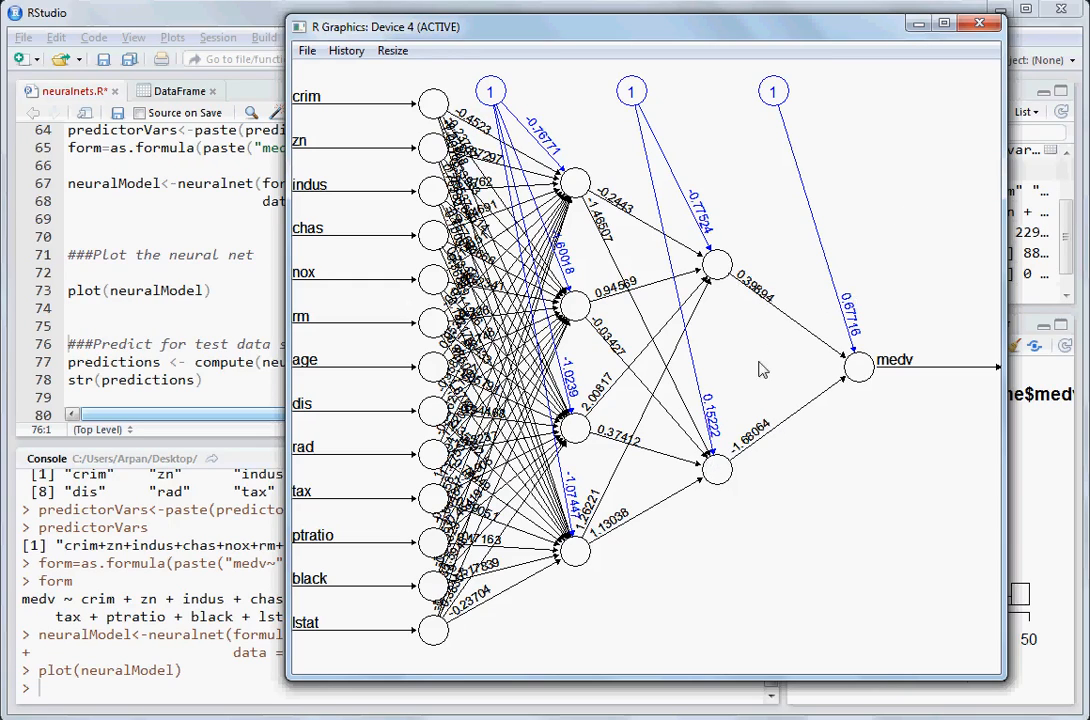
mouse_move(732, 470)
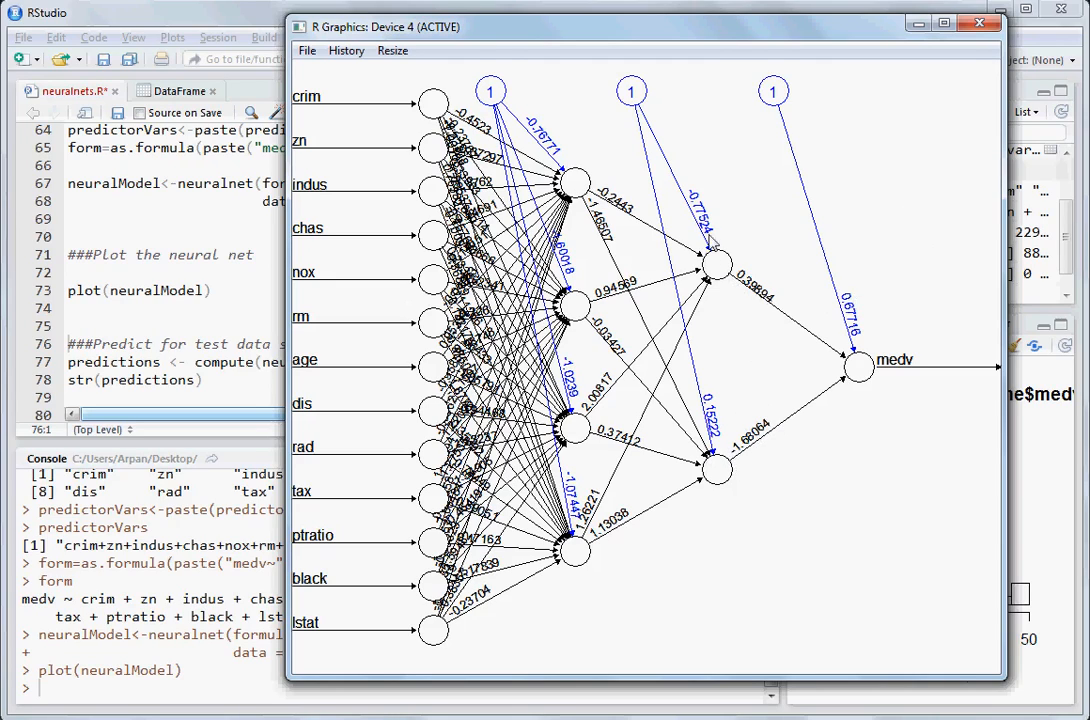
mouse_move(710, 240)
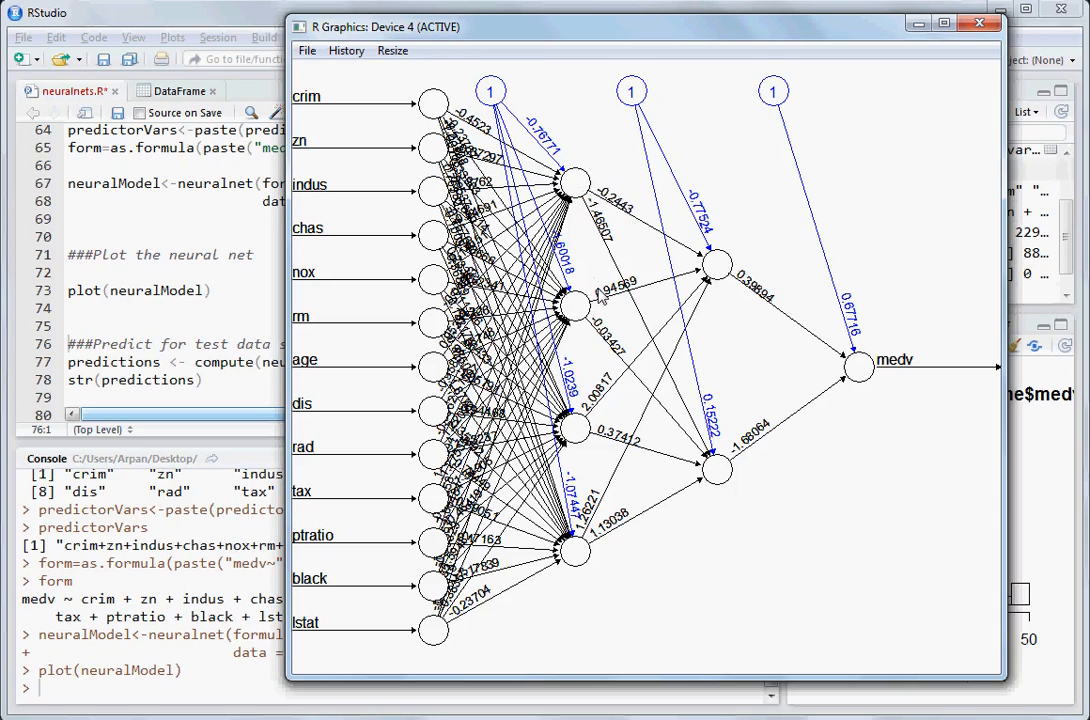
mouse_move(574, 440)
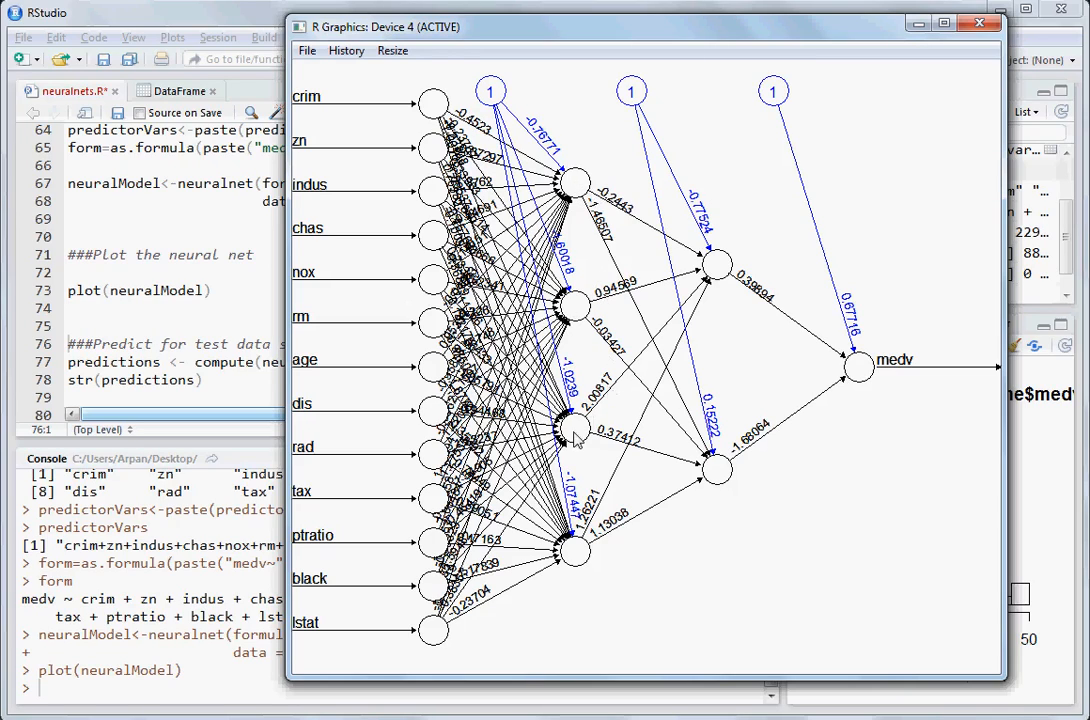
mouse_move(620, 320)
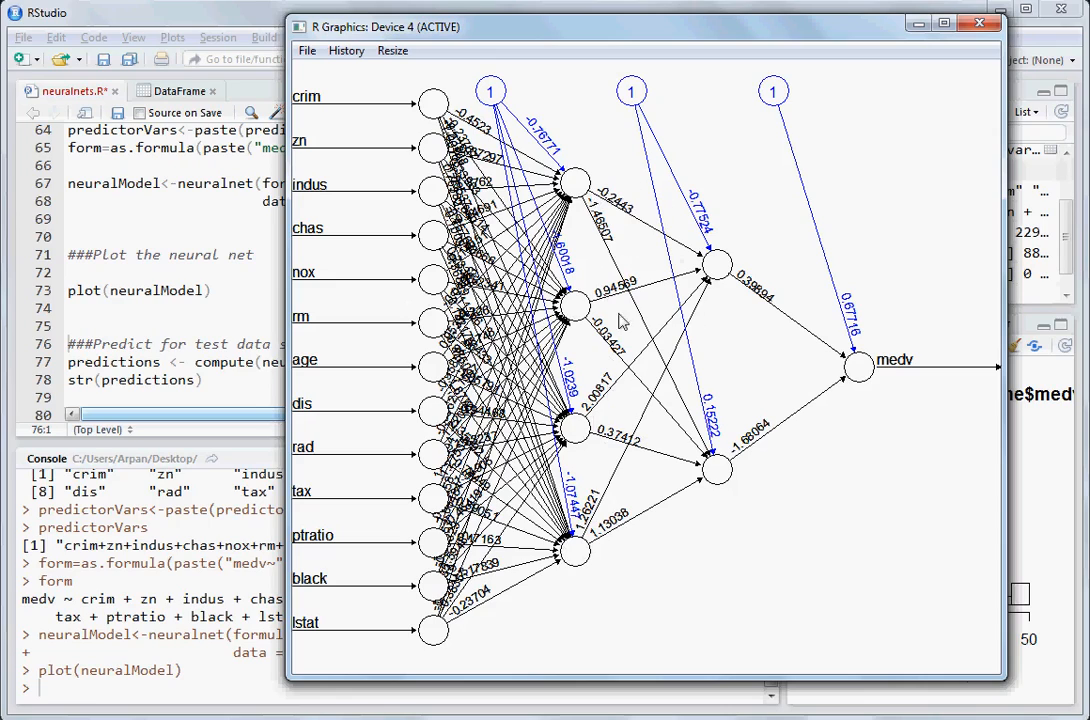
mouse_move(756, 296)
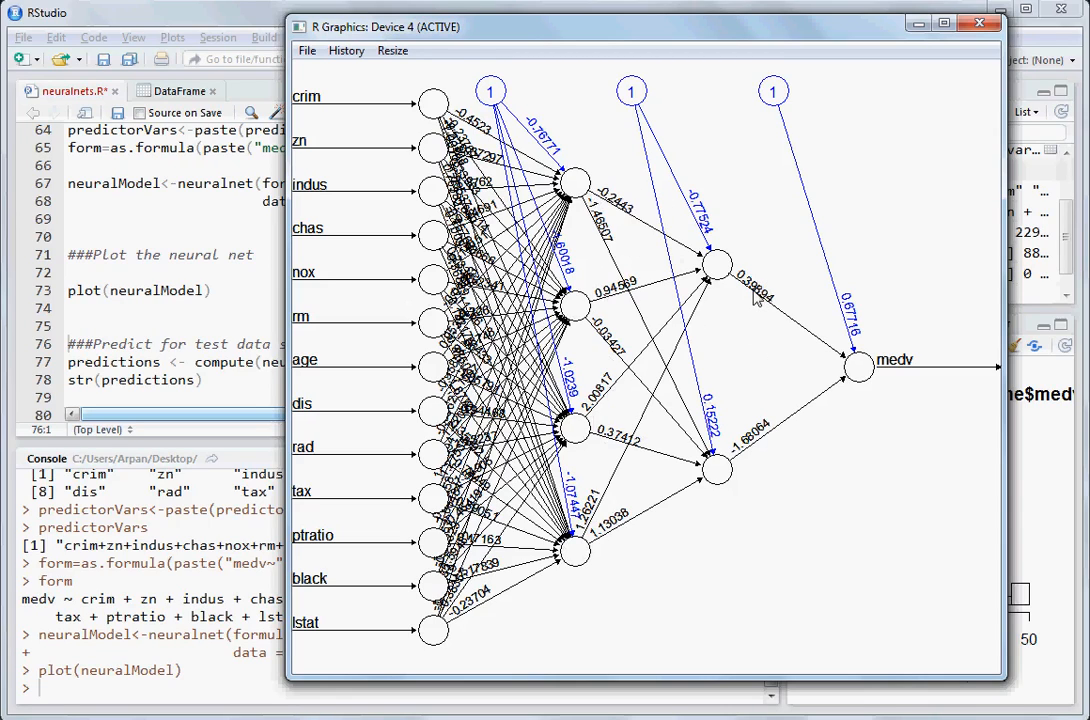
mouse_move(764, 304)
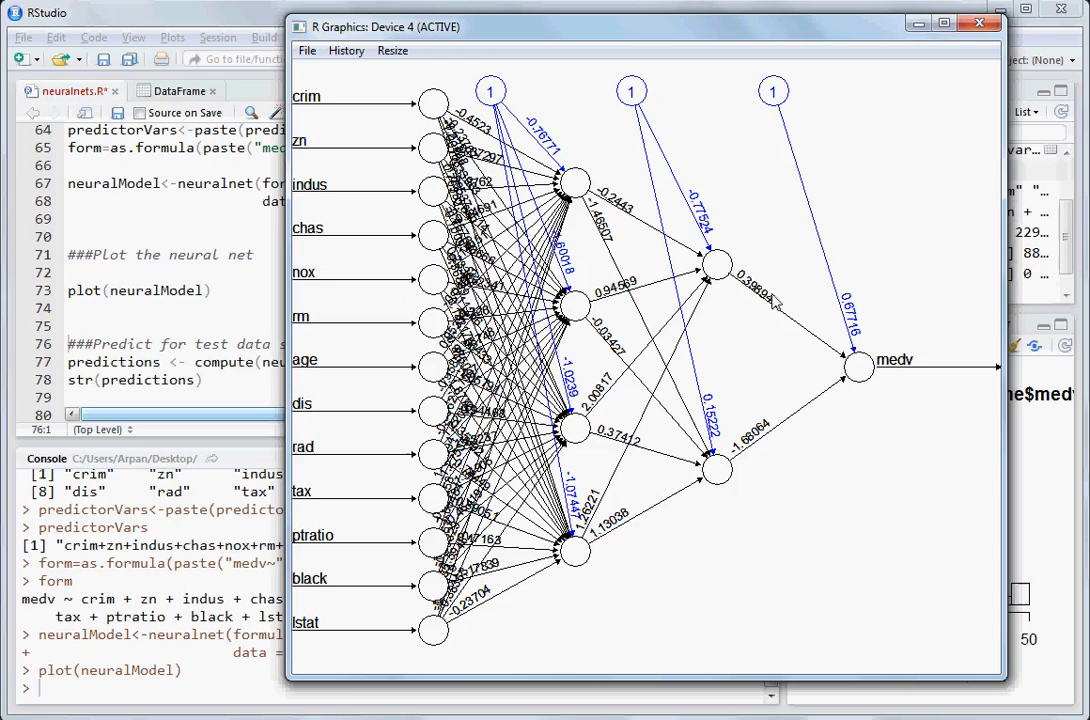
mouse_move(648, 228)
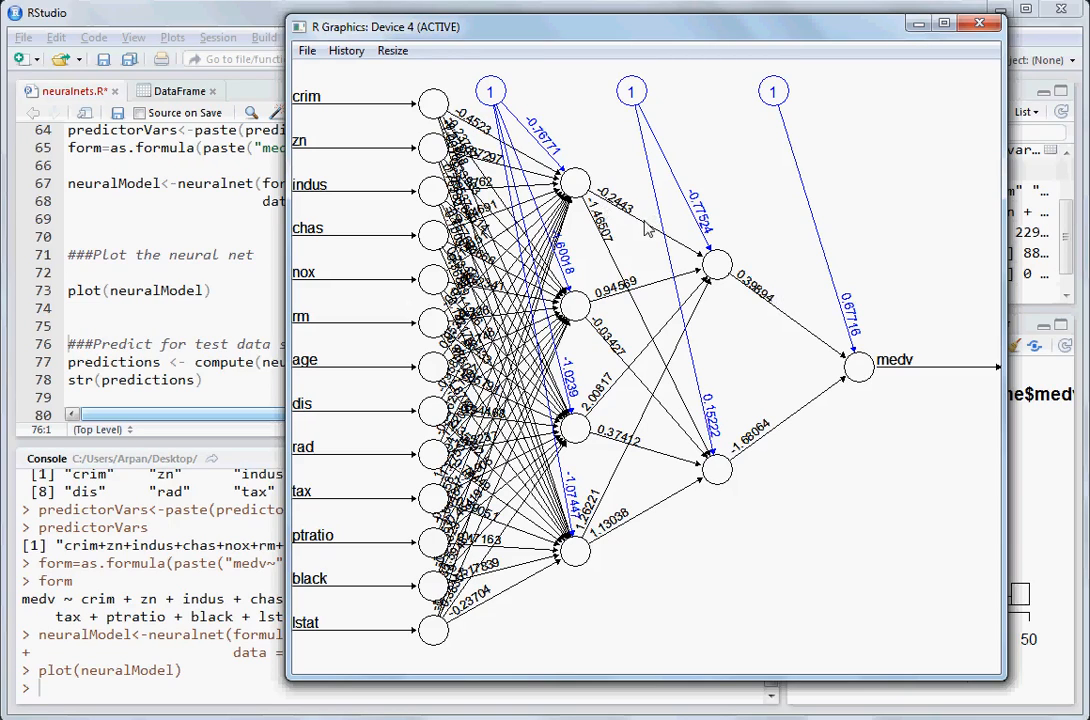
mouse_move(800, 242)
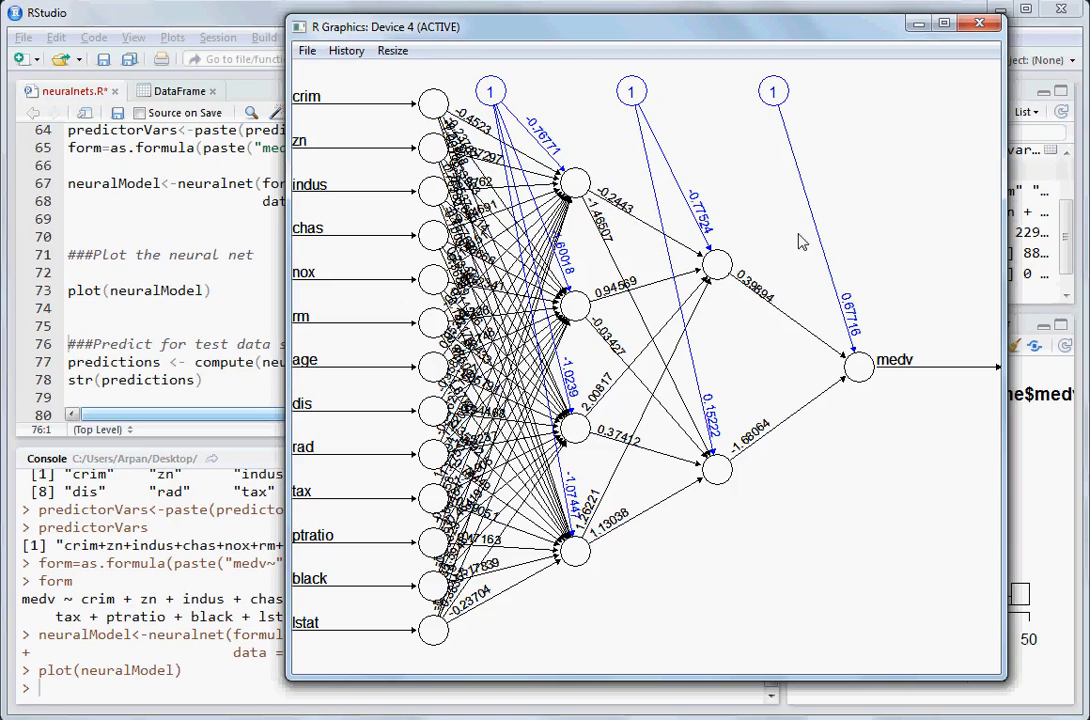
mouse_move(862, 378)
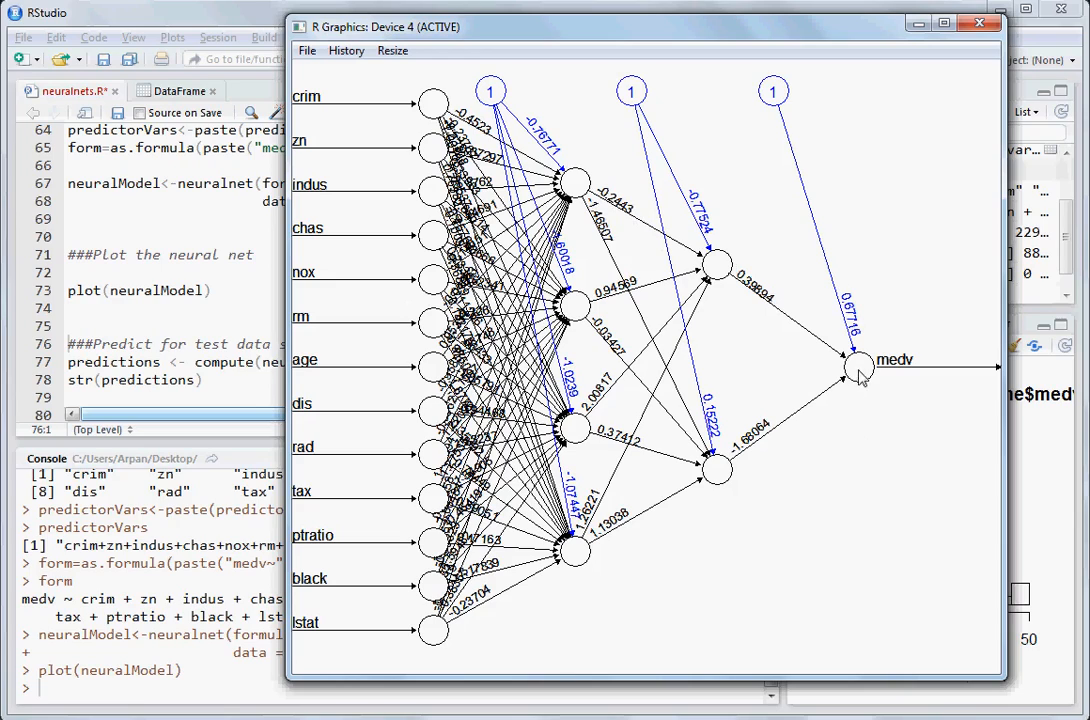
mouse_move(750, 280)
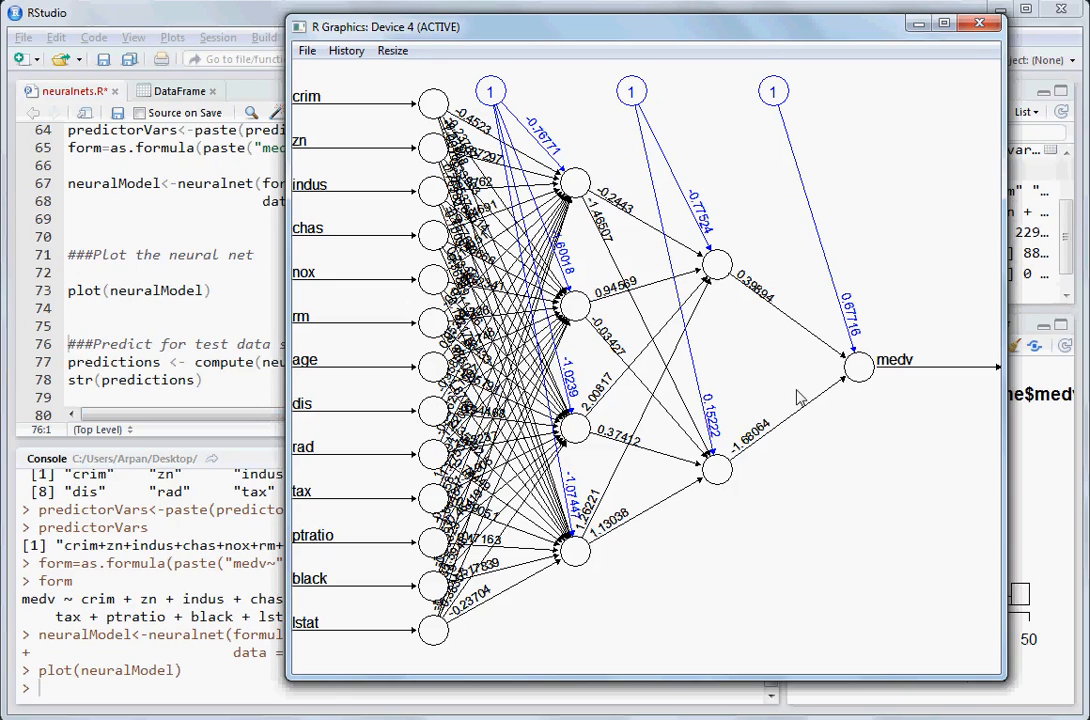
mouse_move(864, 374)
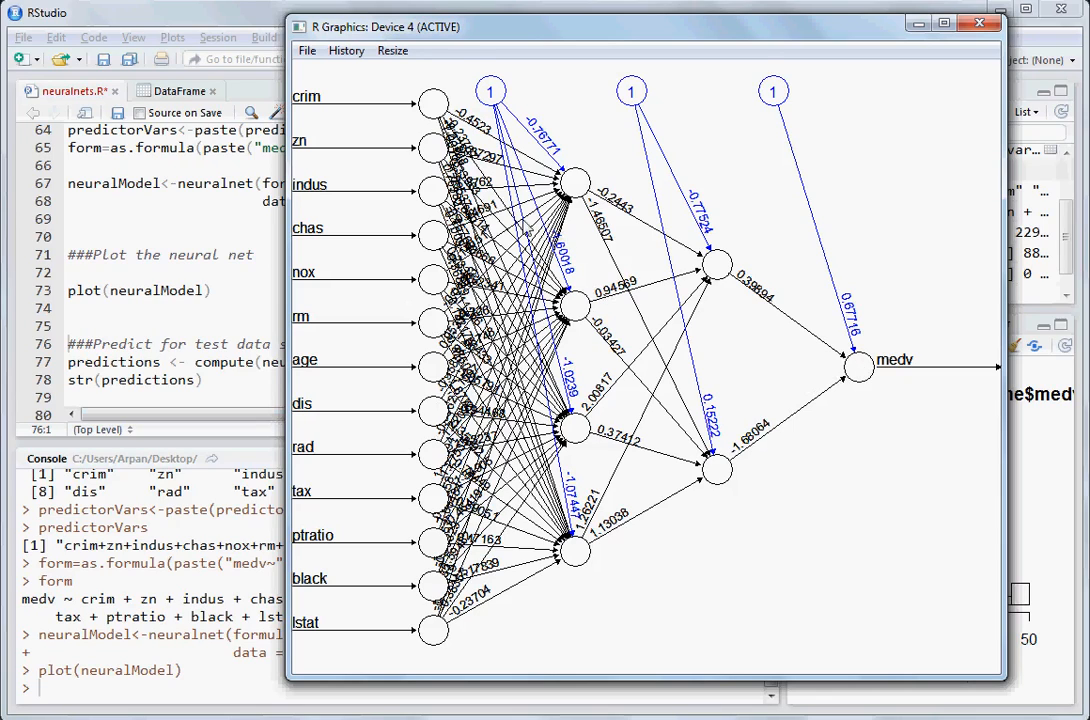
mouse_move(536, 222)
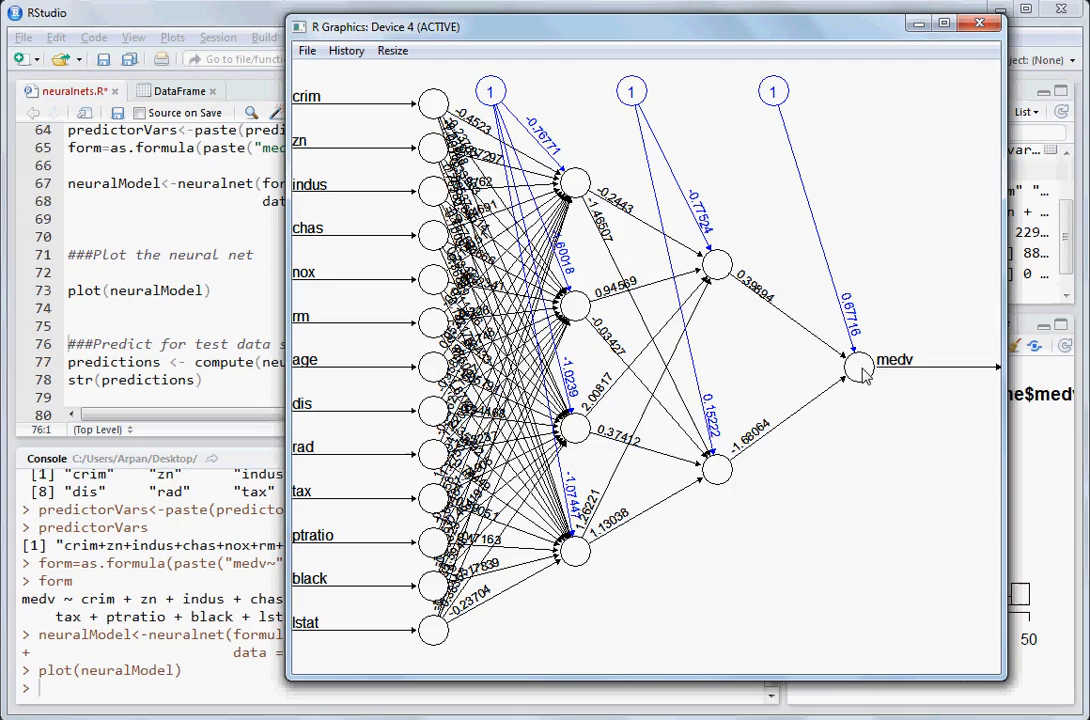
mouse_move(424, 136)
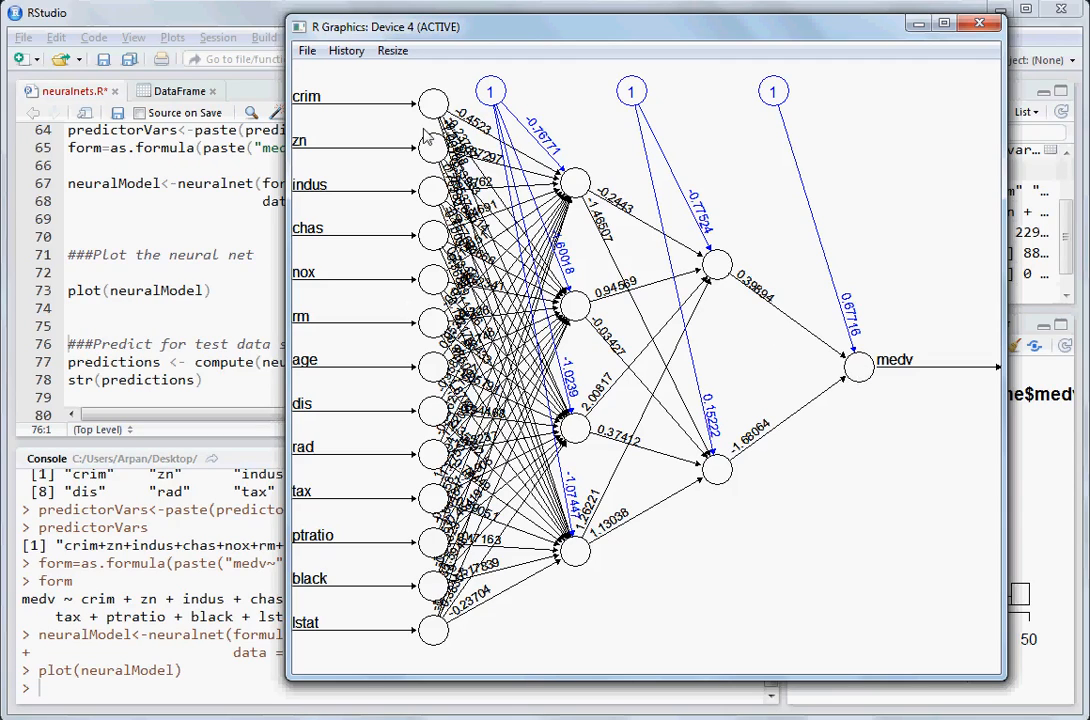
mouse_move(360, 144)
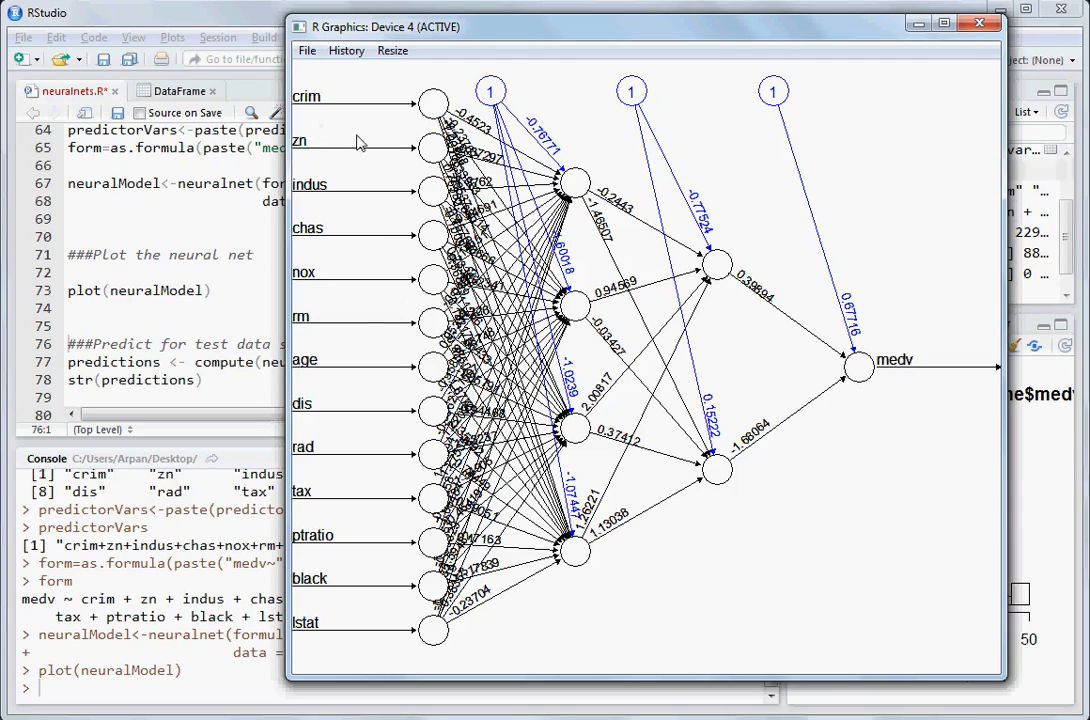
mouse_move(516, 404)
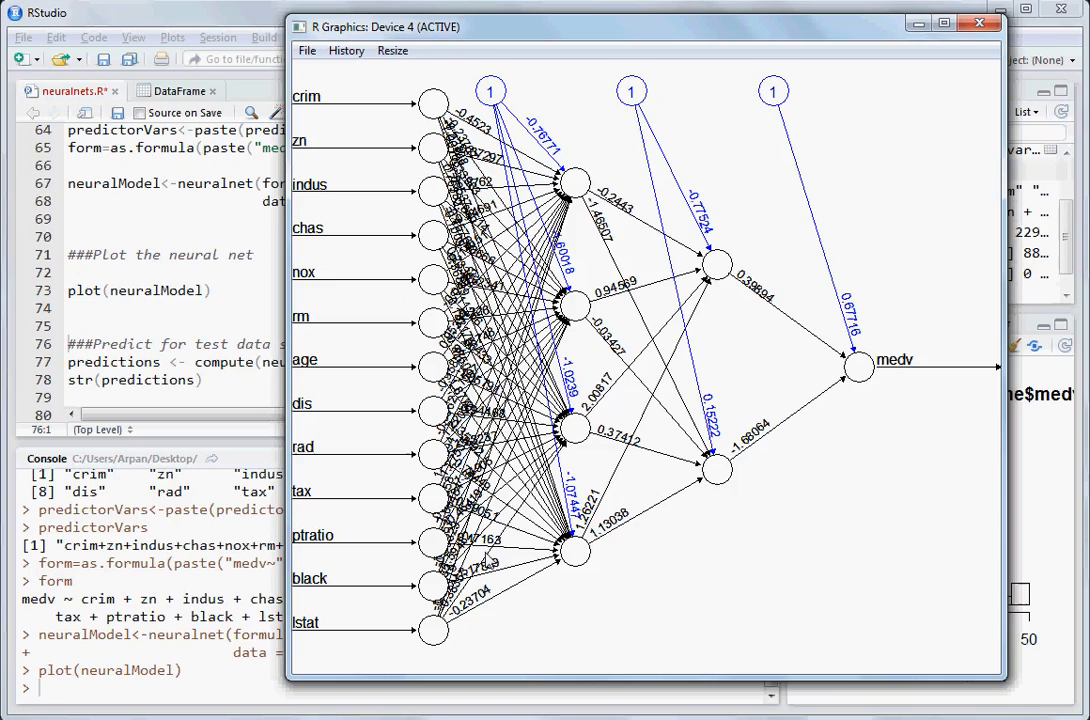
mouse_move(492, 614)
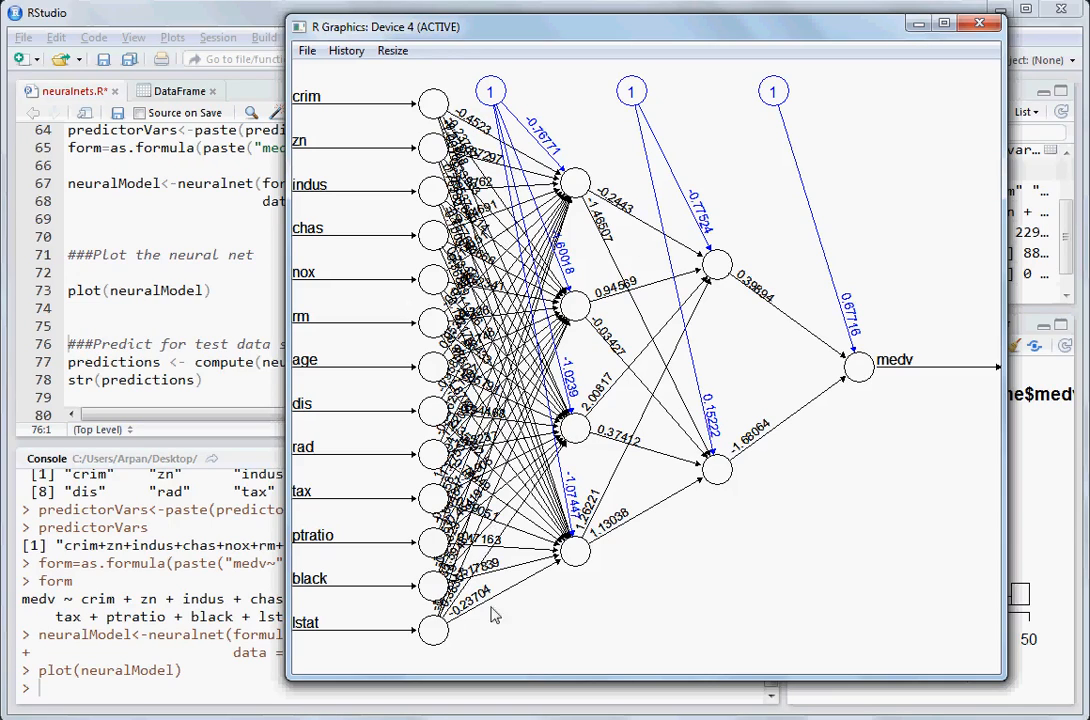
mouse_move(588, 270)
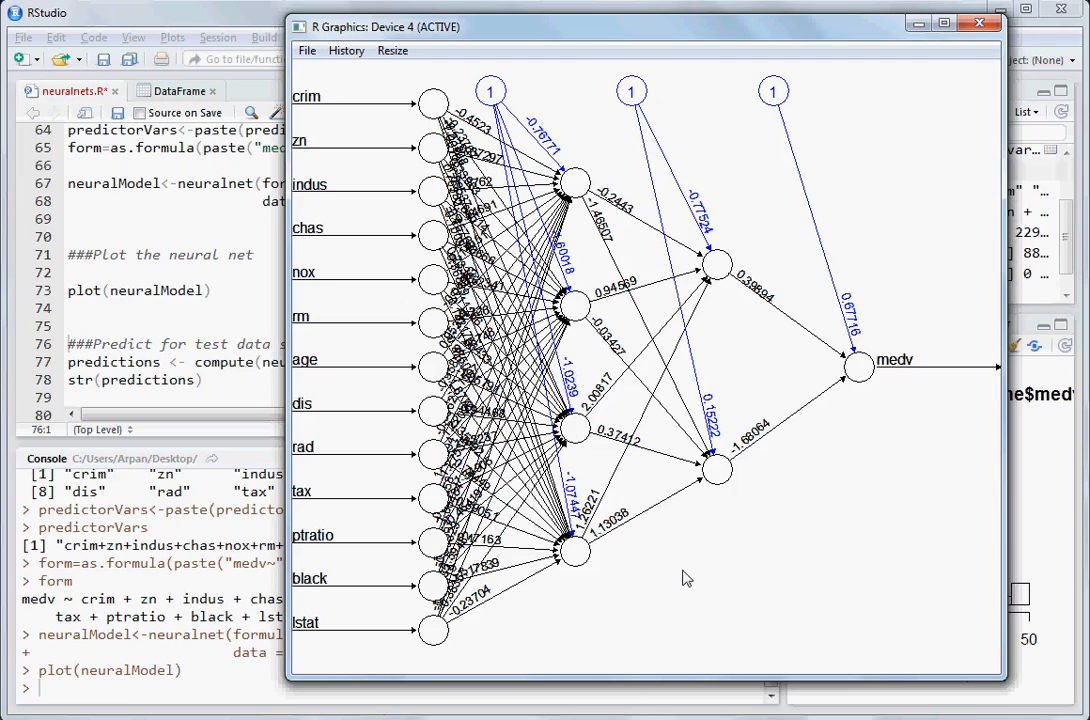
mouse_move(688, 578)
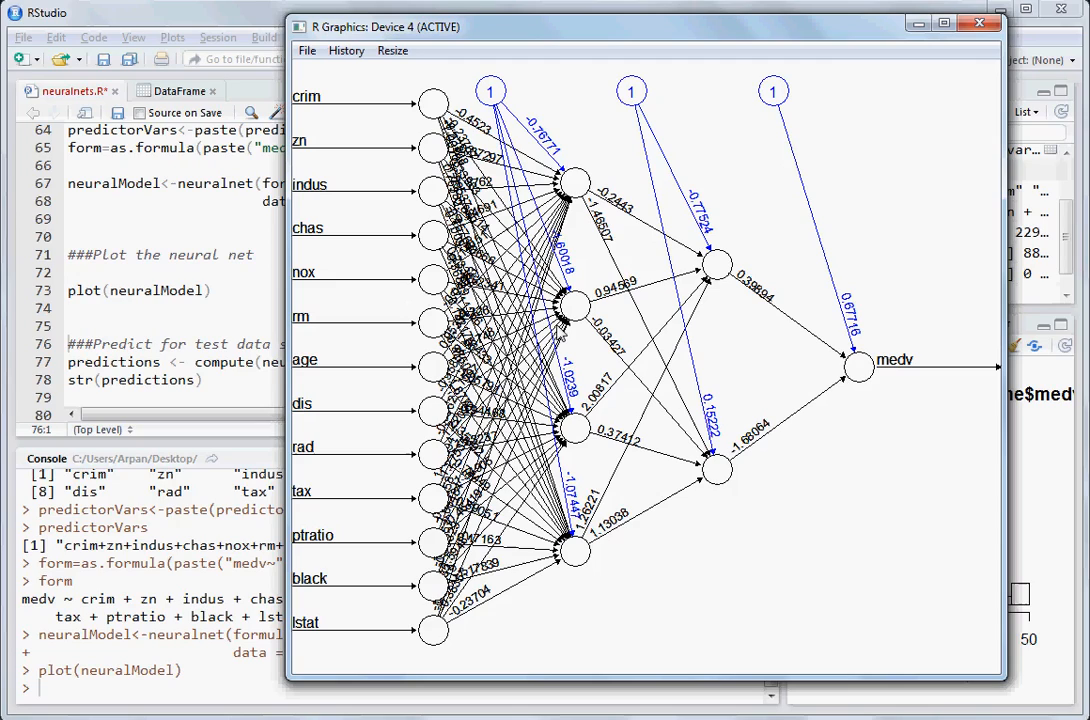
mouse_move(690, 350)
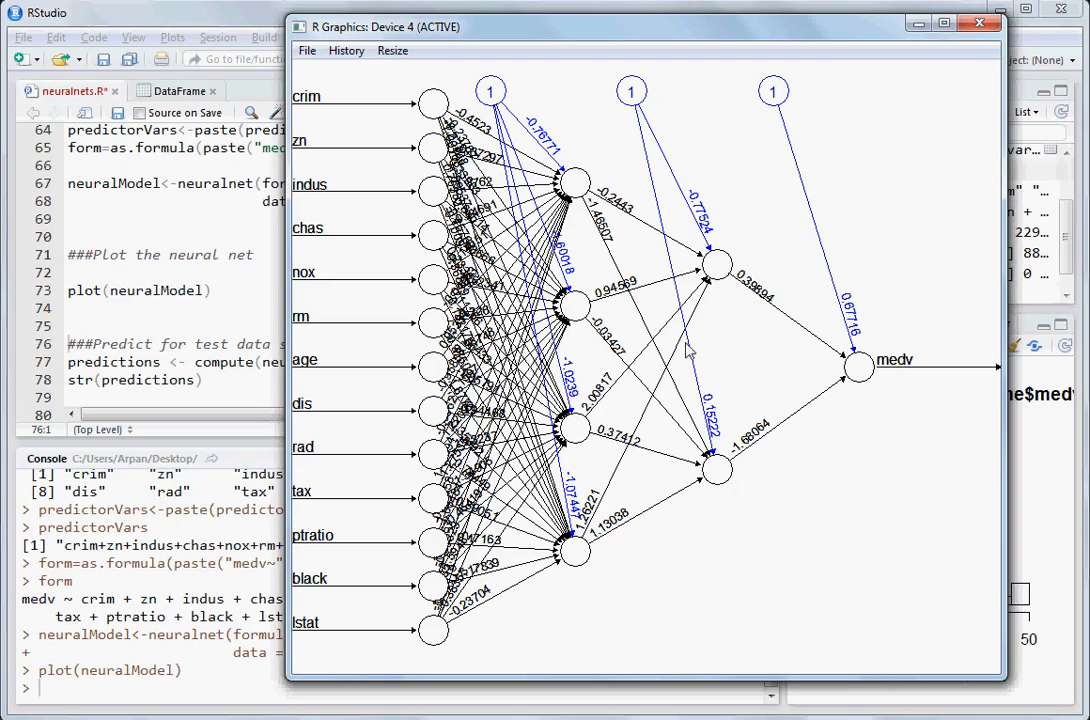
mouse_move(876, 364)
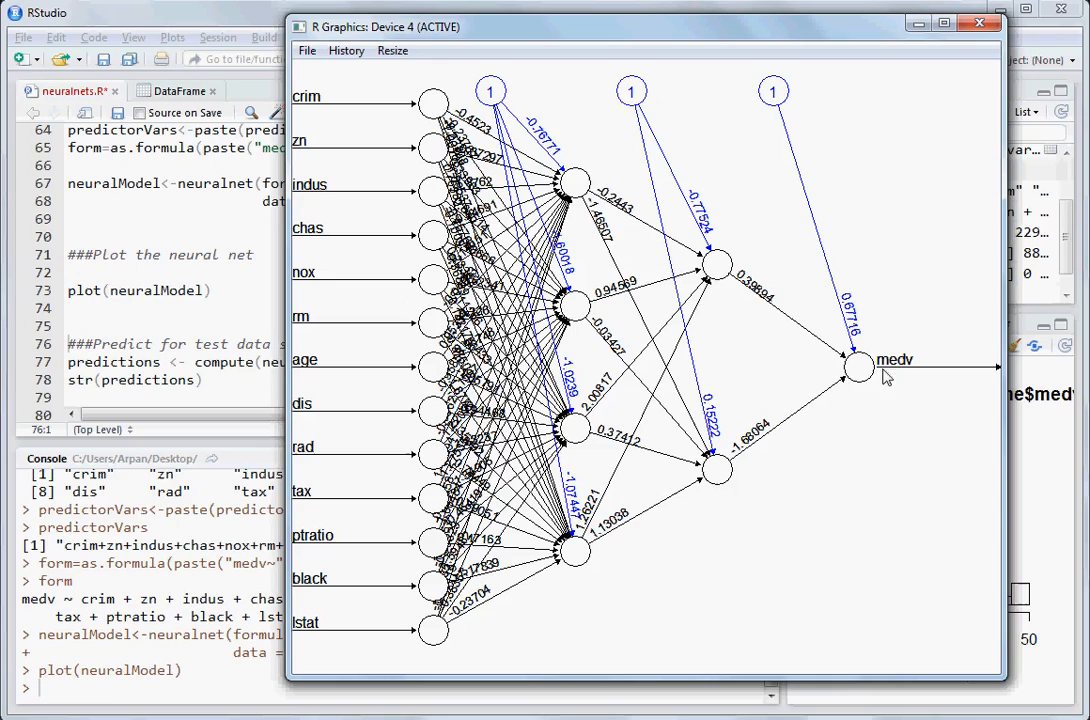
mouse_move(878, 360)
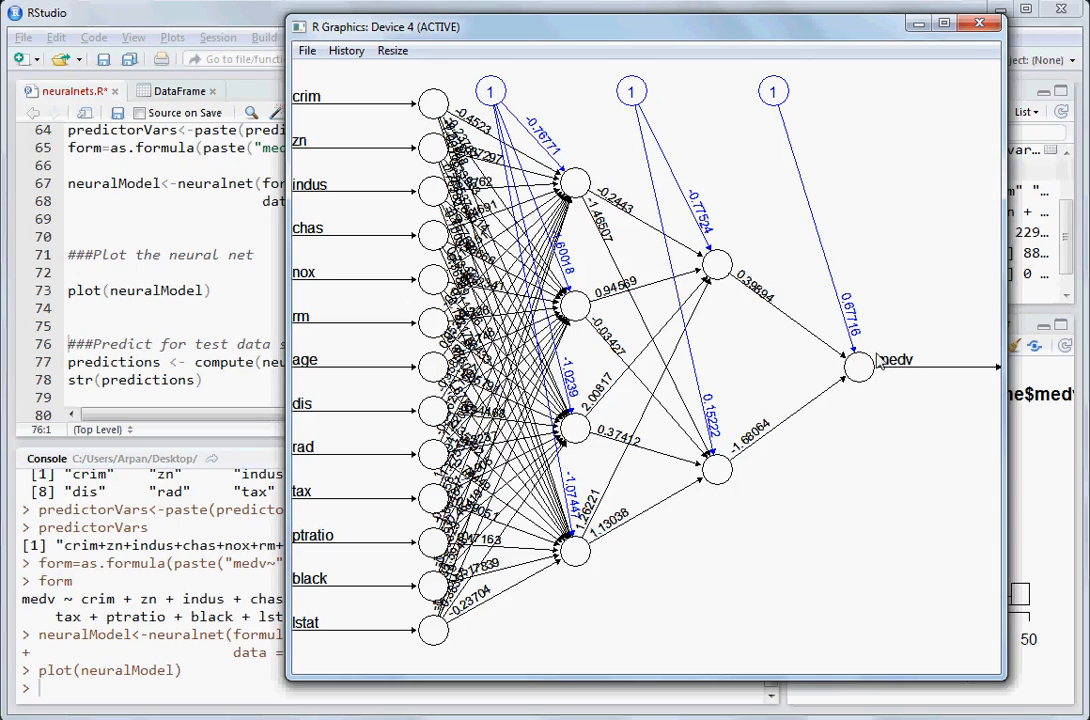
mouse_move(892, 378)
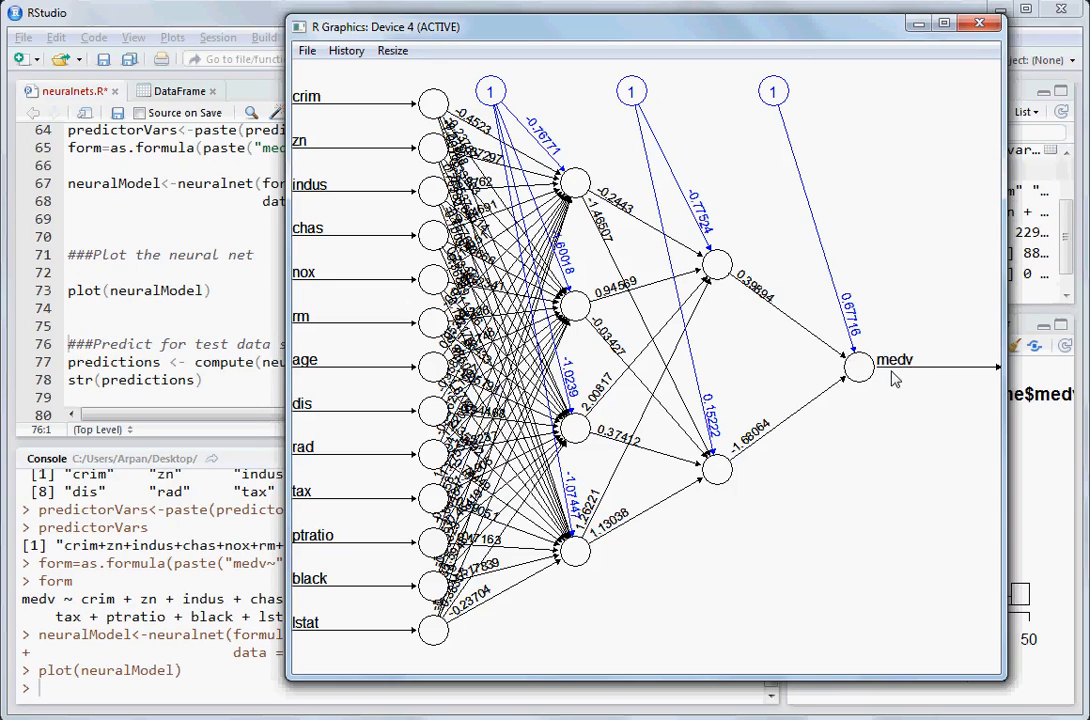
mouse_move(670, 296)
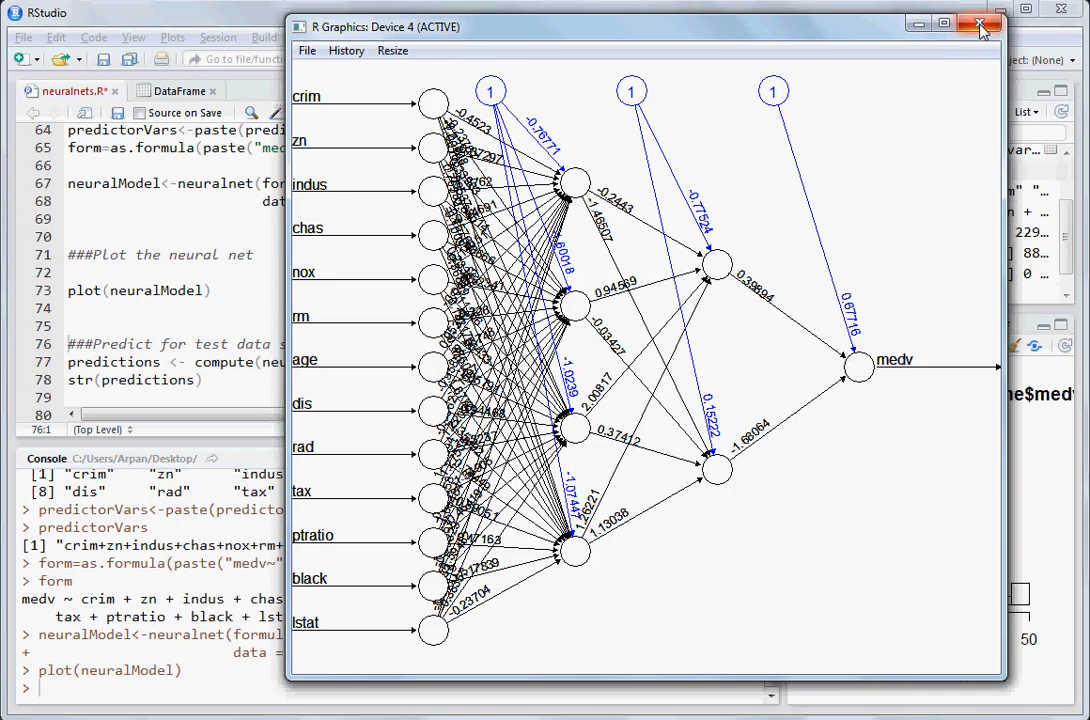
Close the network diagram and run compute() on testDF, then rescale predictions and medv to original units.
left_click(980, 24)
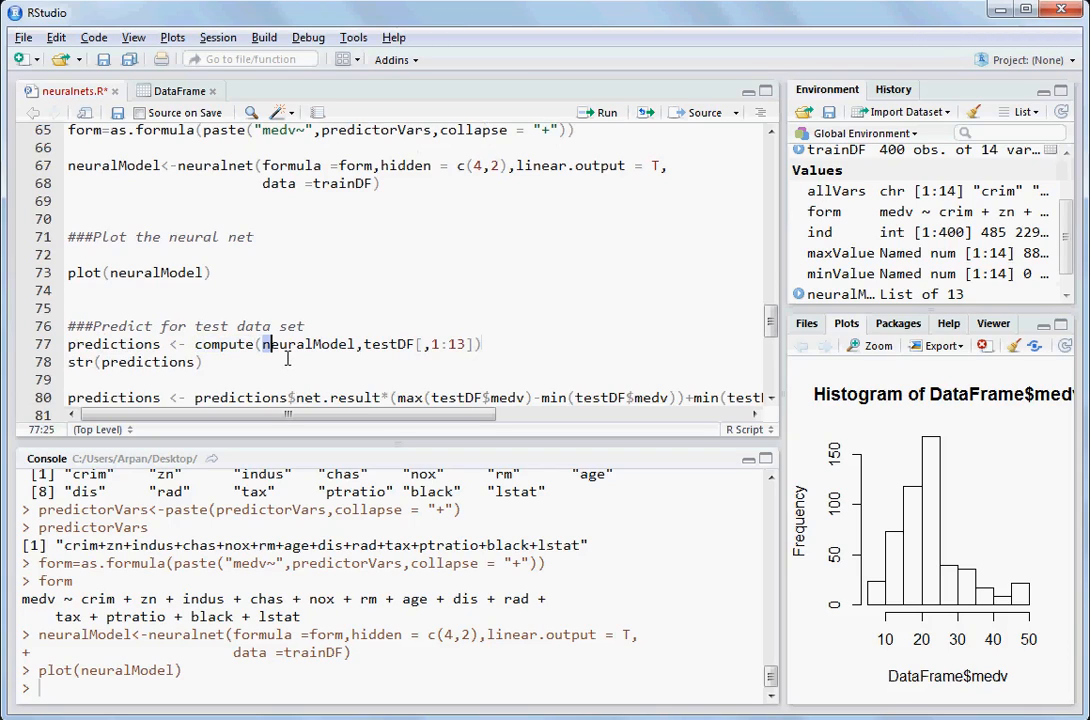
left_click(360, 344)
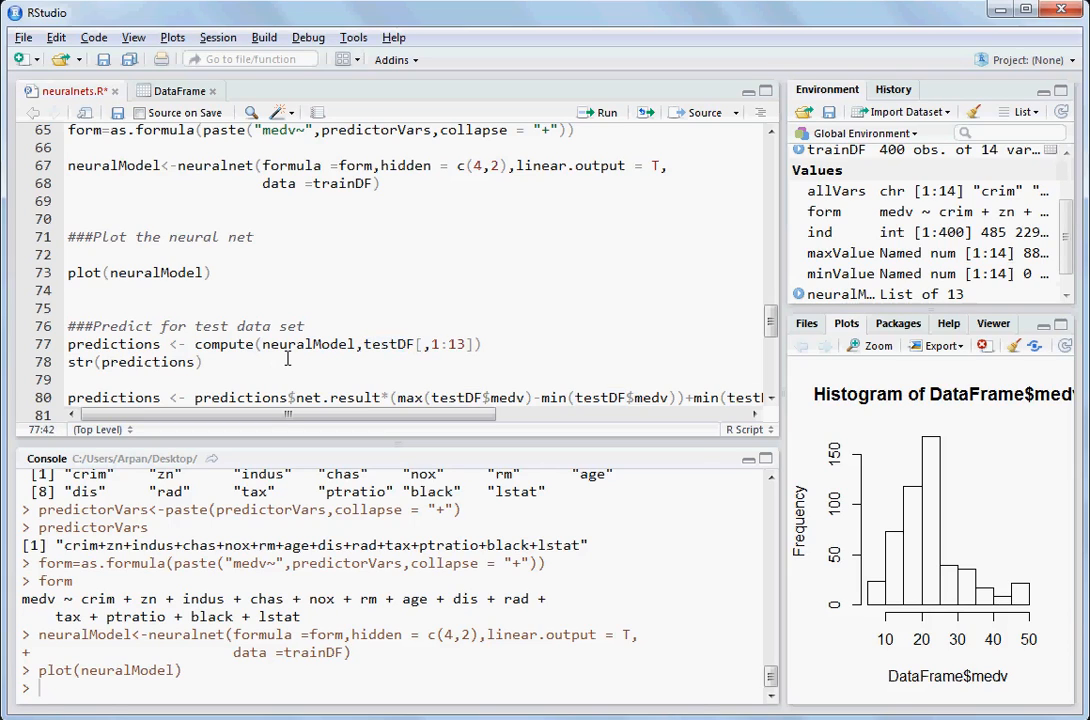
left_click_drag(418, 344, 484, 344)
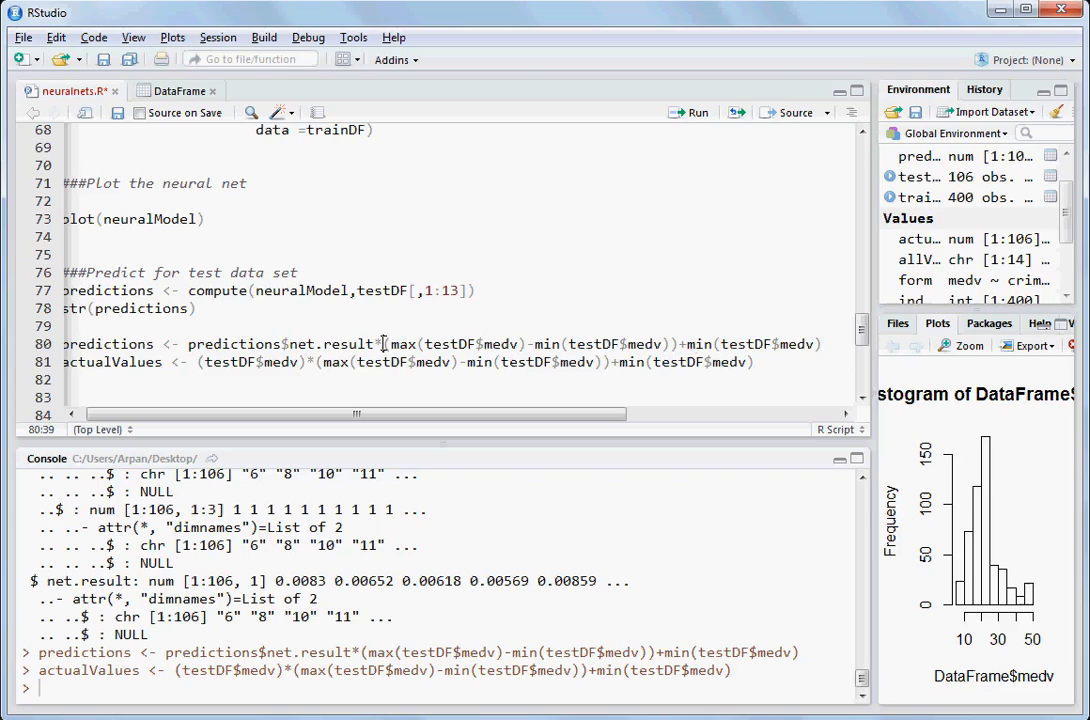
double_click(330, 344)
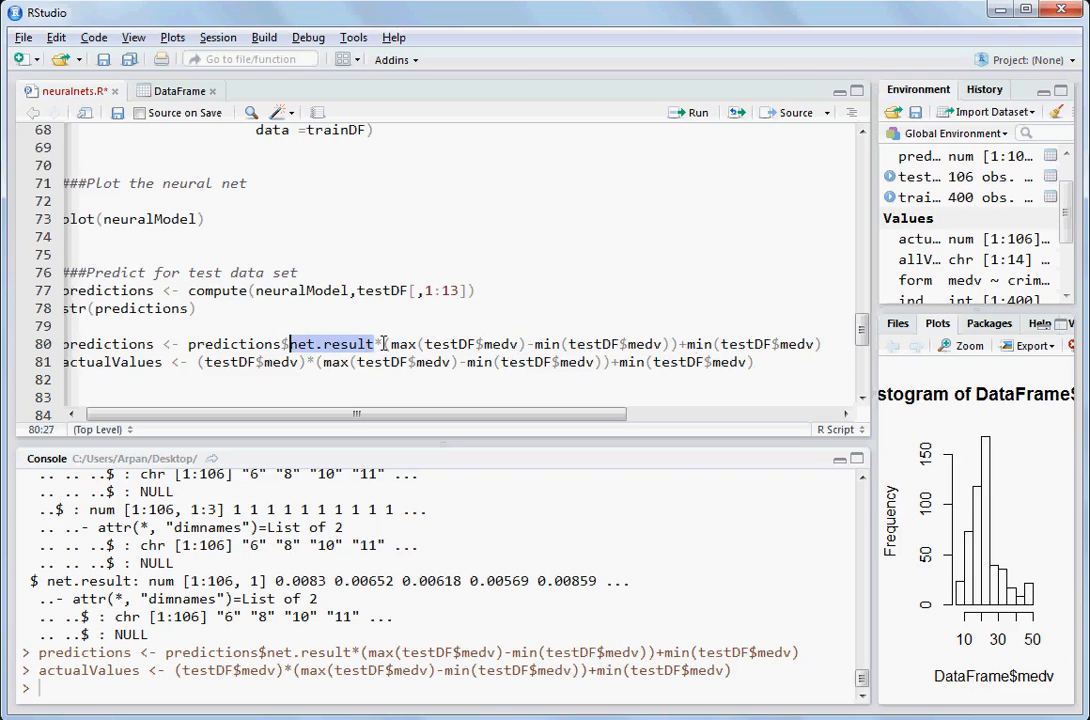
left_click(380, 344)
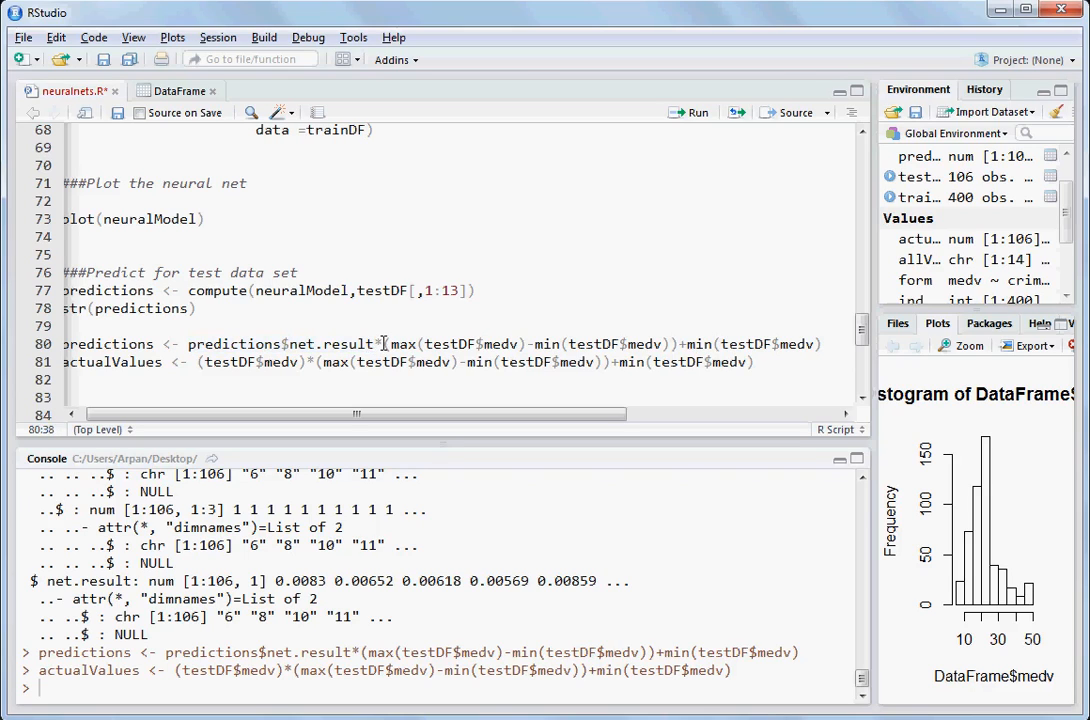
left_click_drag(382, 344, 820, 344)
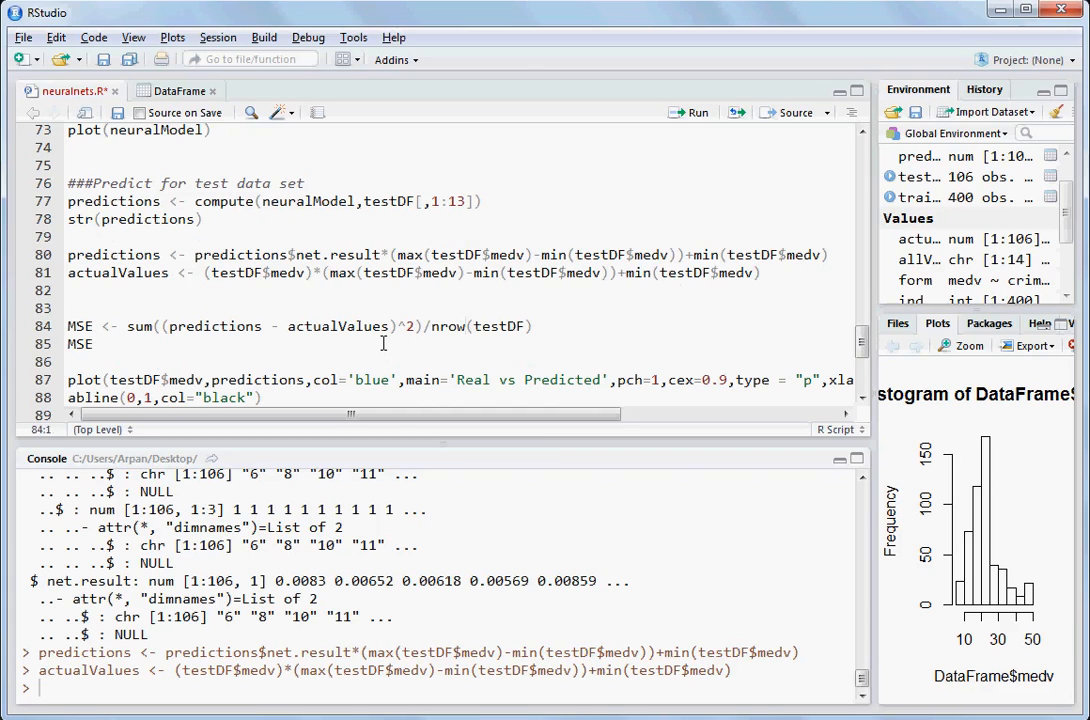
Compute the test MSE (about 0.0000000644) and draw the Real vs Predicted scatter with abline().
left_click(170, 326)
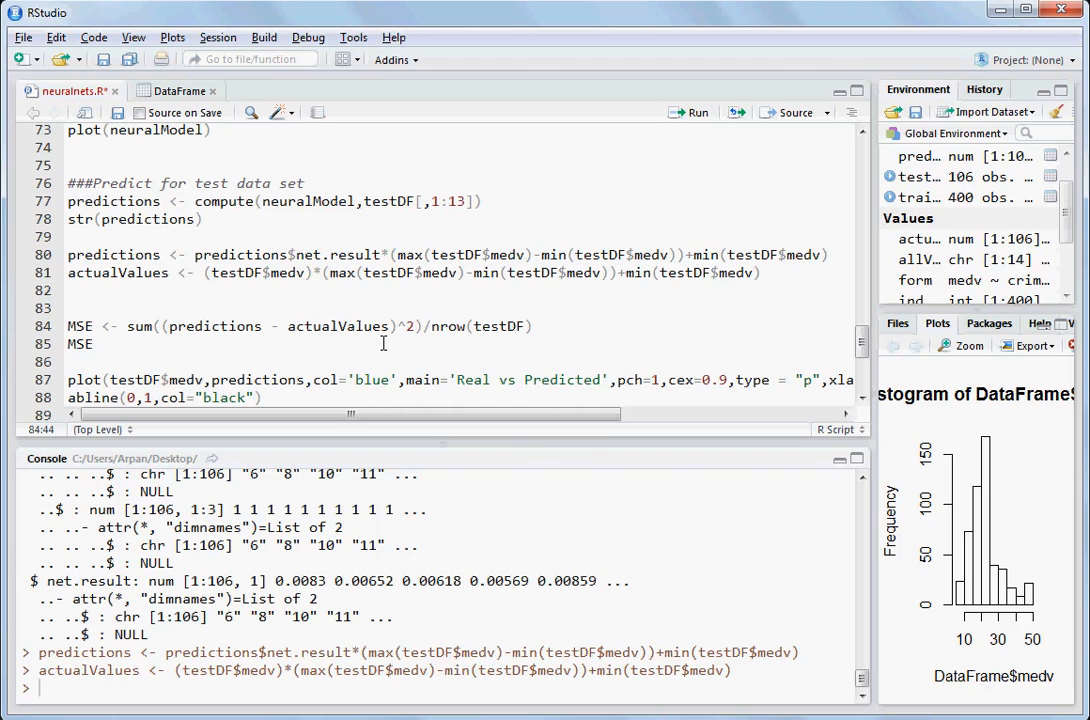
key("Return")
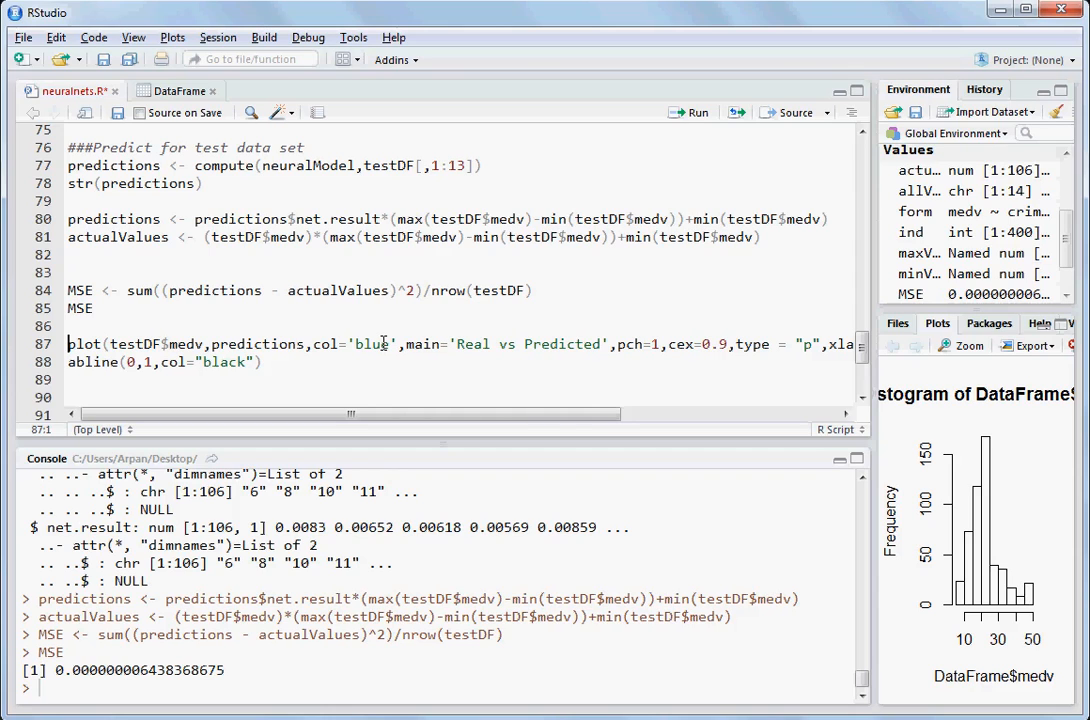
left_click(688, 112)
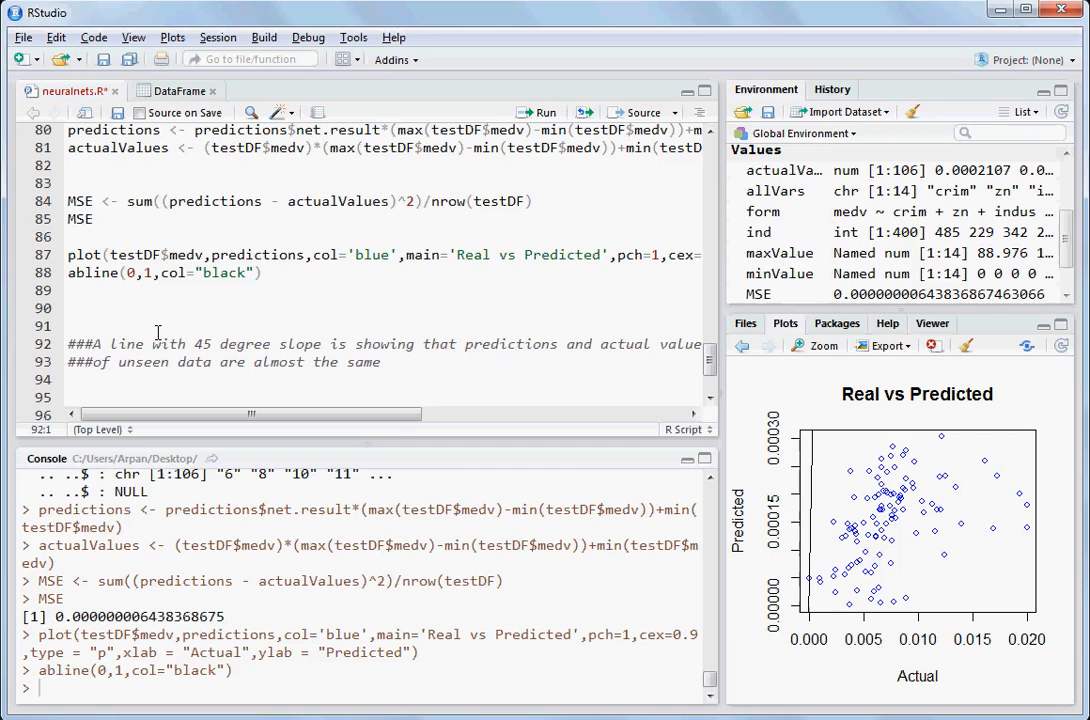
Redraw the Real vs Predicted plot with its reference line and revisit the MSE line.
left_click(144, 254)
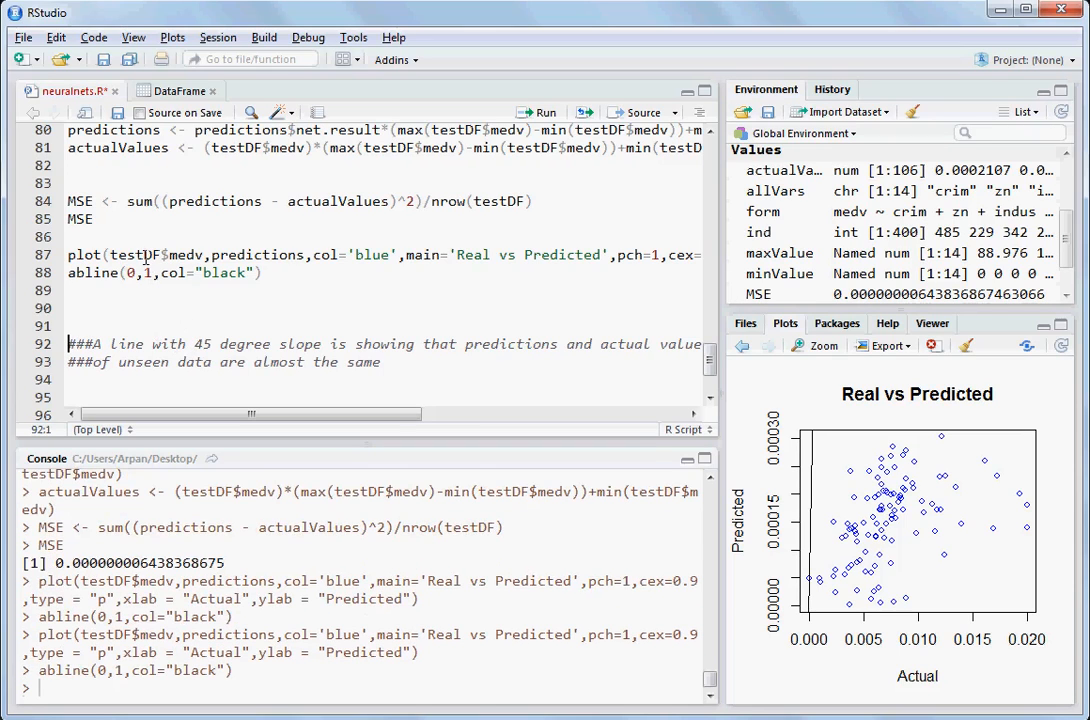
left_click(70, 308)
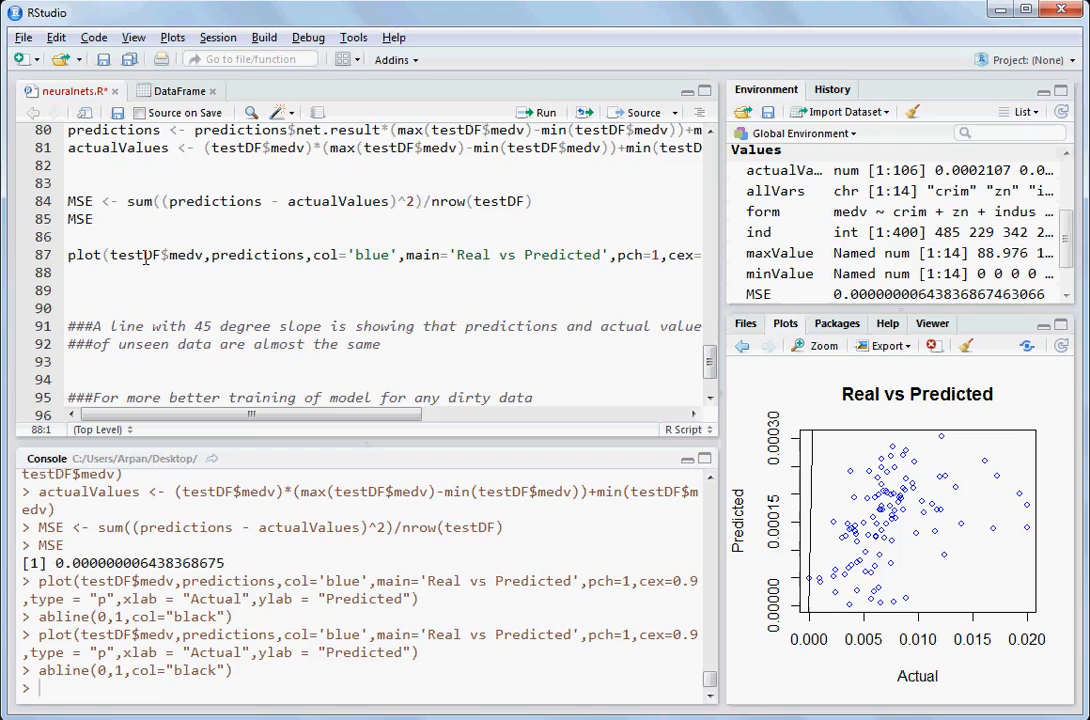
mouse_move(424, 390)
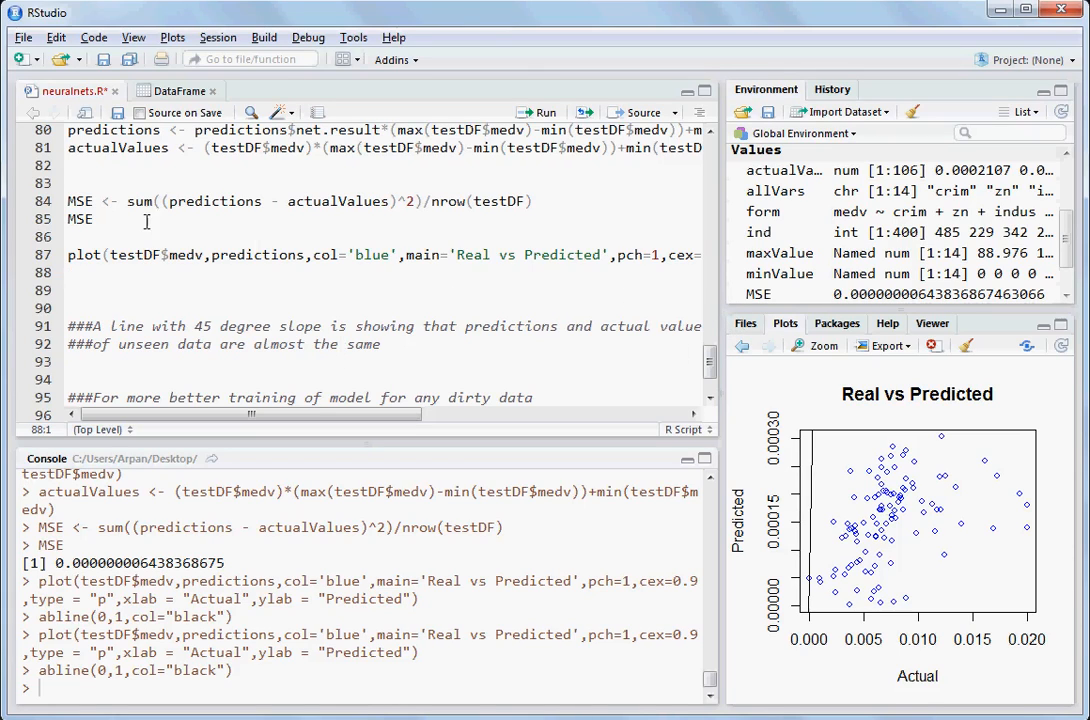
mouse_move(200, 432)
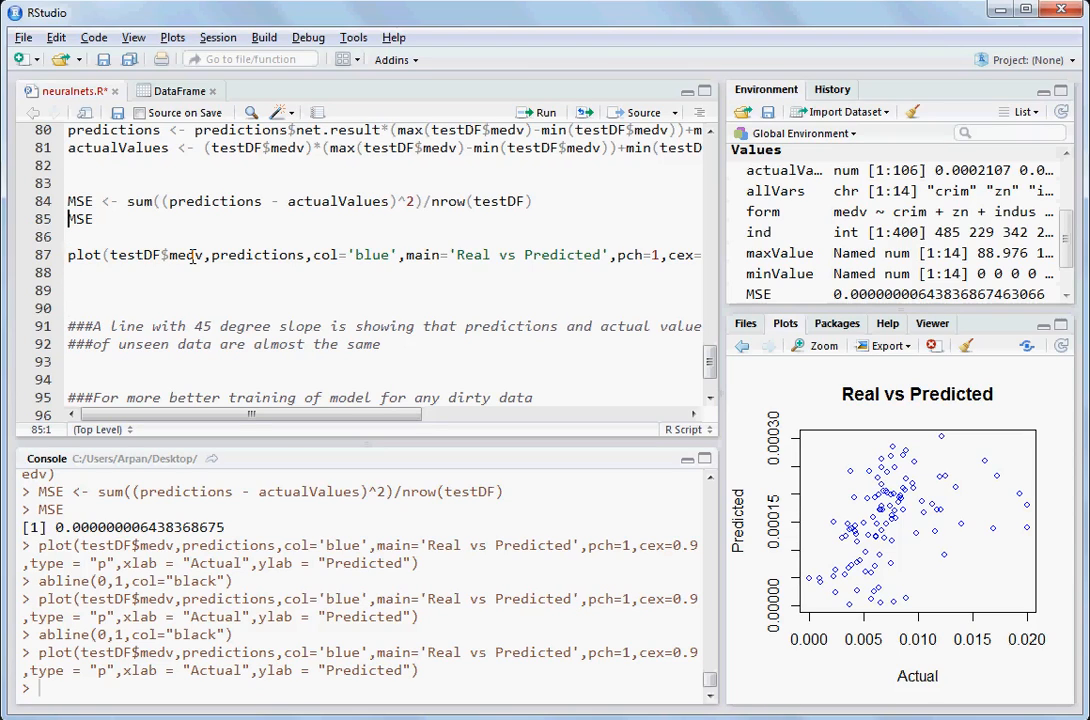
left_click(374, 200)
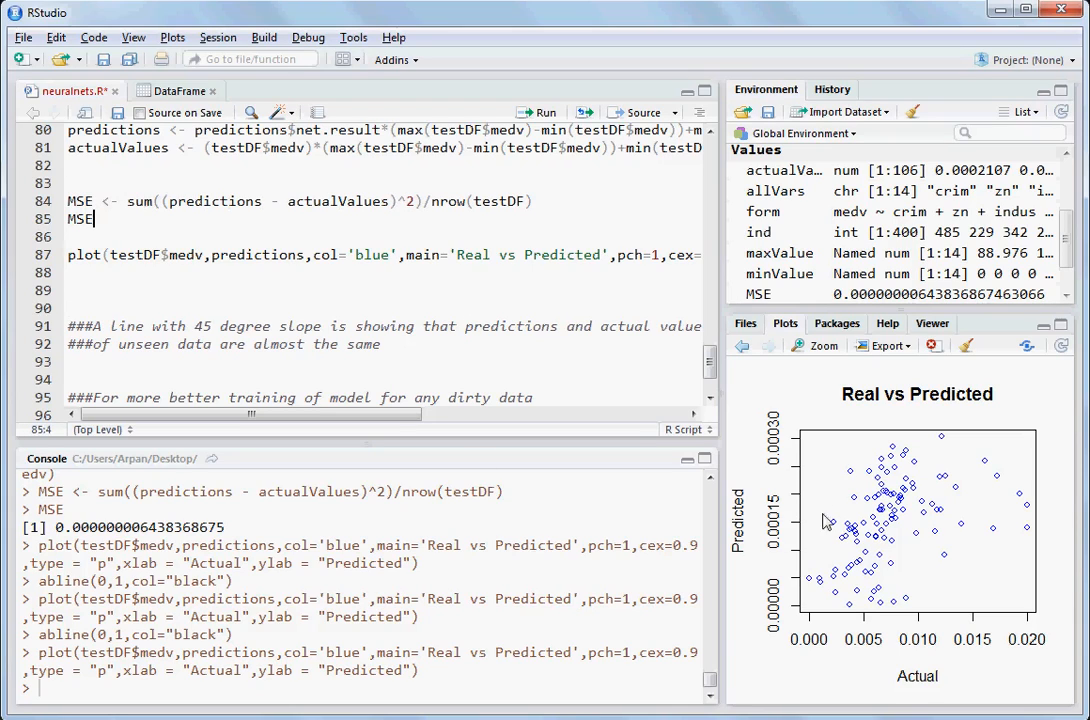
mouse_move(818, 590)
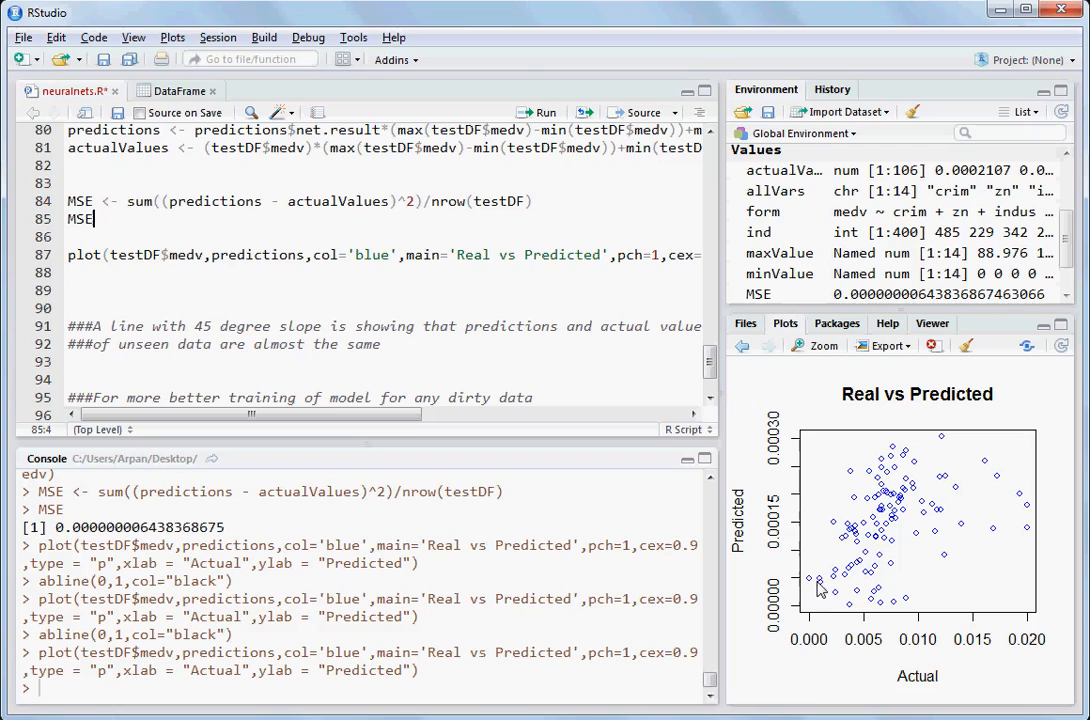
mouse_move(924, 468)
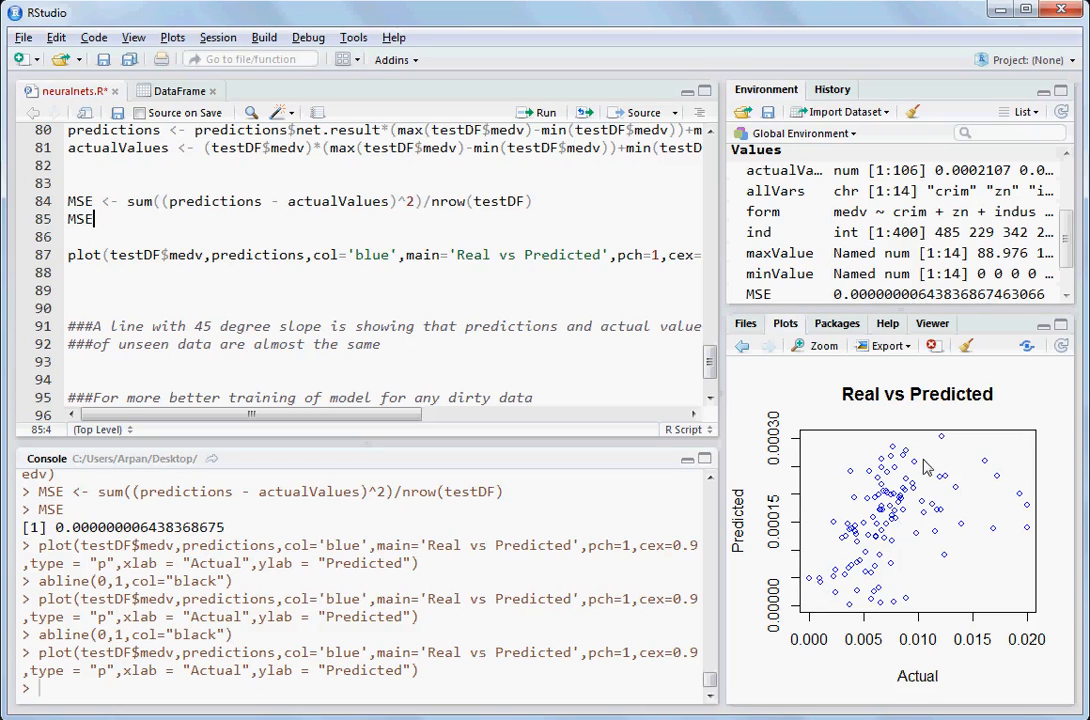
mouse_move(958, 462)
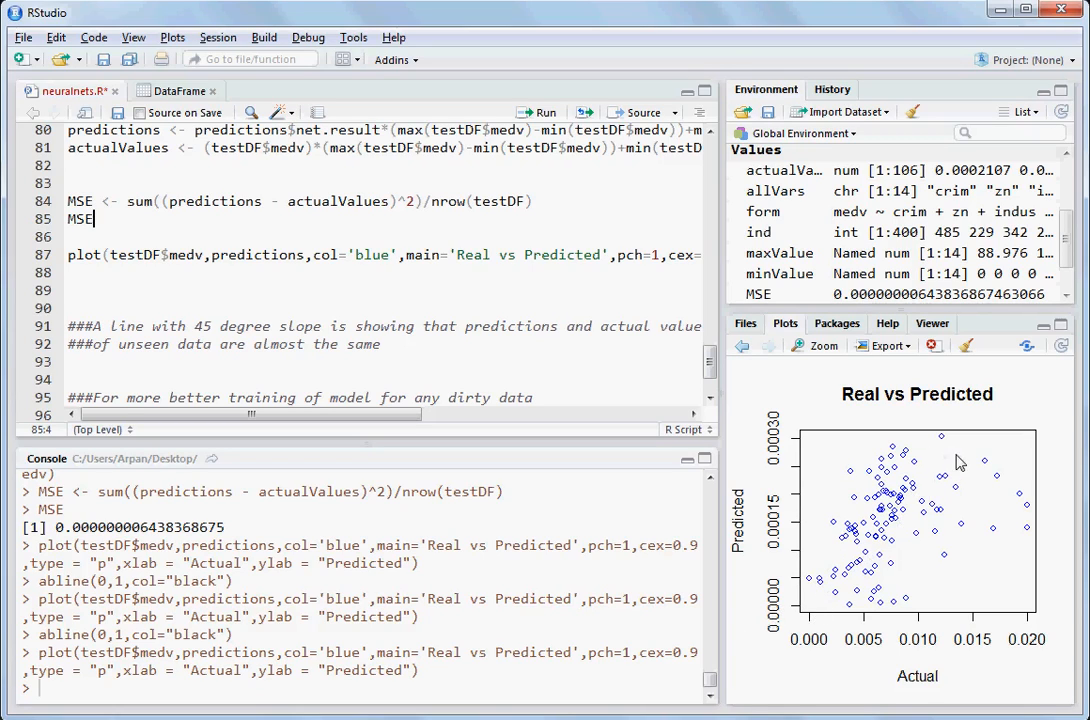
mouse_move(932, 496)
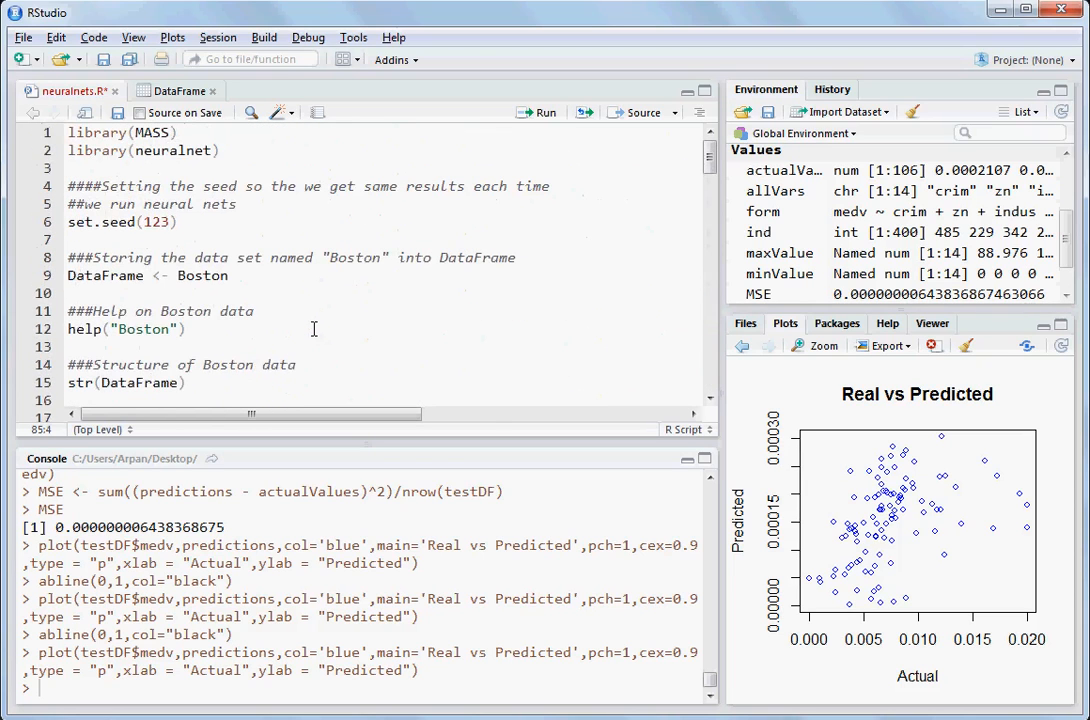
scroll("down", 3)
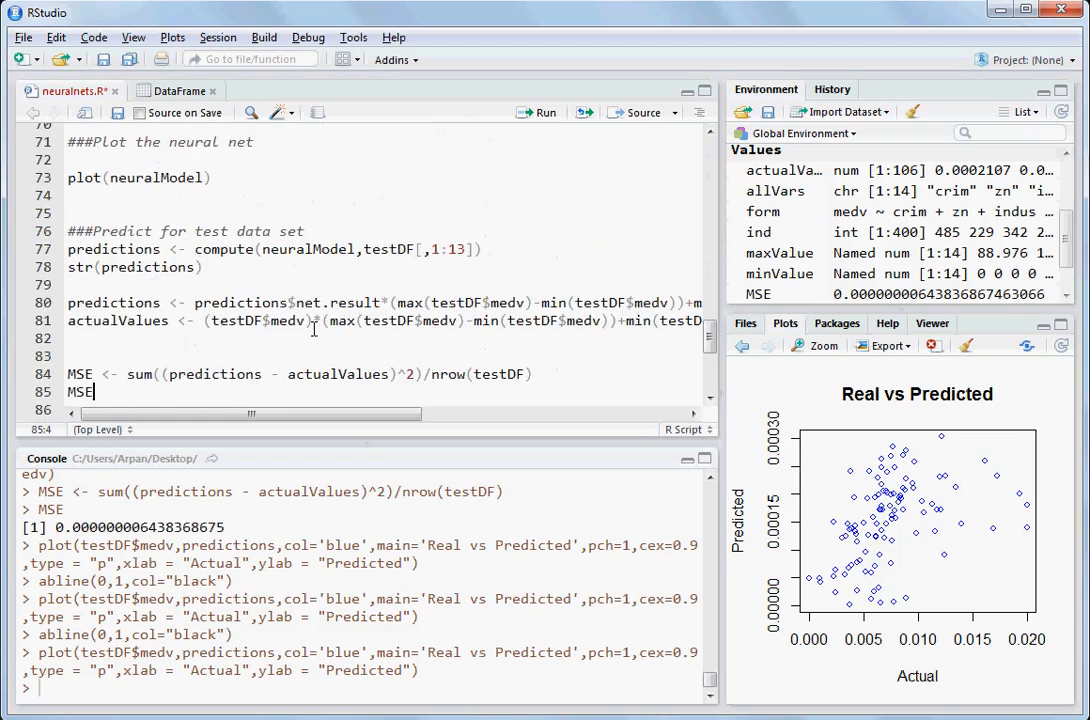
scroll("down", 3)
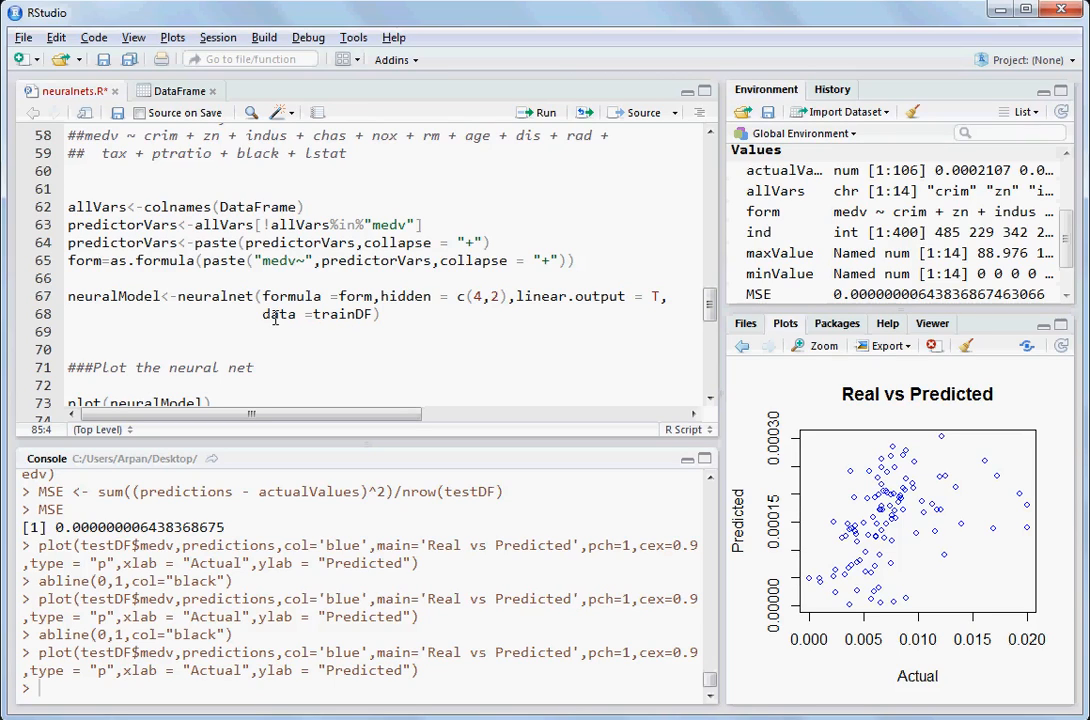
scroll("down", 3)
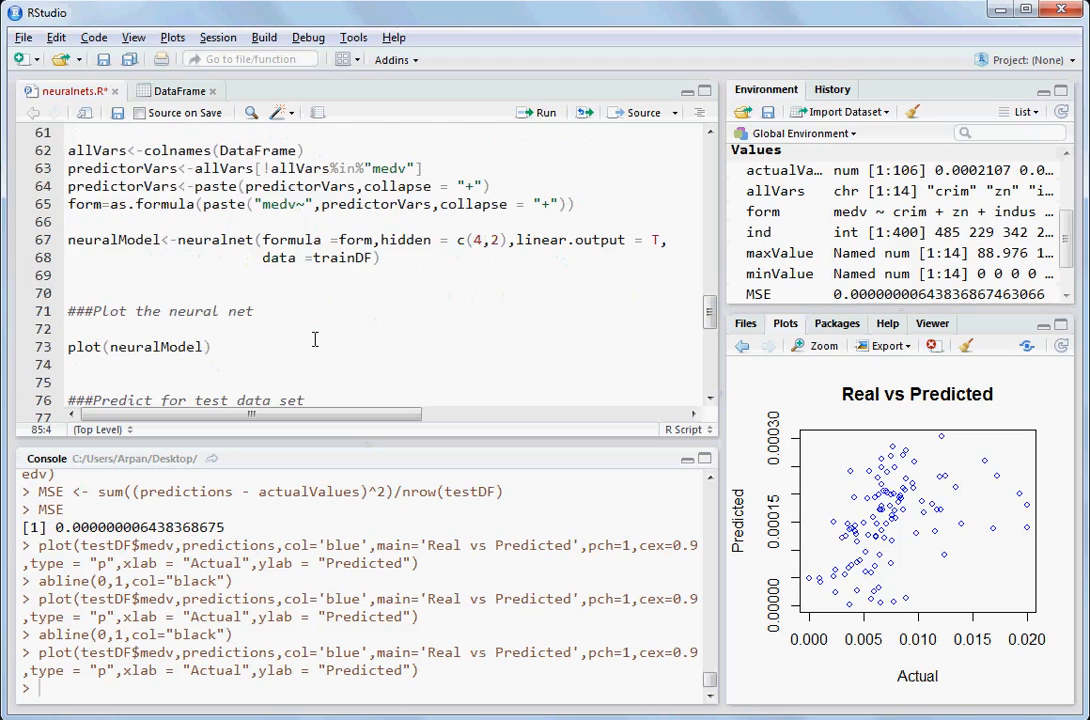
scroll("down", 3)
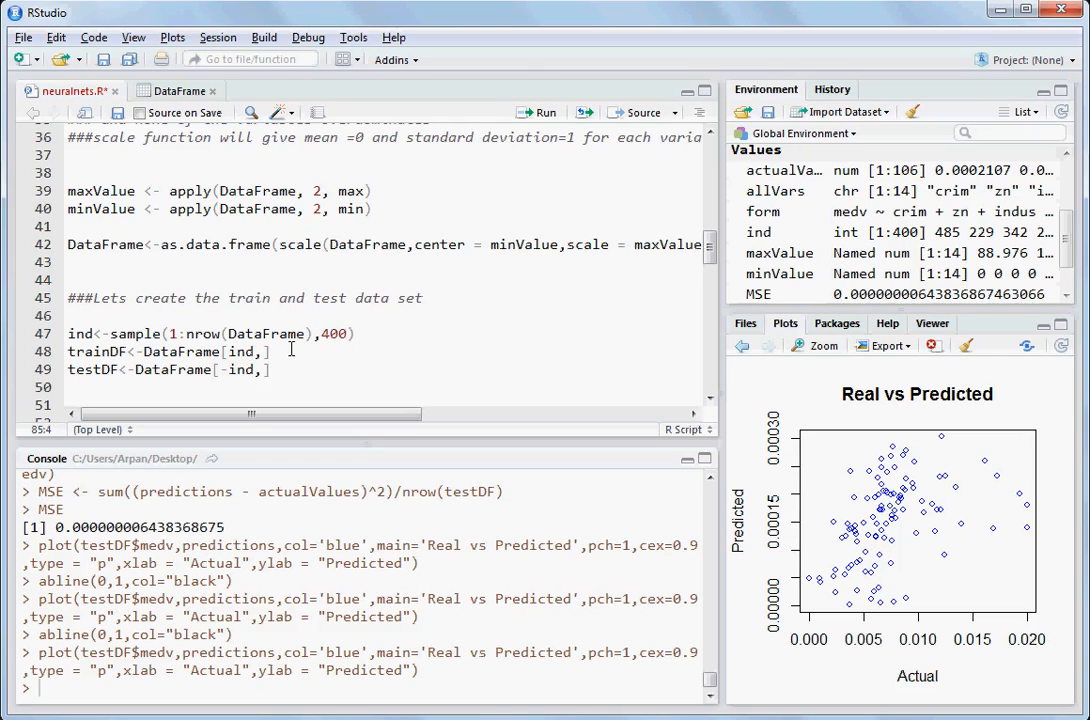
mouse_move(324, 350)
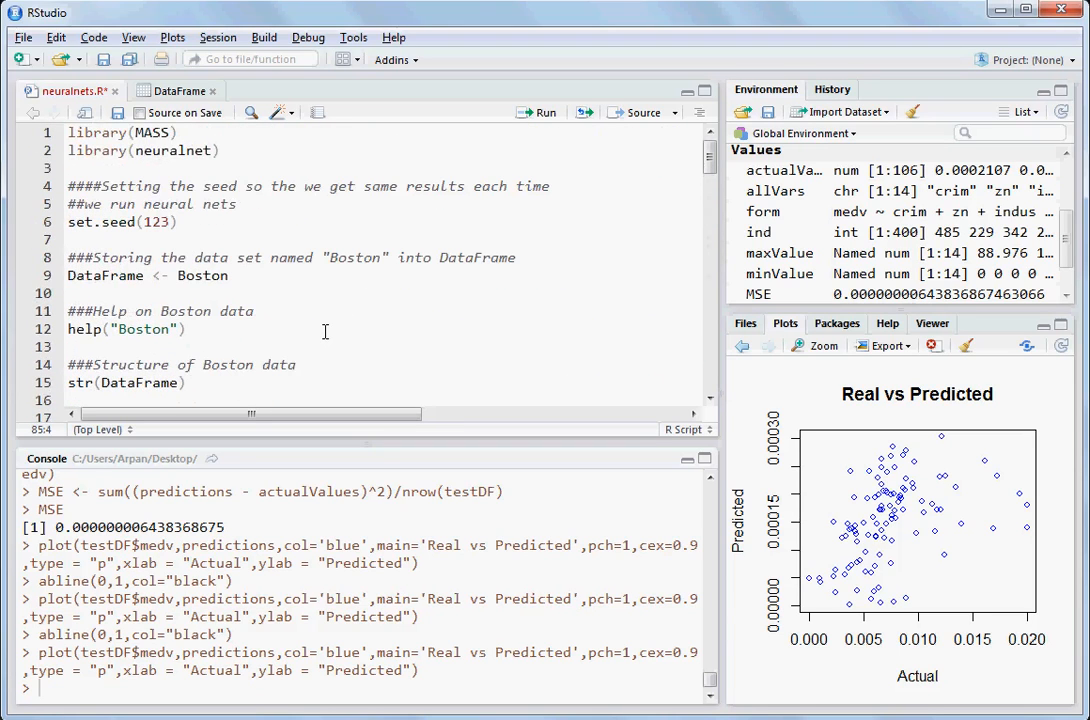
mouse_move(508, 240)
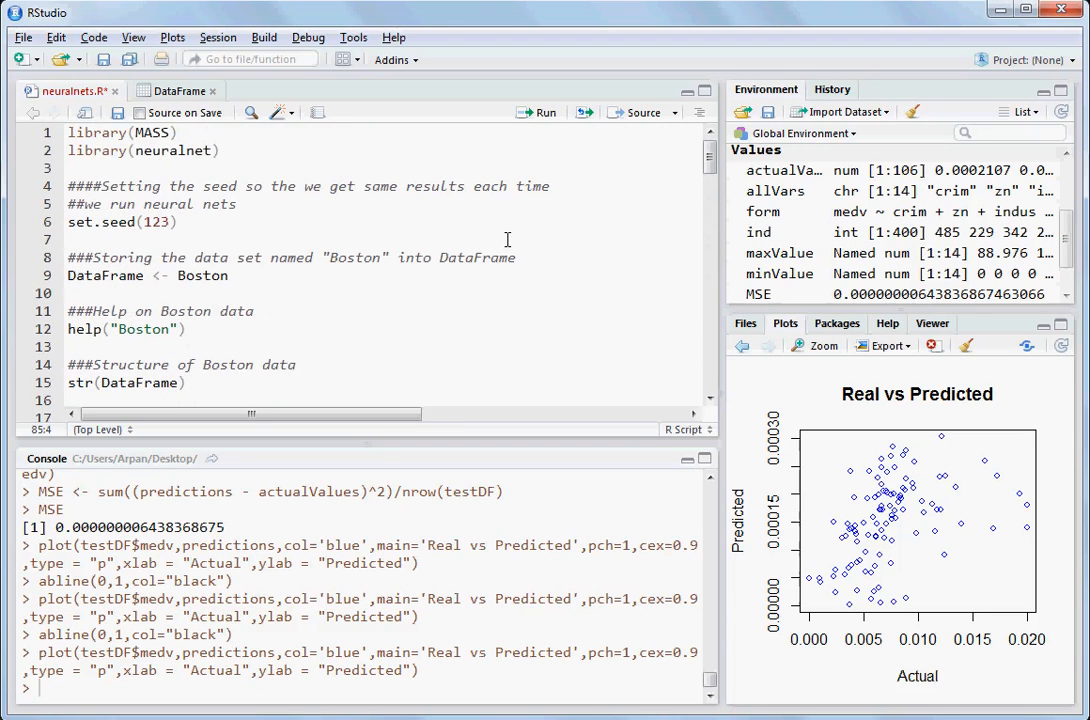